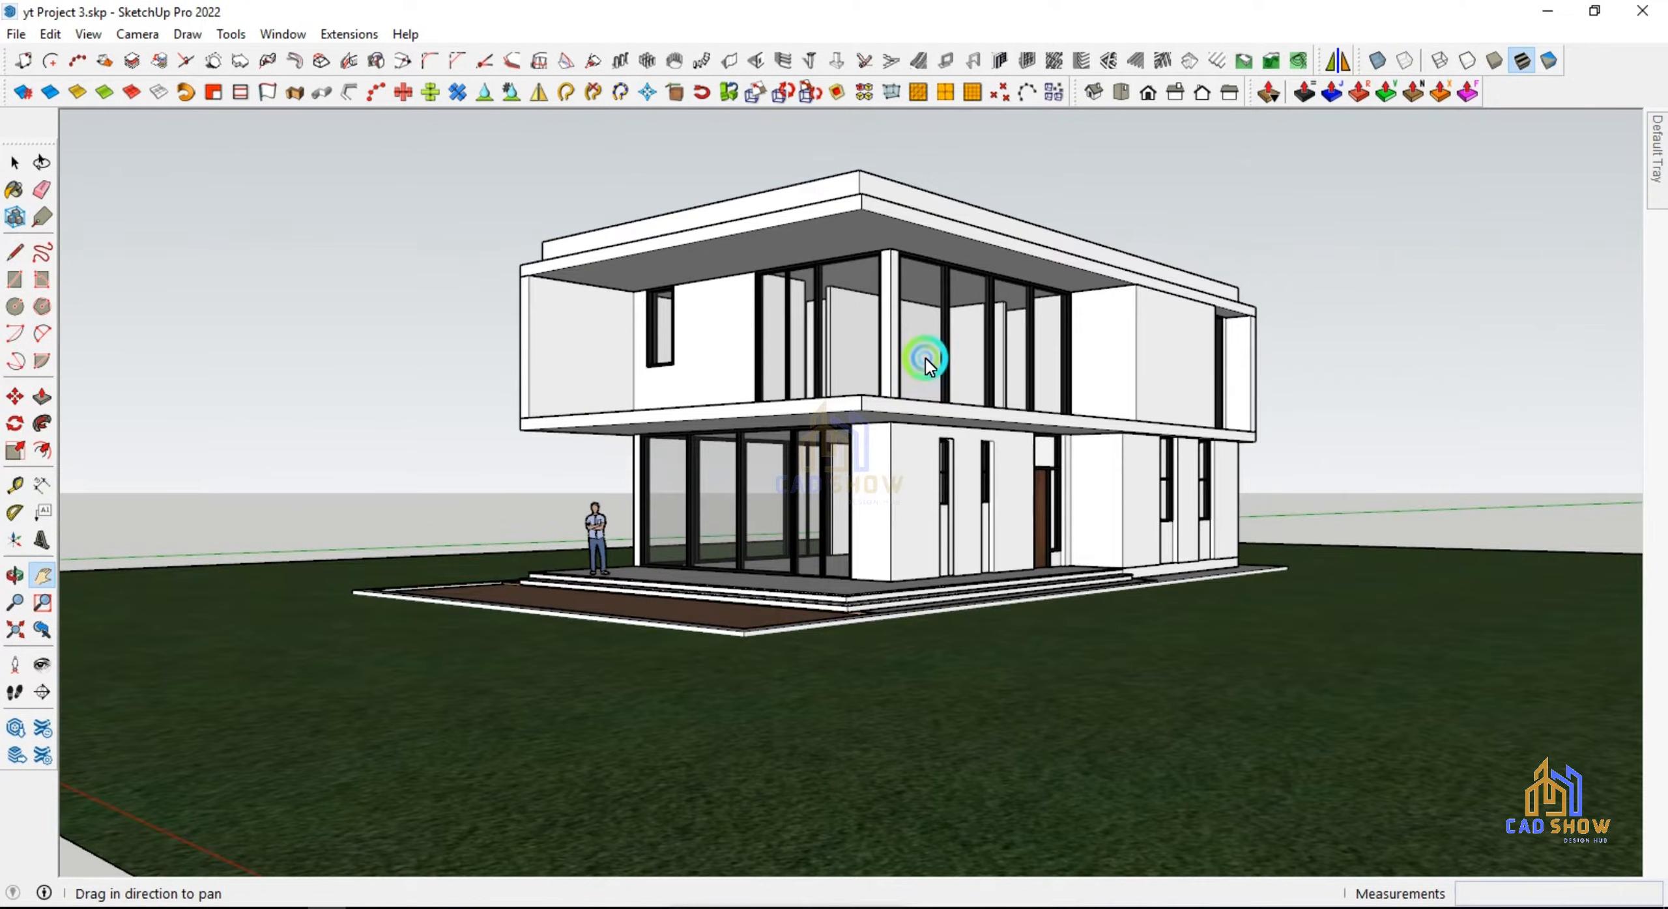
# Step: Pan and zoom so the two-storey house fills the viewport from a corner perspective
pyautogui.click(15, 601)
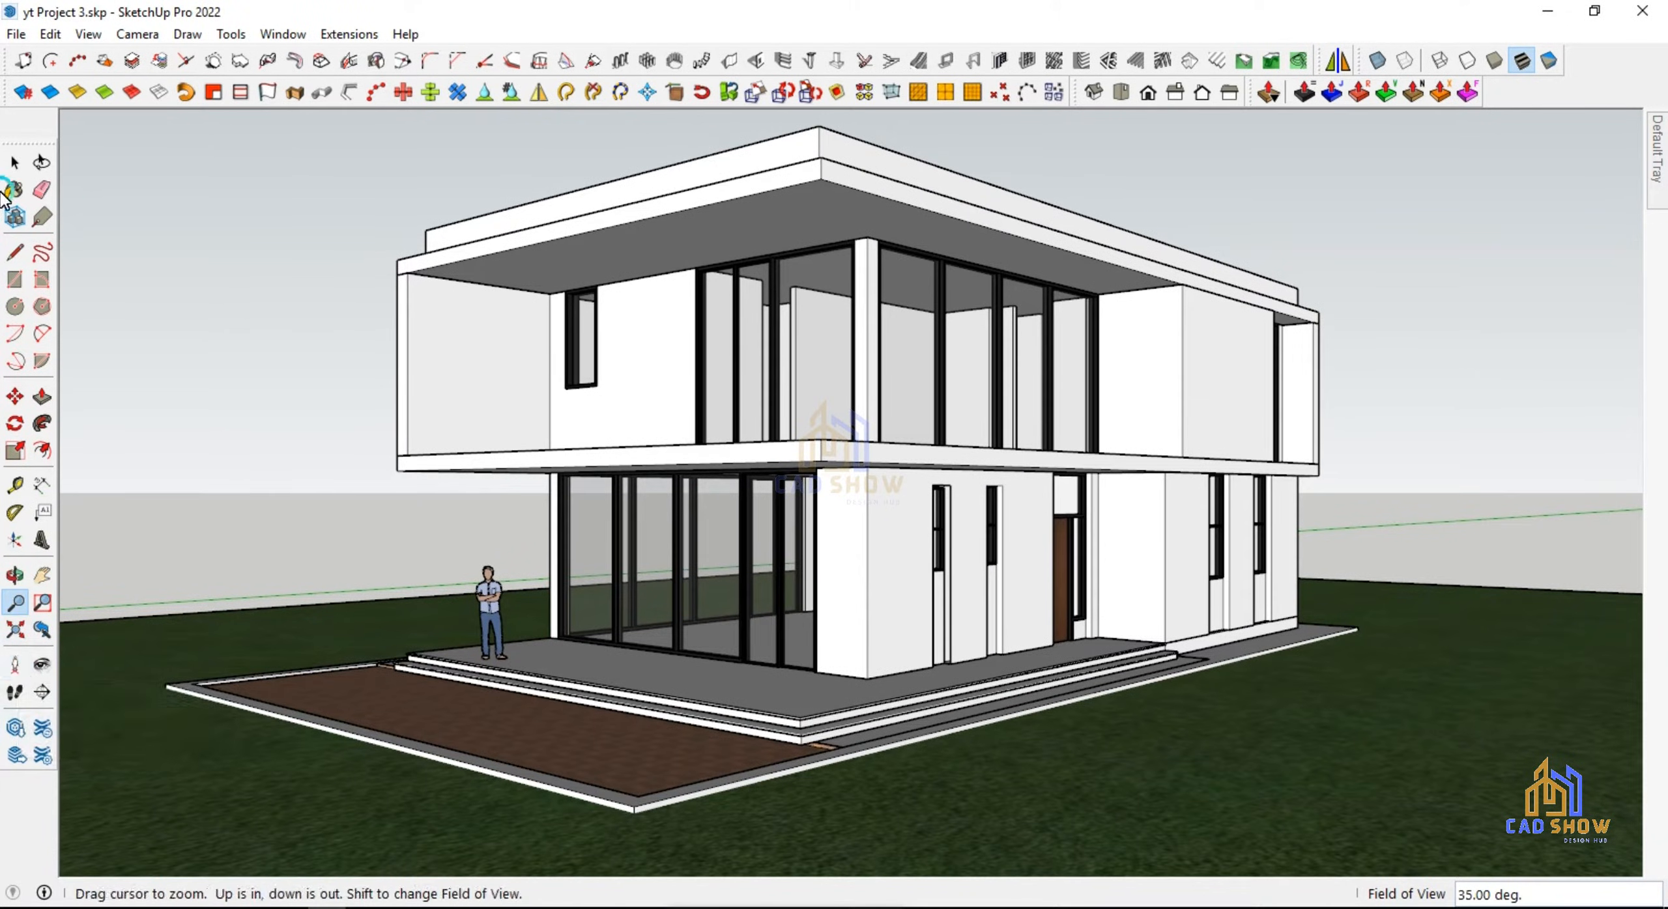
pyautogui.click(89, 33)
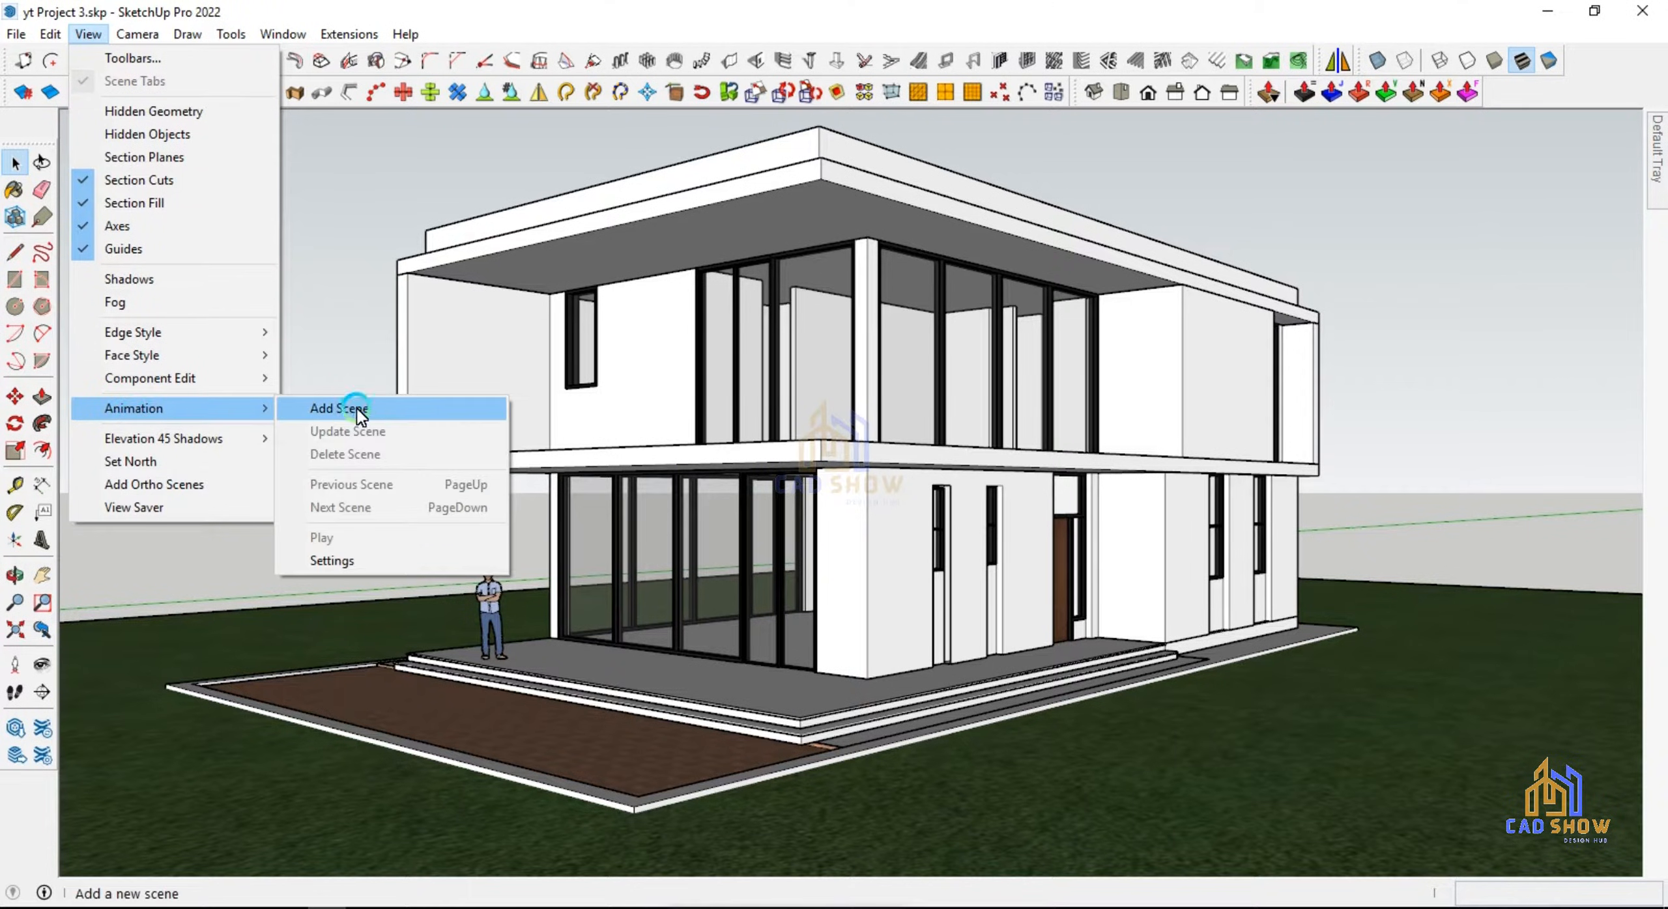
# Step: Add Scene 1 from the corner view via View > Animation > Add Scene
pyautogui.click(339, 407)
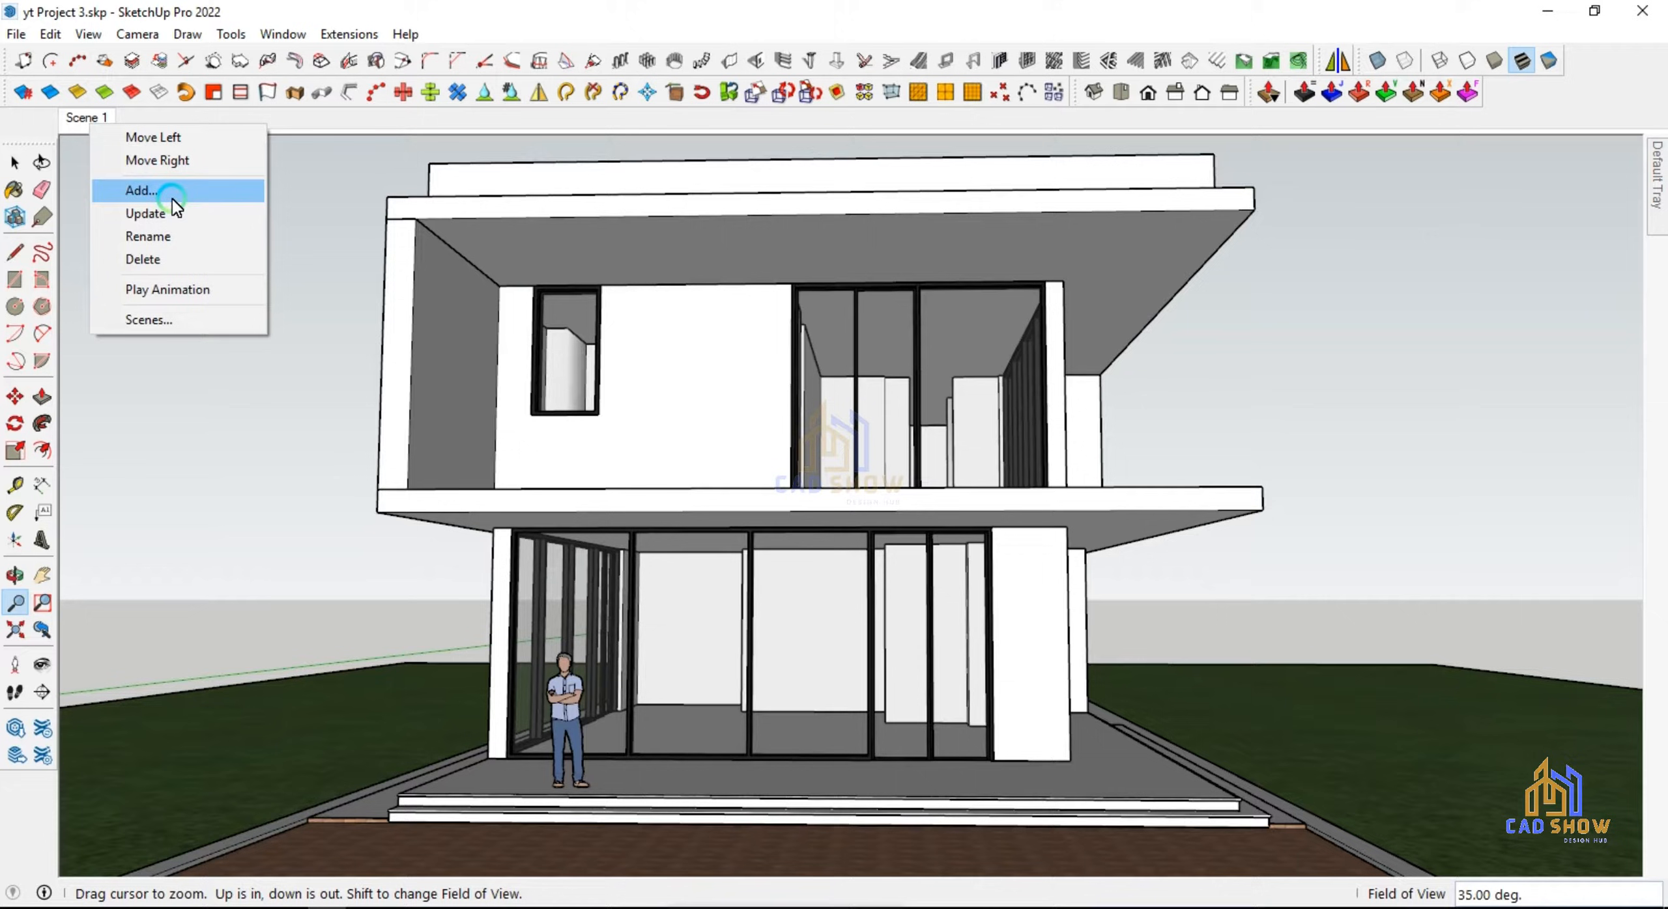
# Step: Add Scene 2 from the front view and check the view it stores
pyautogui.click(139, 189)
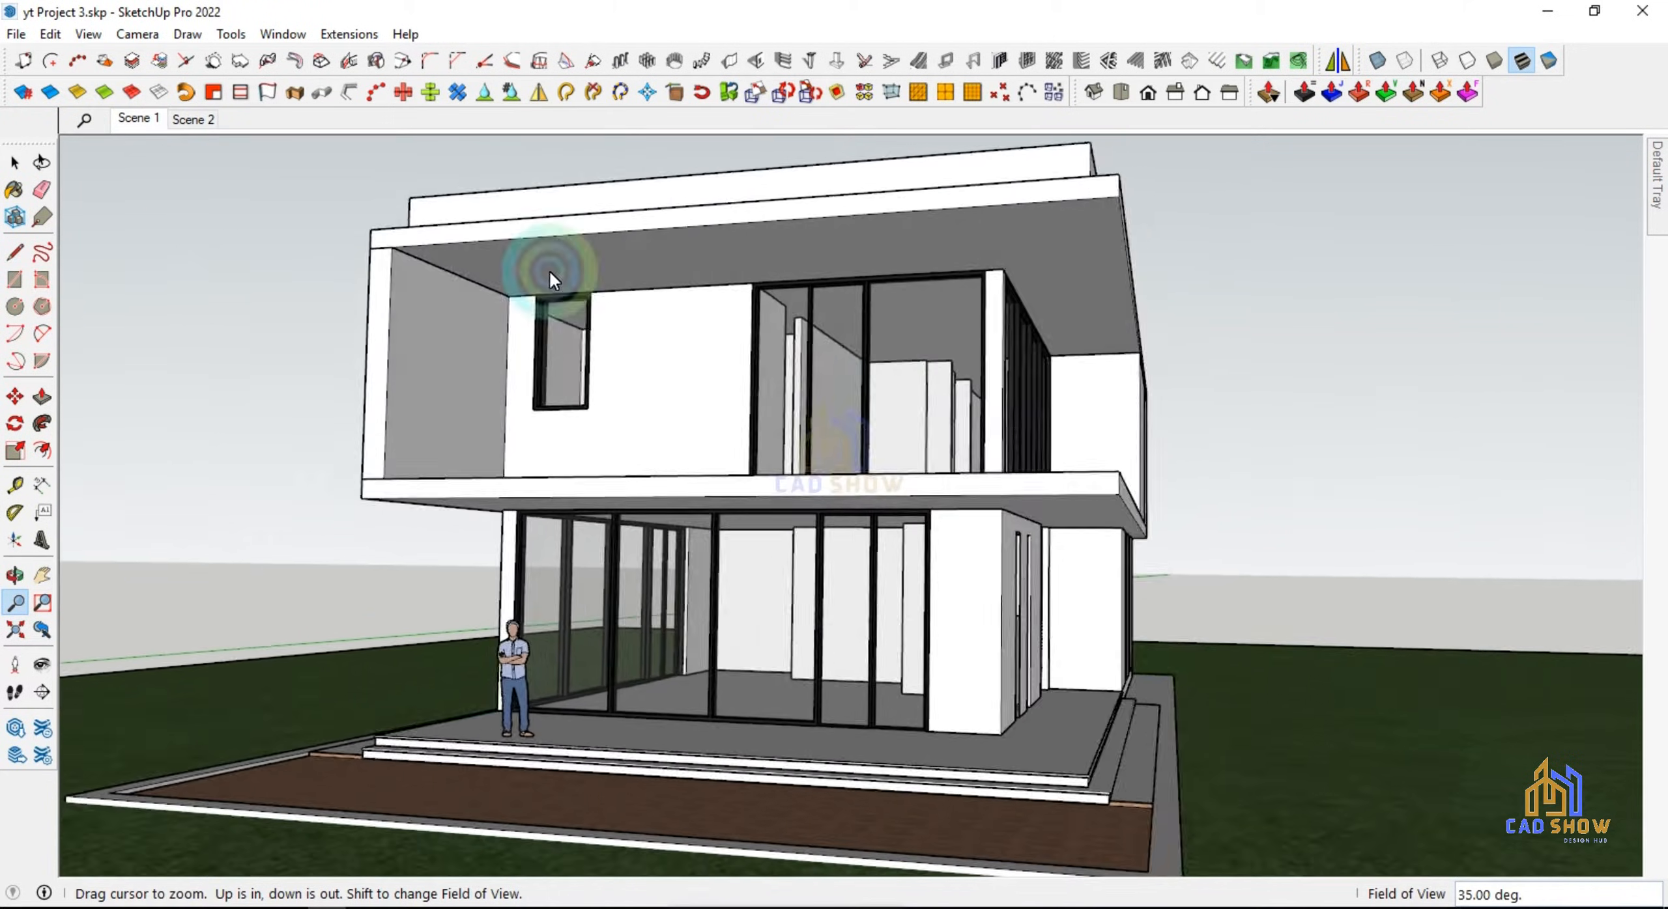
pyautogui.click(194, 119)
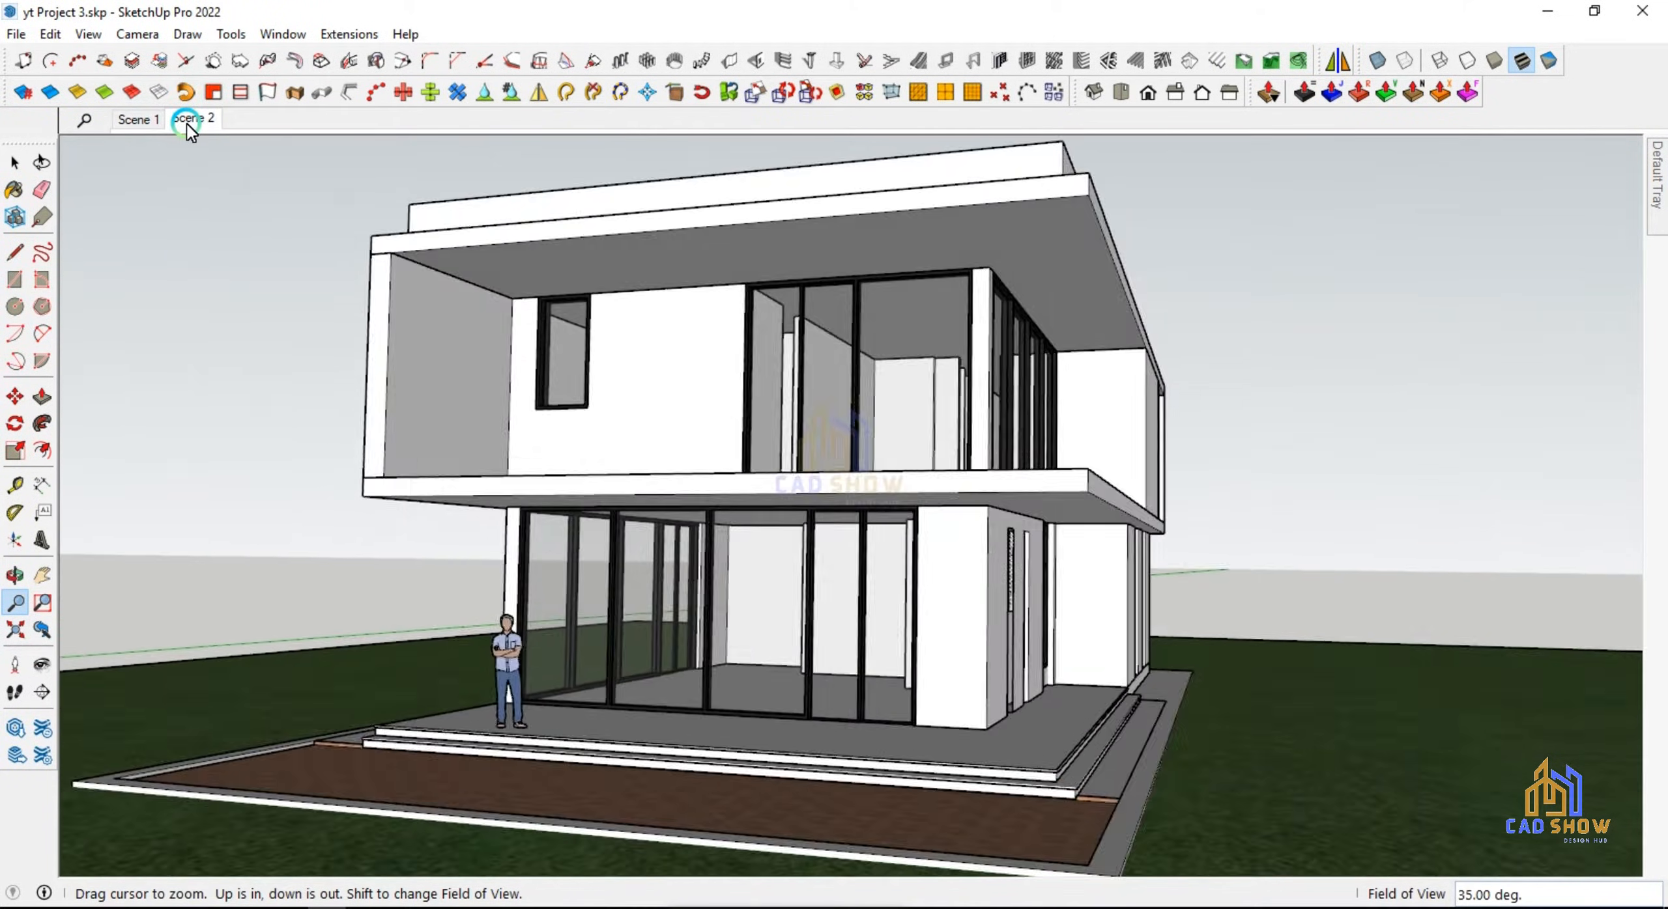
pyautogui.click(194, 118)
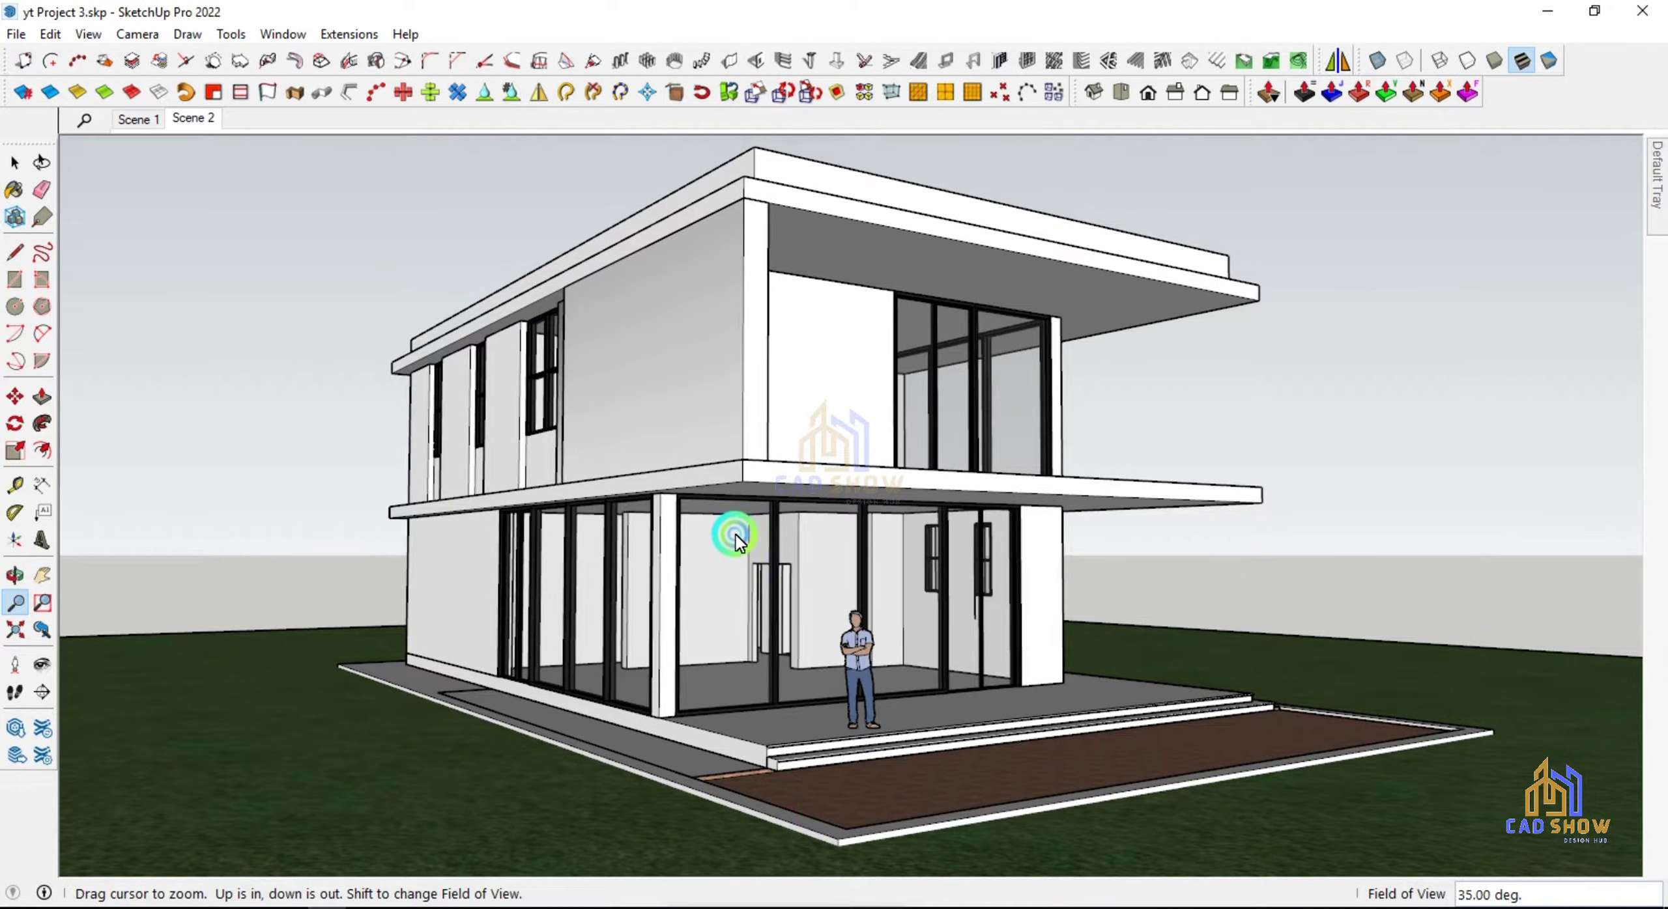
pyautogui.click(1655, 176)
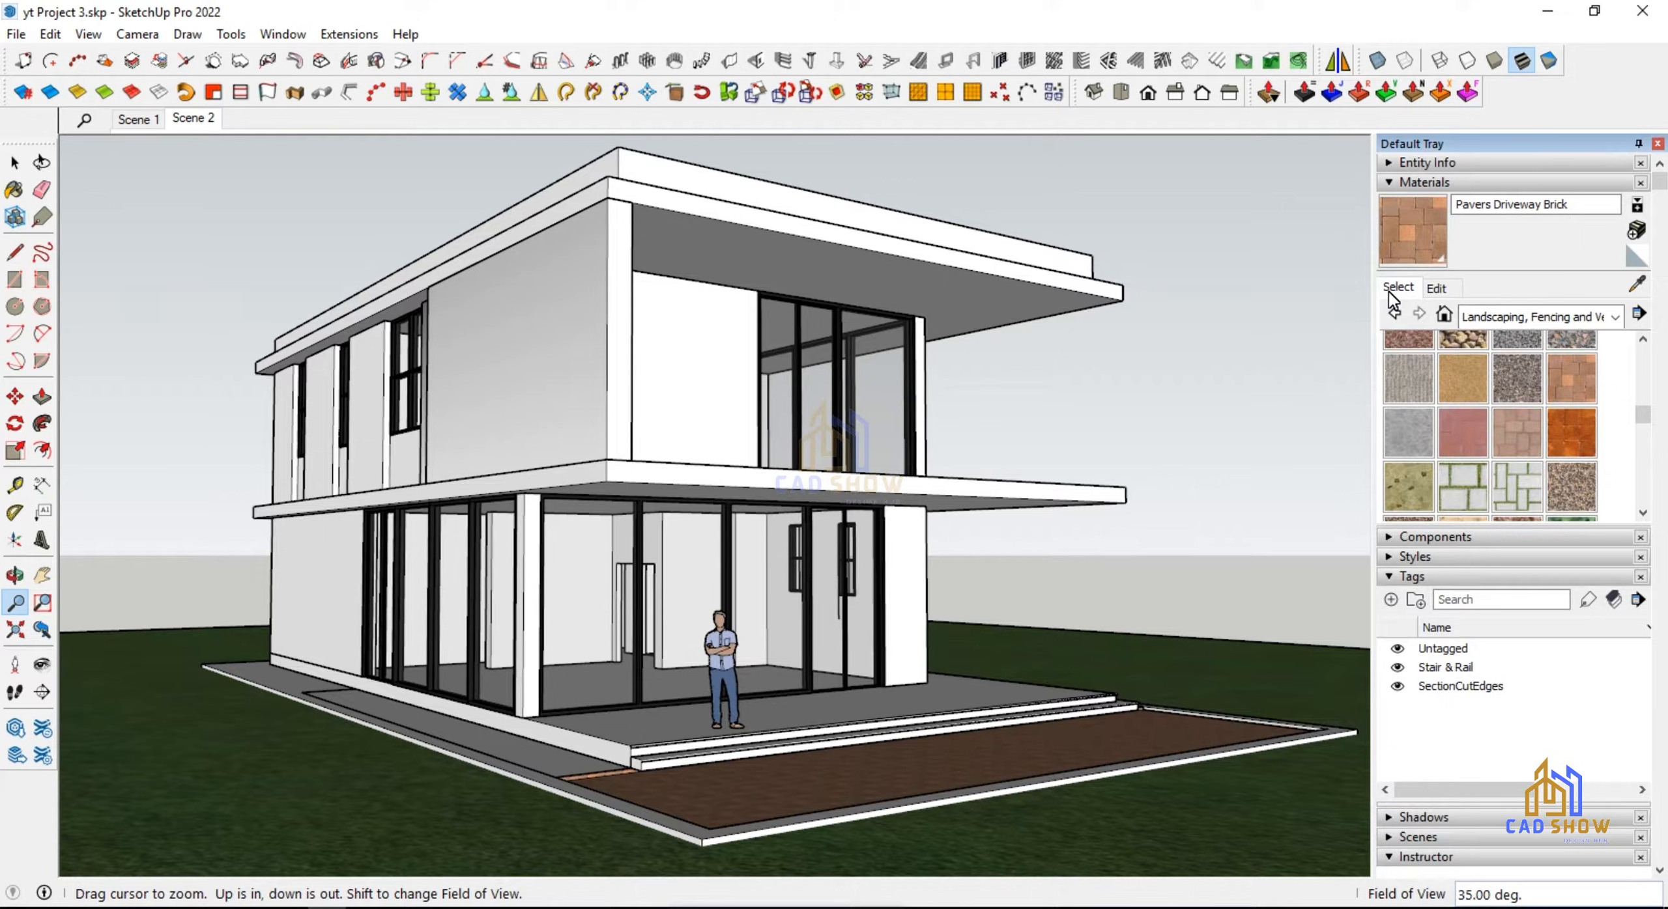
# Step: Expand the Scenes tray and add Scene 3 from the opposite-corner view, checking the earlier scene tabs
pyautogui.click(1421, 183)
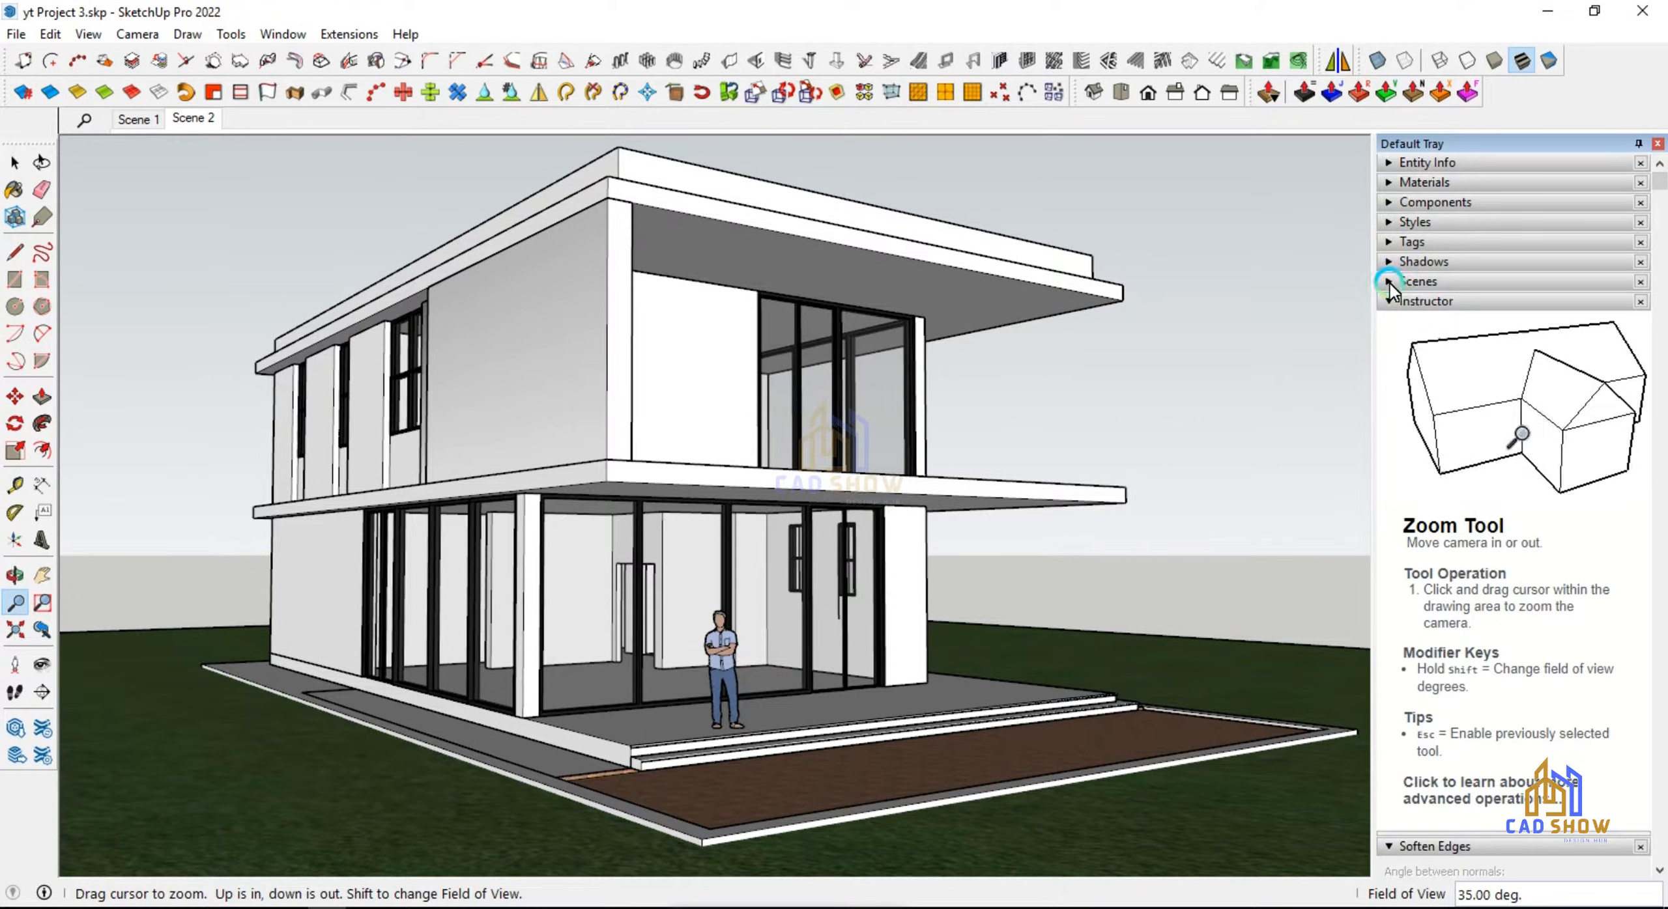
pyautogui.click(1419, 282)
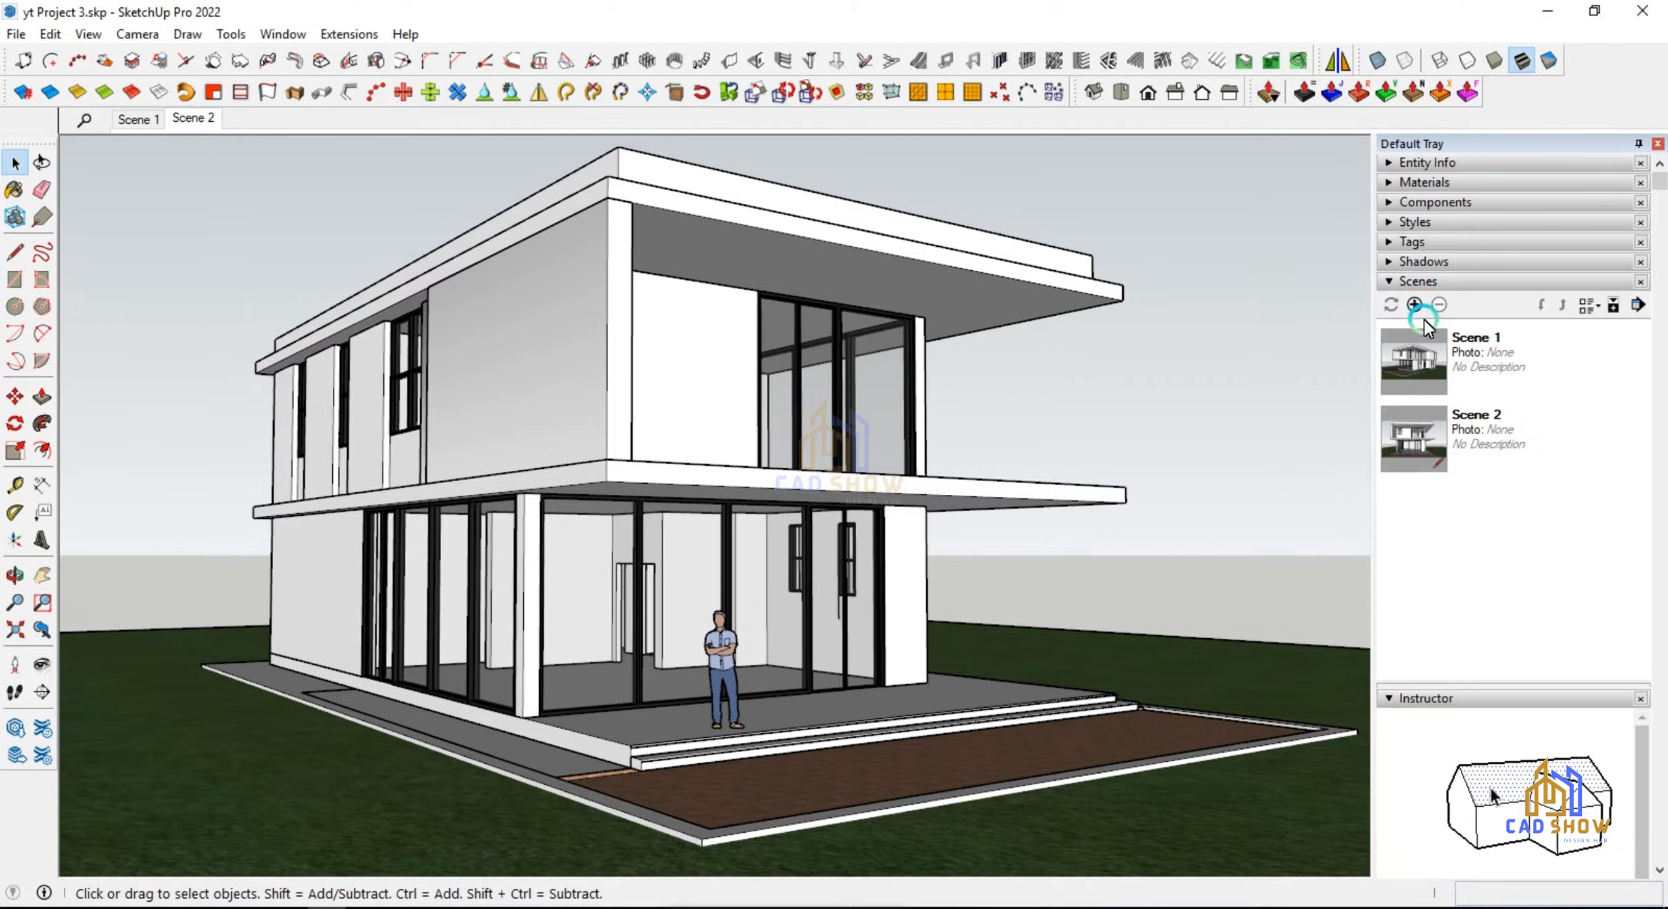
pyautogui.click(1413, 304)
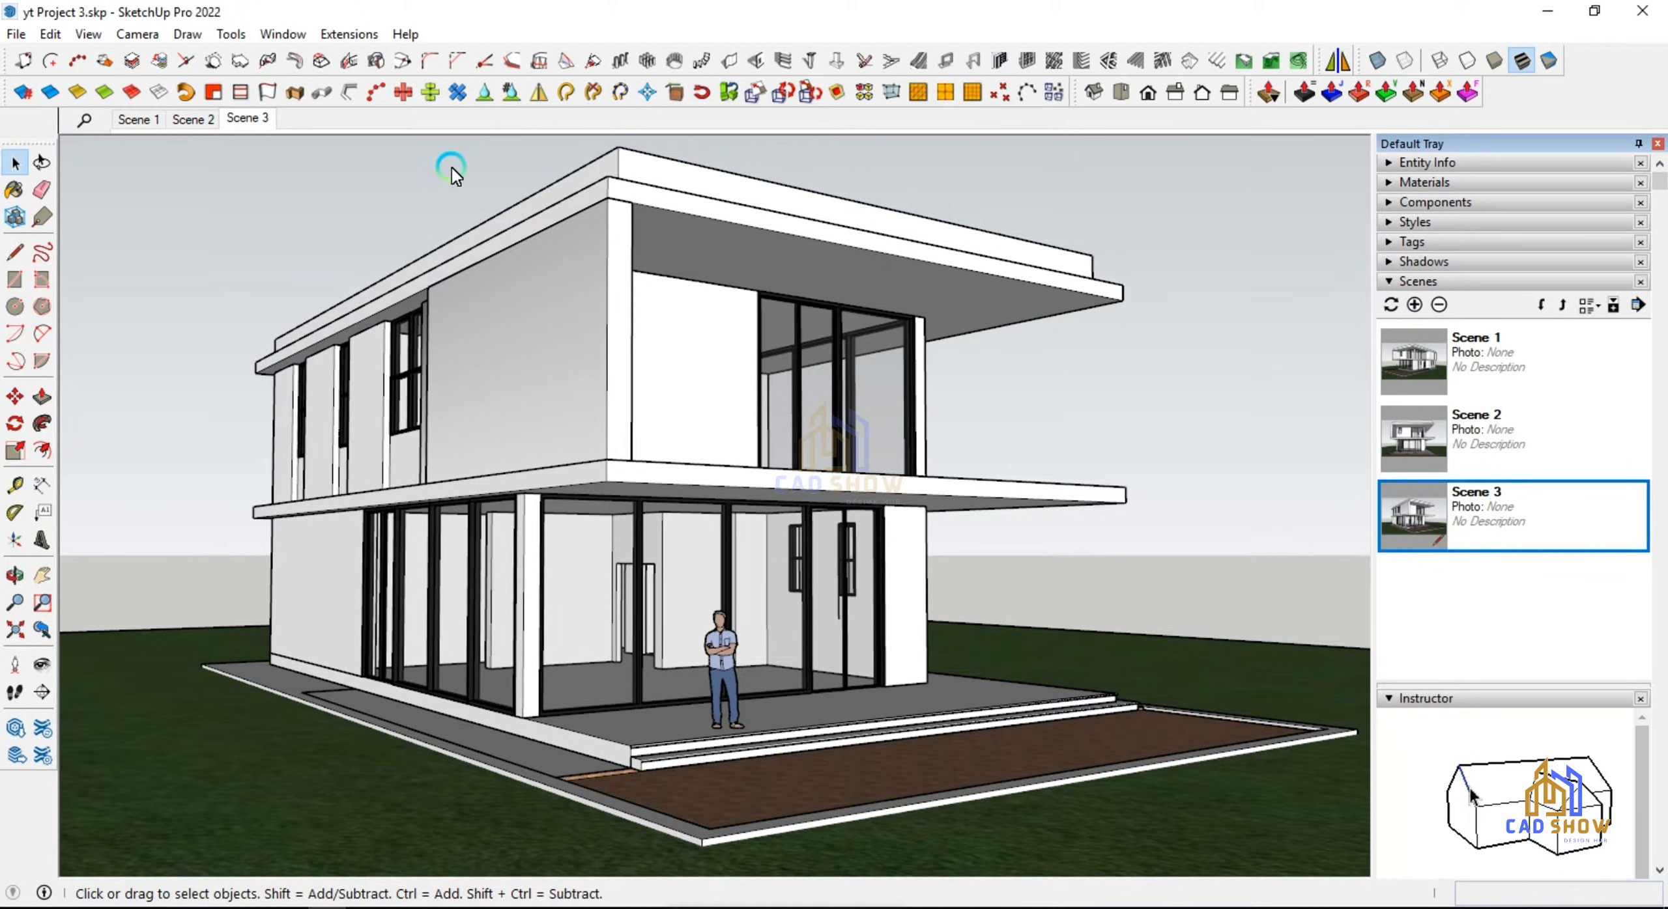
pyautogui.click(193, 119)
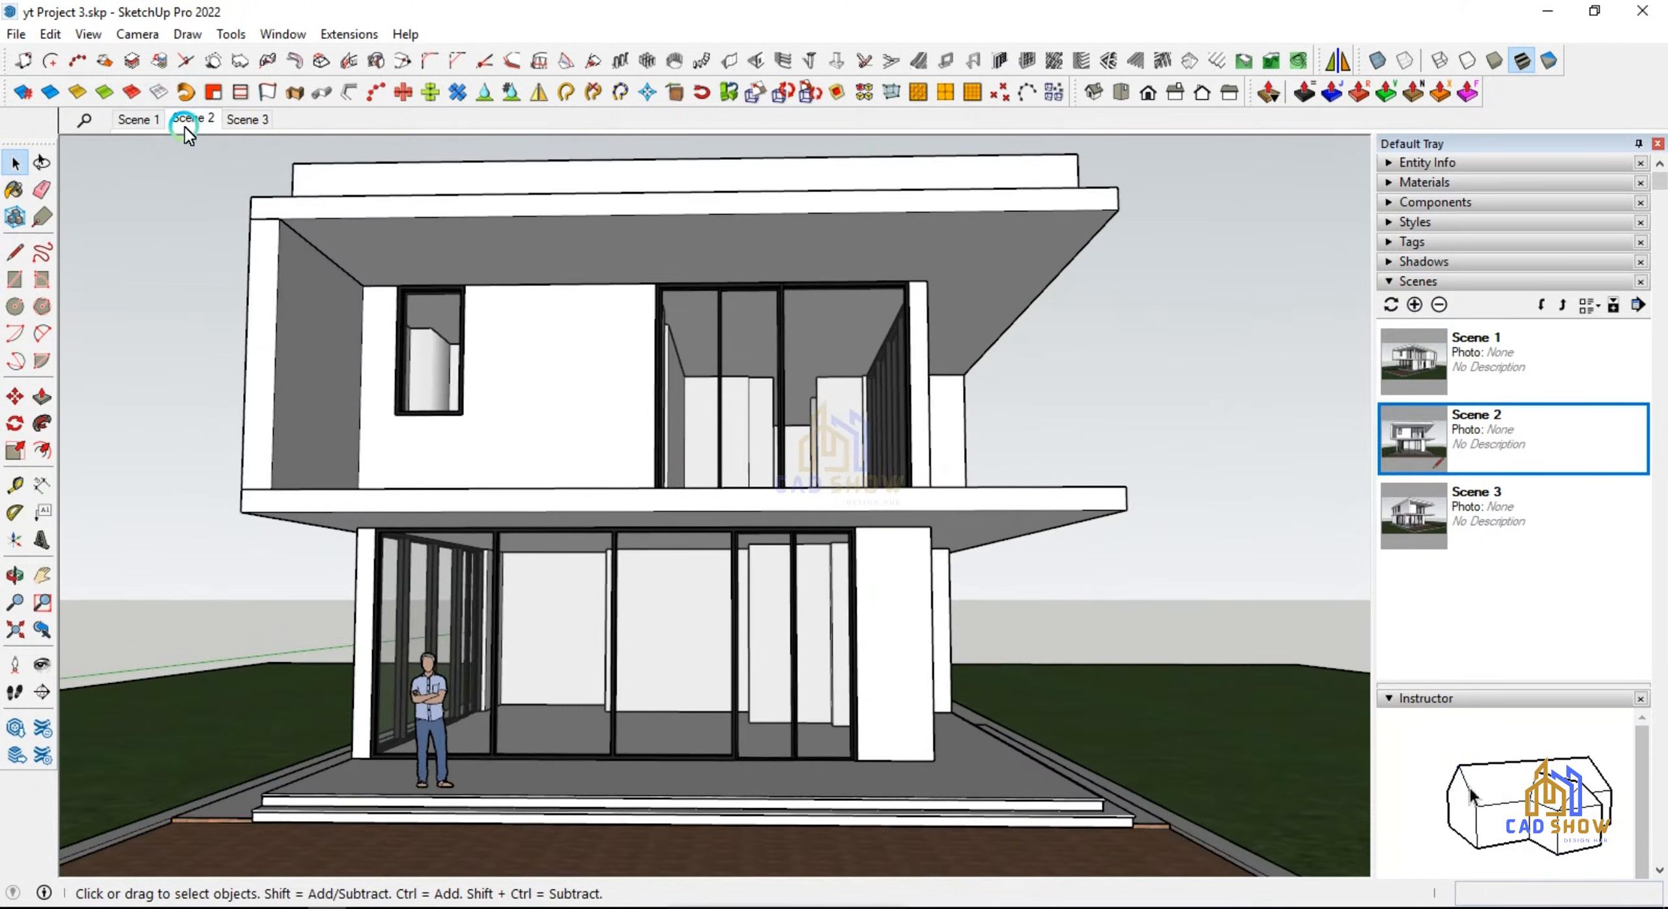
pyautogui.click(246, 118)
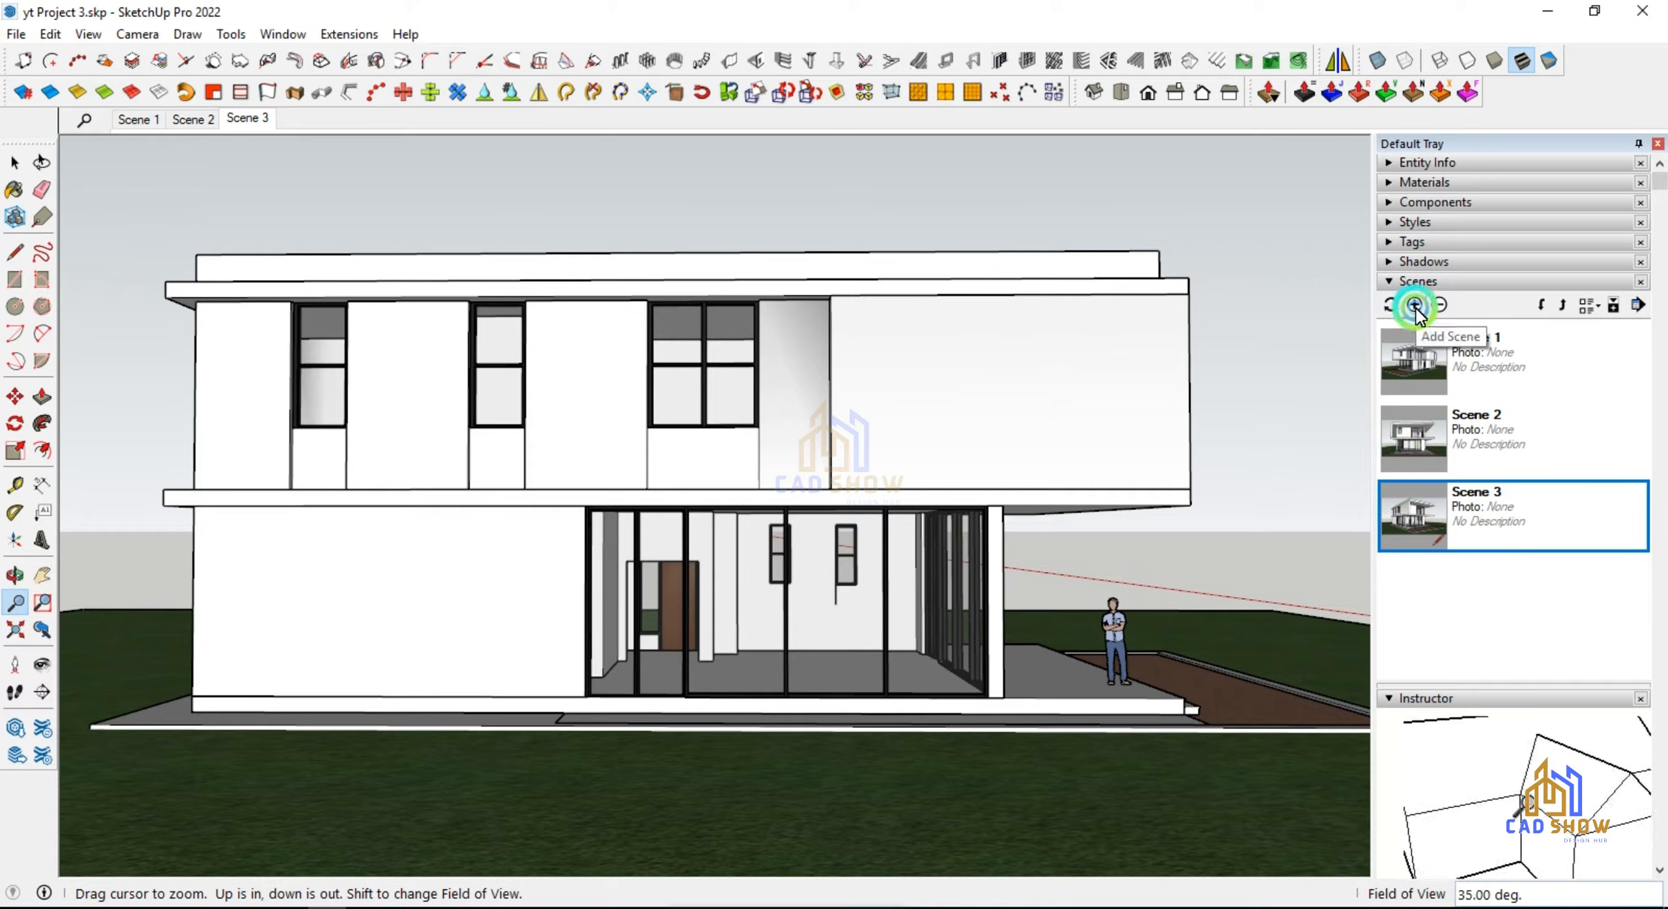
# Step: Add Scenes 4 to 8 from side, rear and corner views with the Scenes tray's Add Scene button
pyautogui.click(1413, 304)
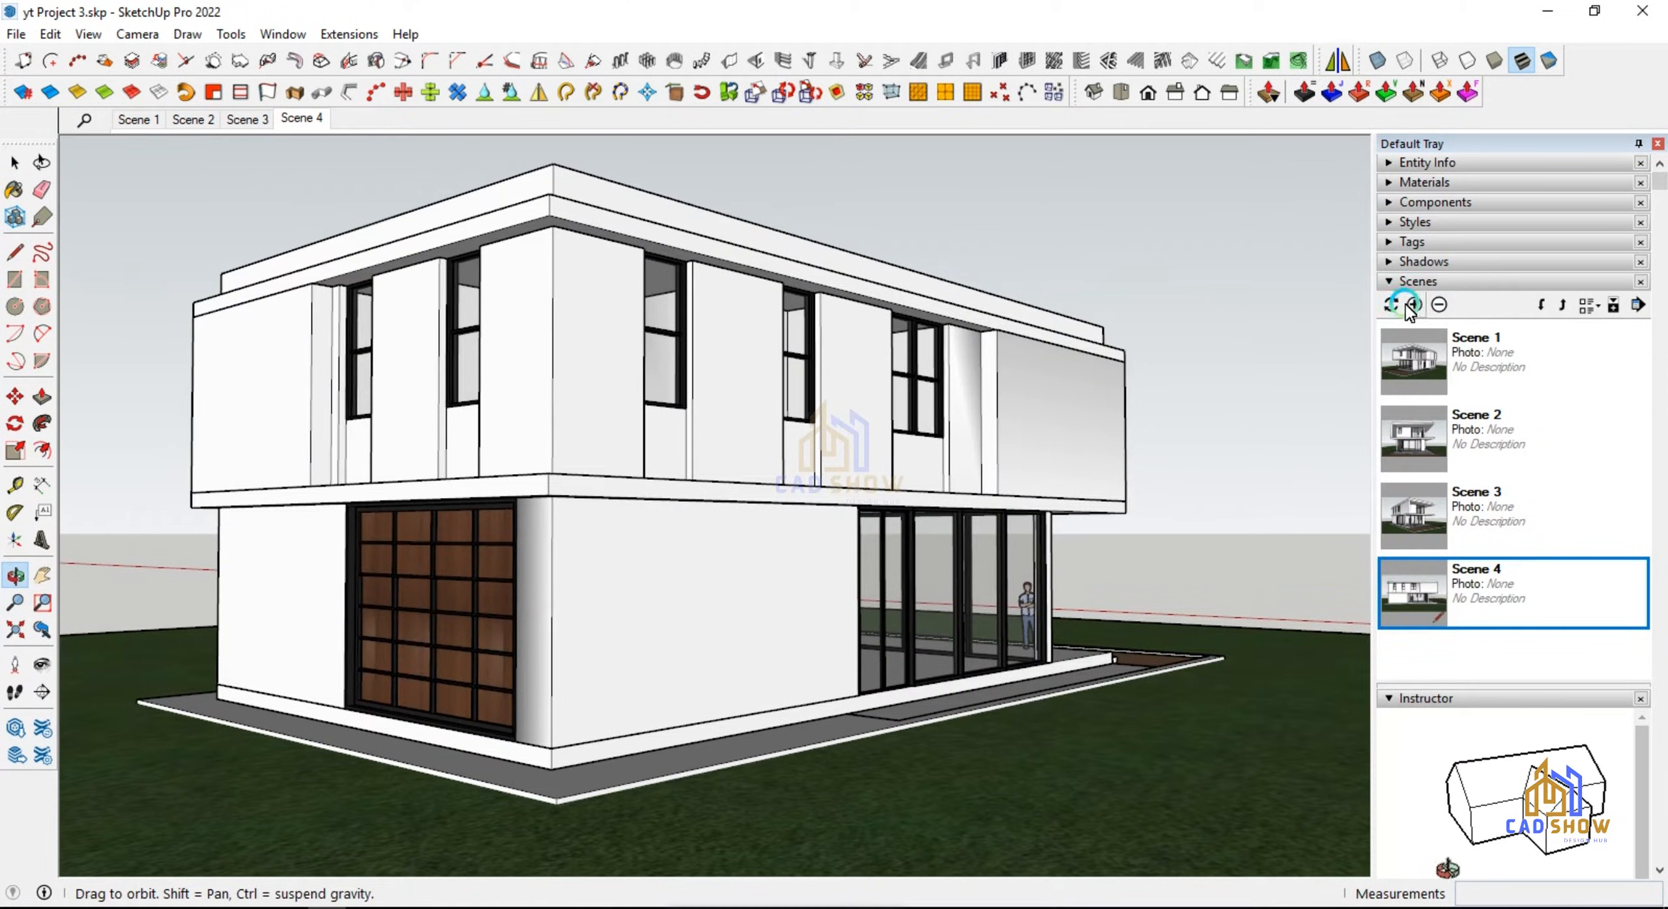
pyautogui.click(1412, 304)
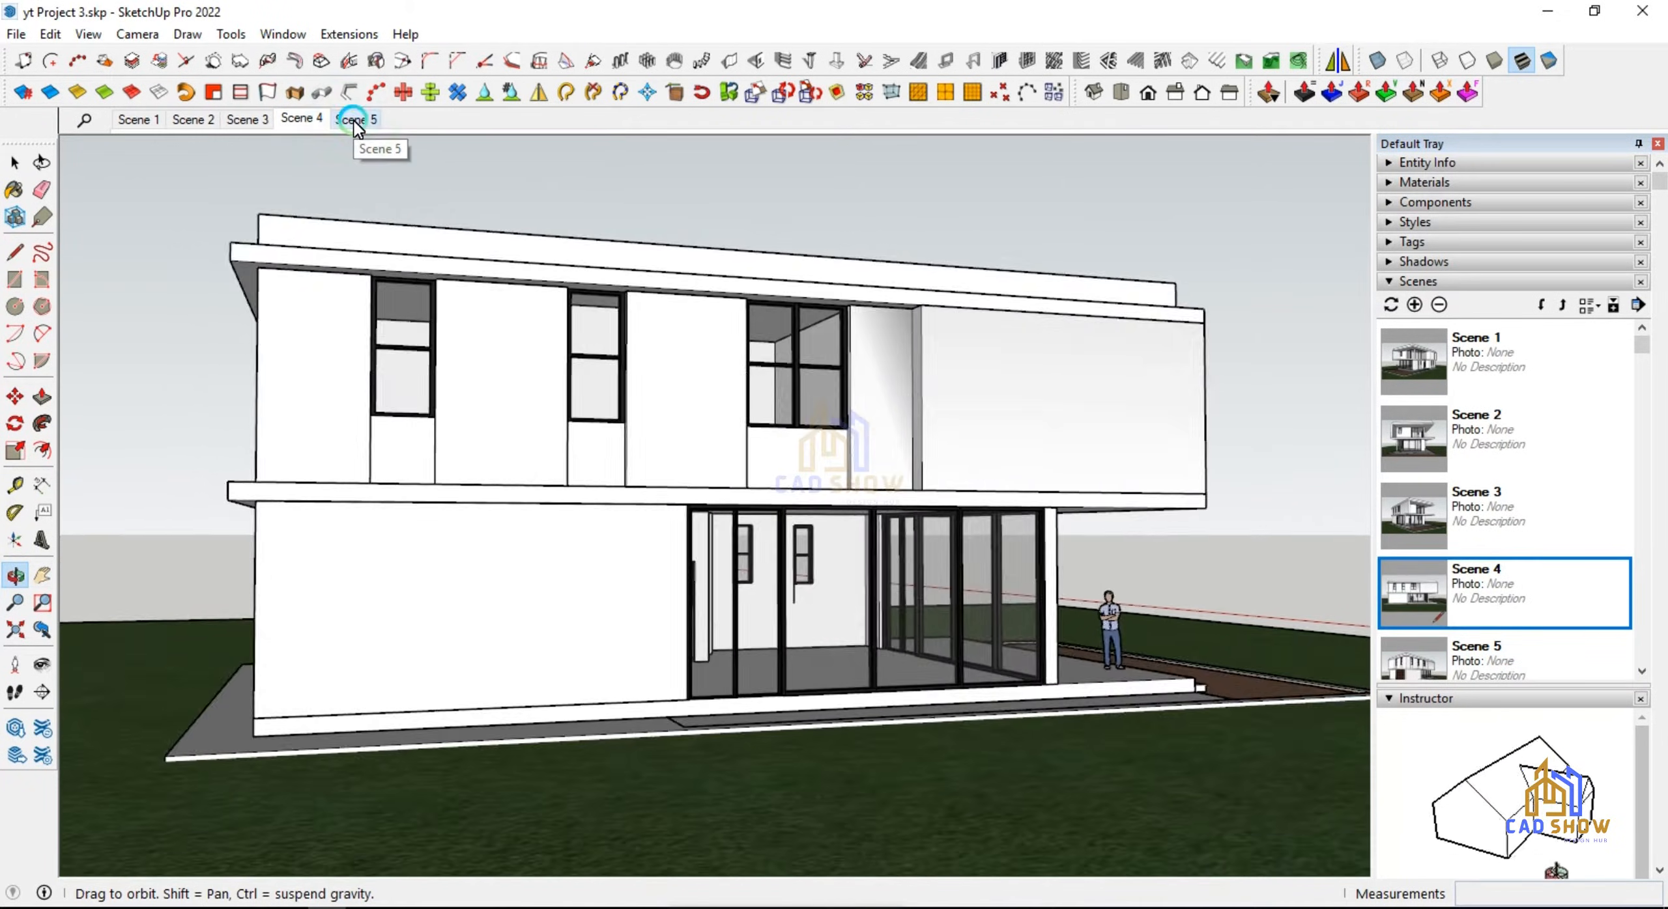
pyautogui.click(356, 119)
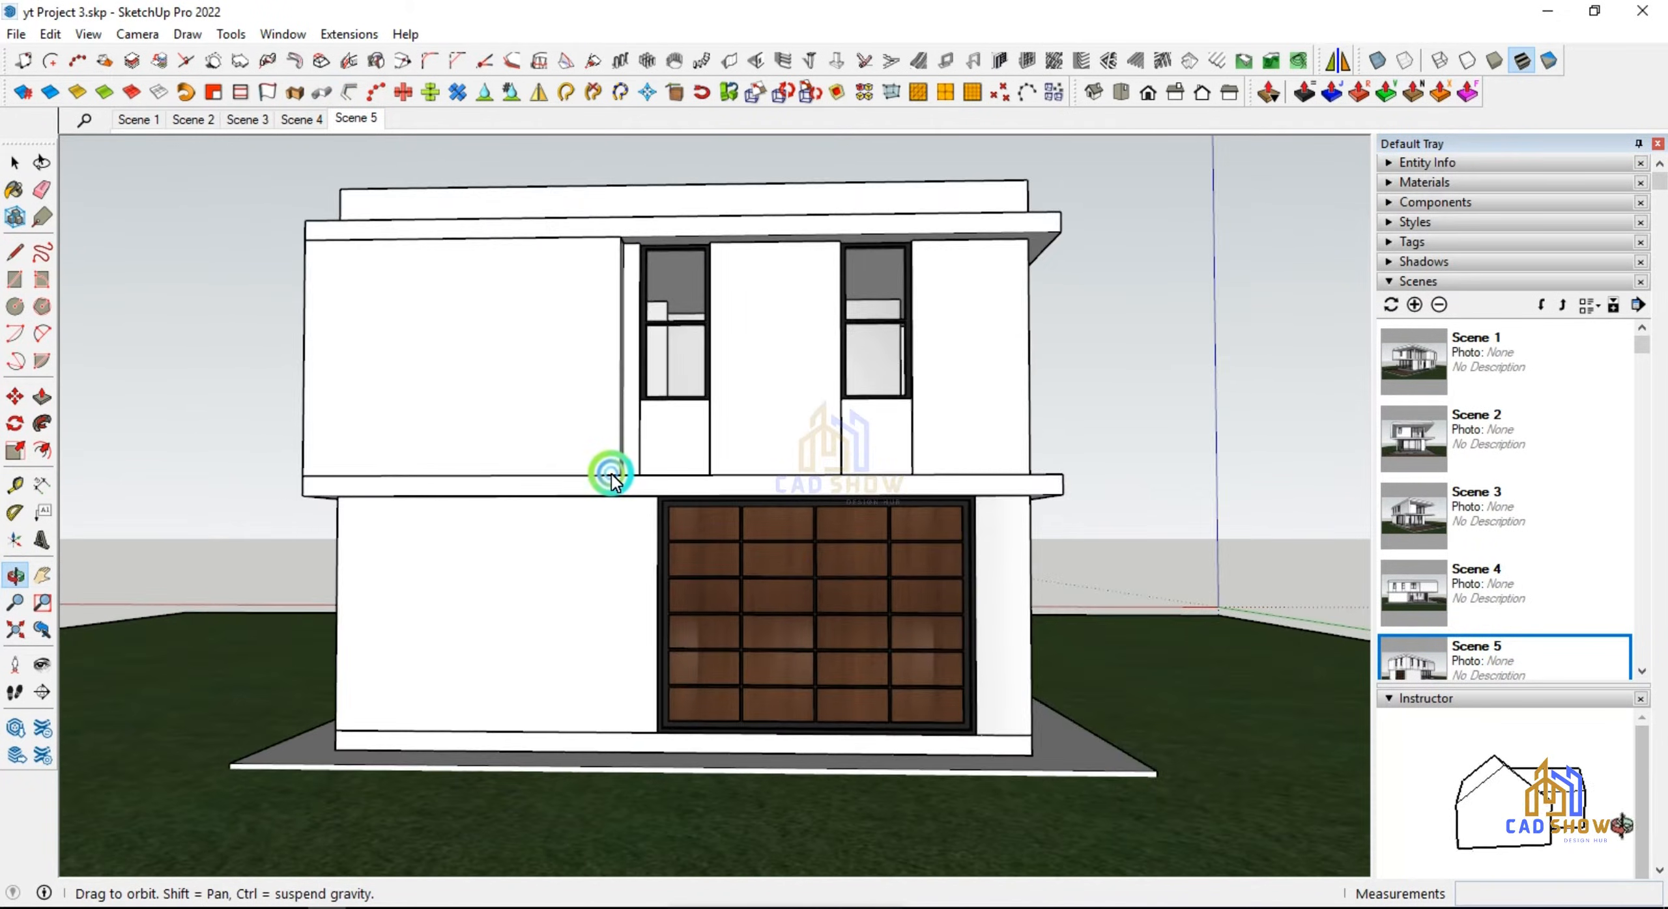
pyautogui.click(1414, 305)
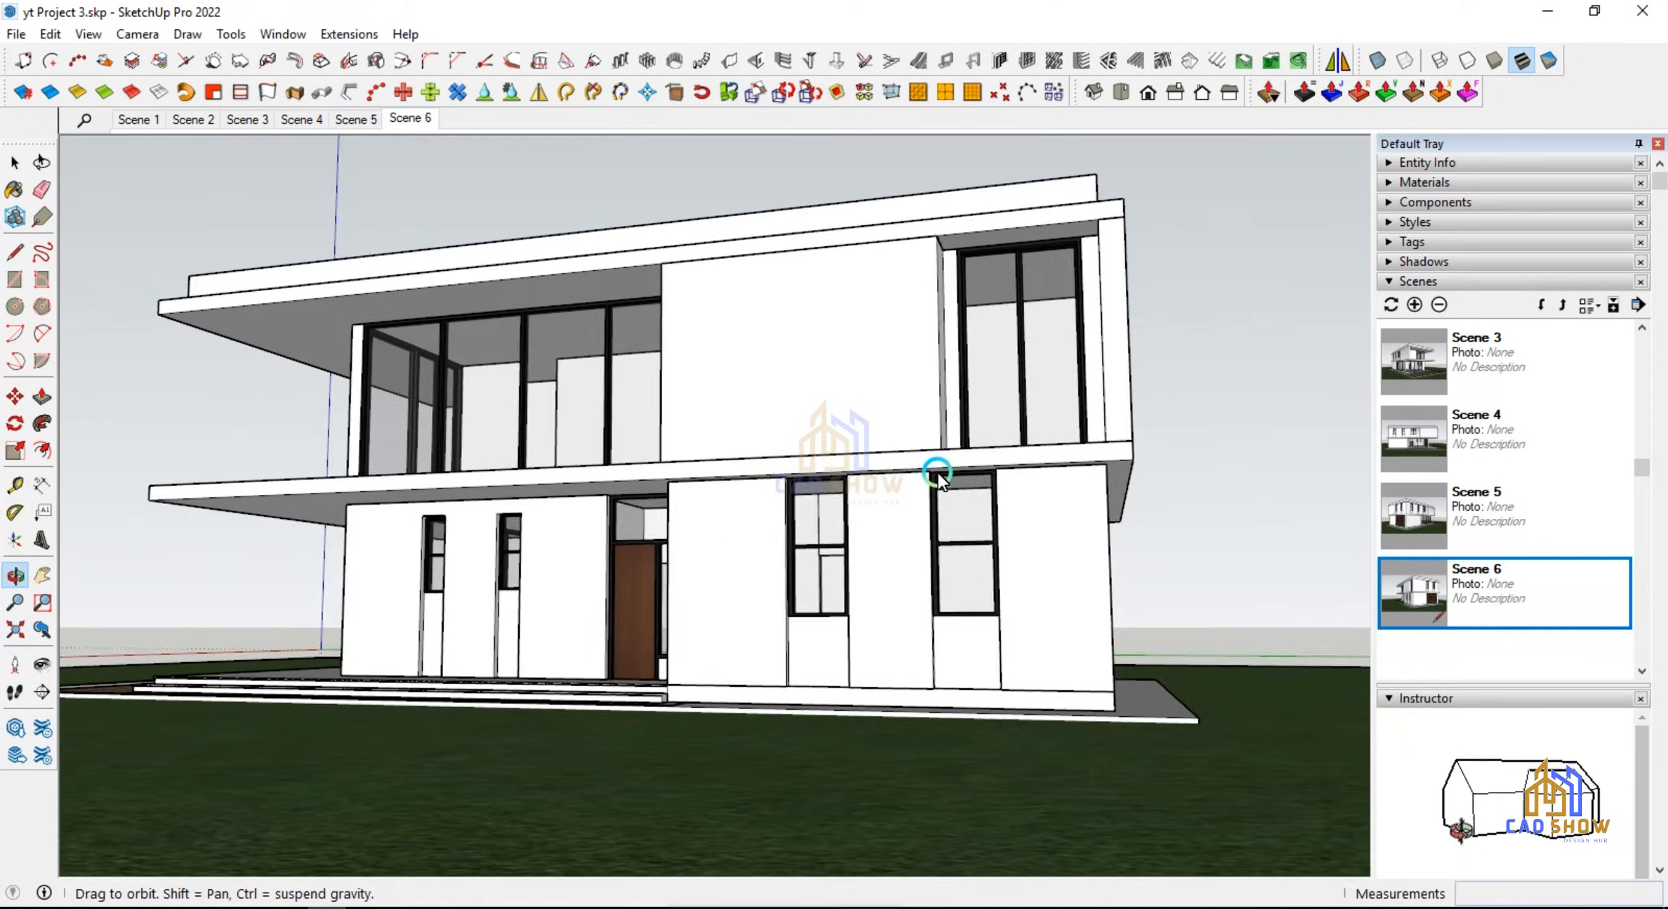
pyautogui.click(1415, 304)
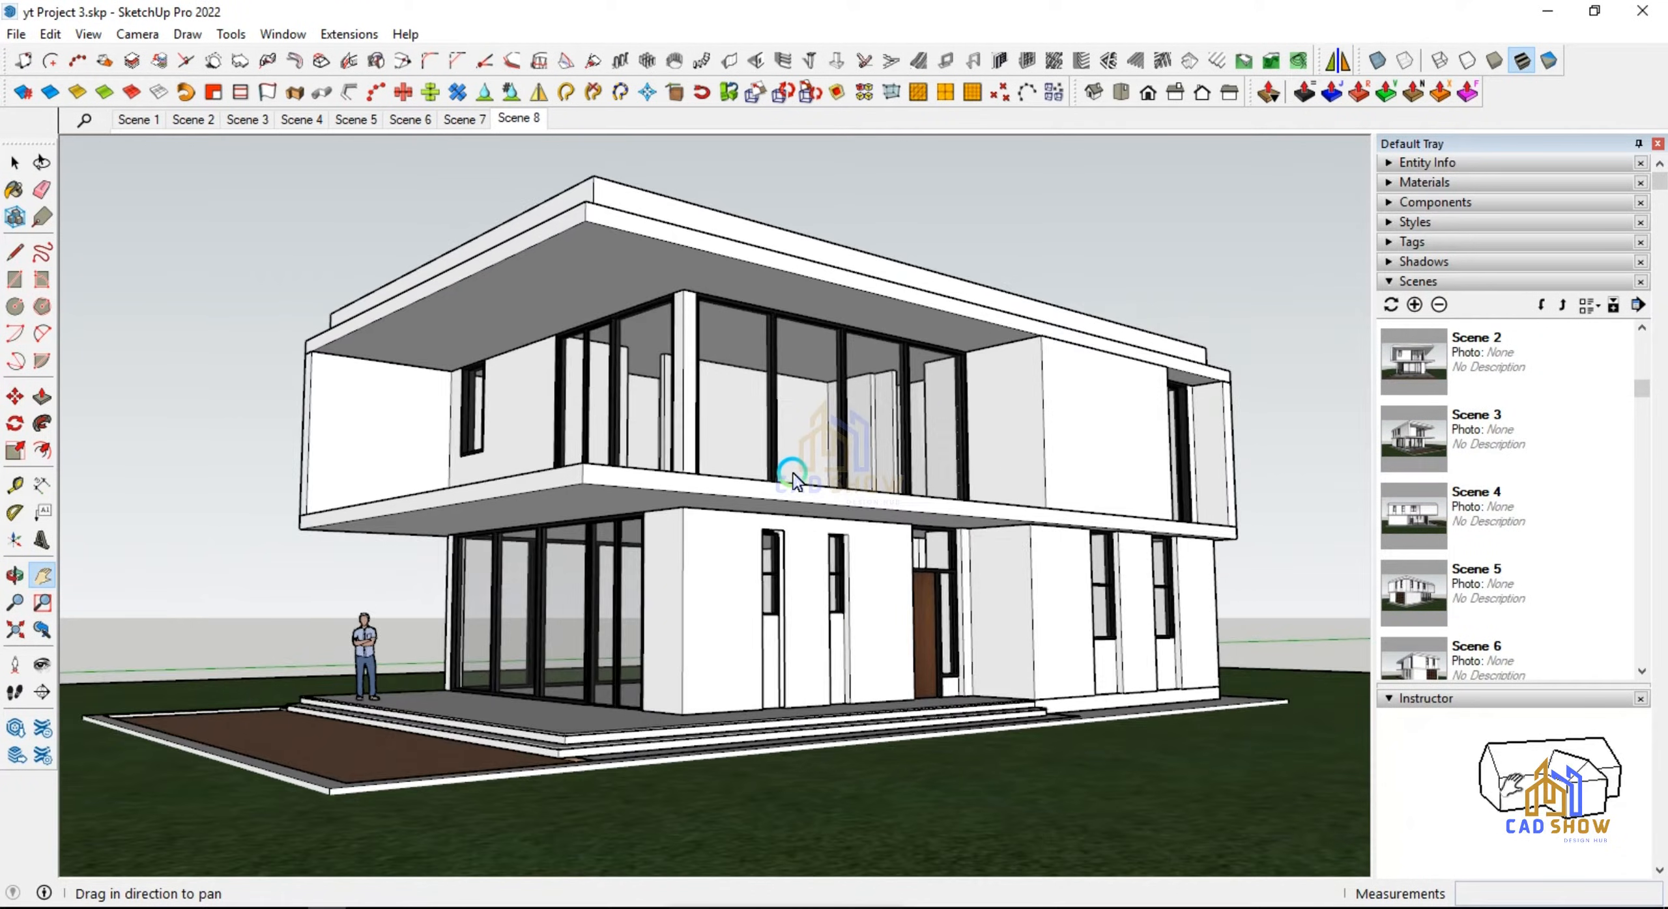
# Step: Play back Scenes 3, 4, 7, 8 and 6 from their tabs to verify each stored view
pyautogui.click(136, 118)
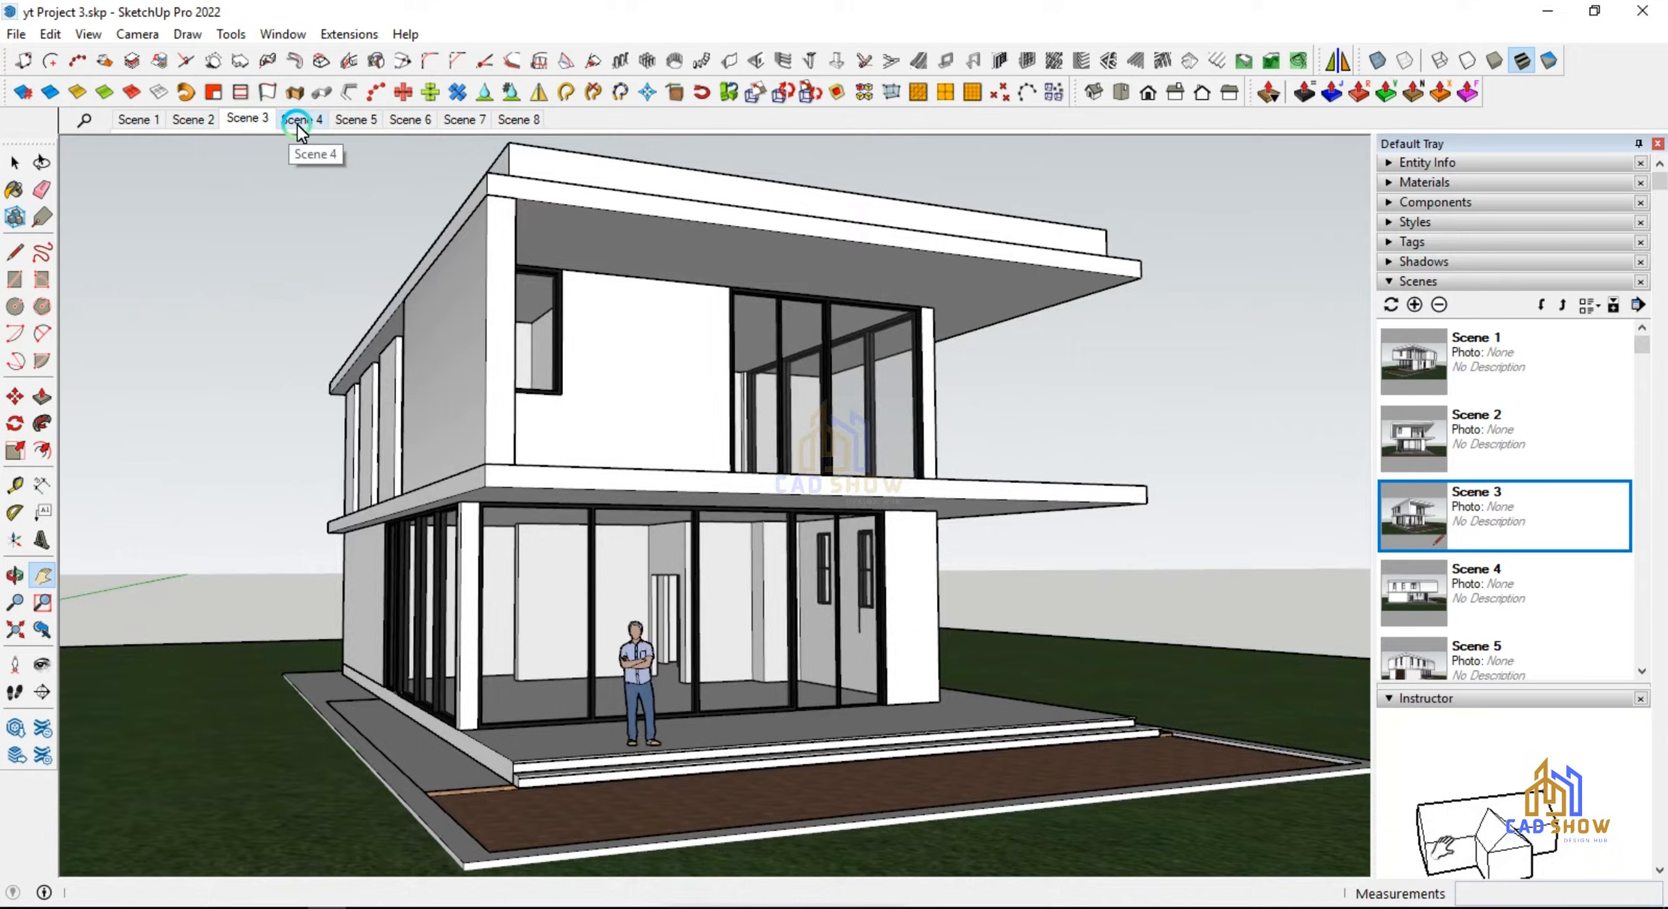
pyautogui.click(464, 119)
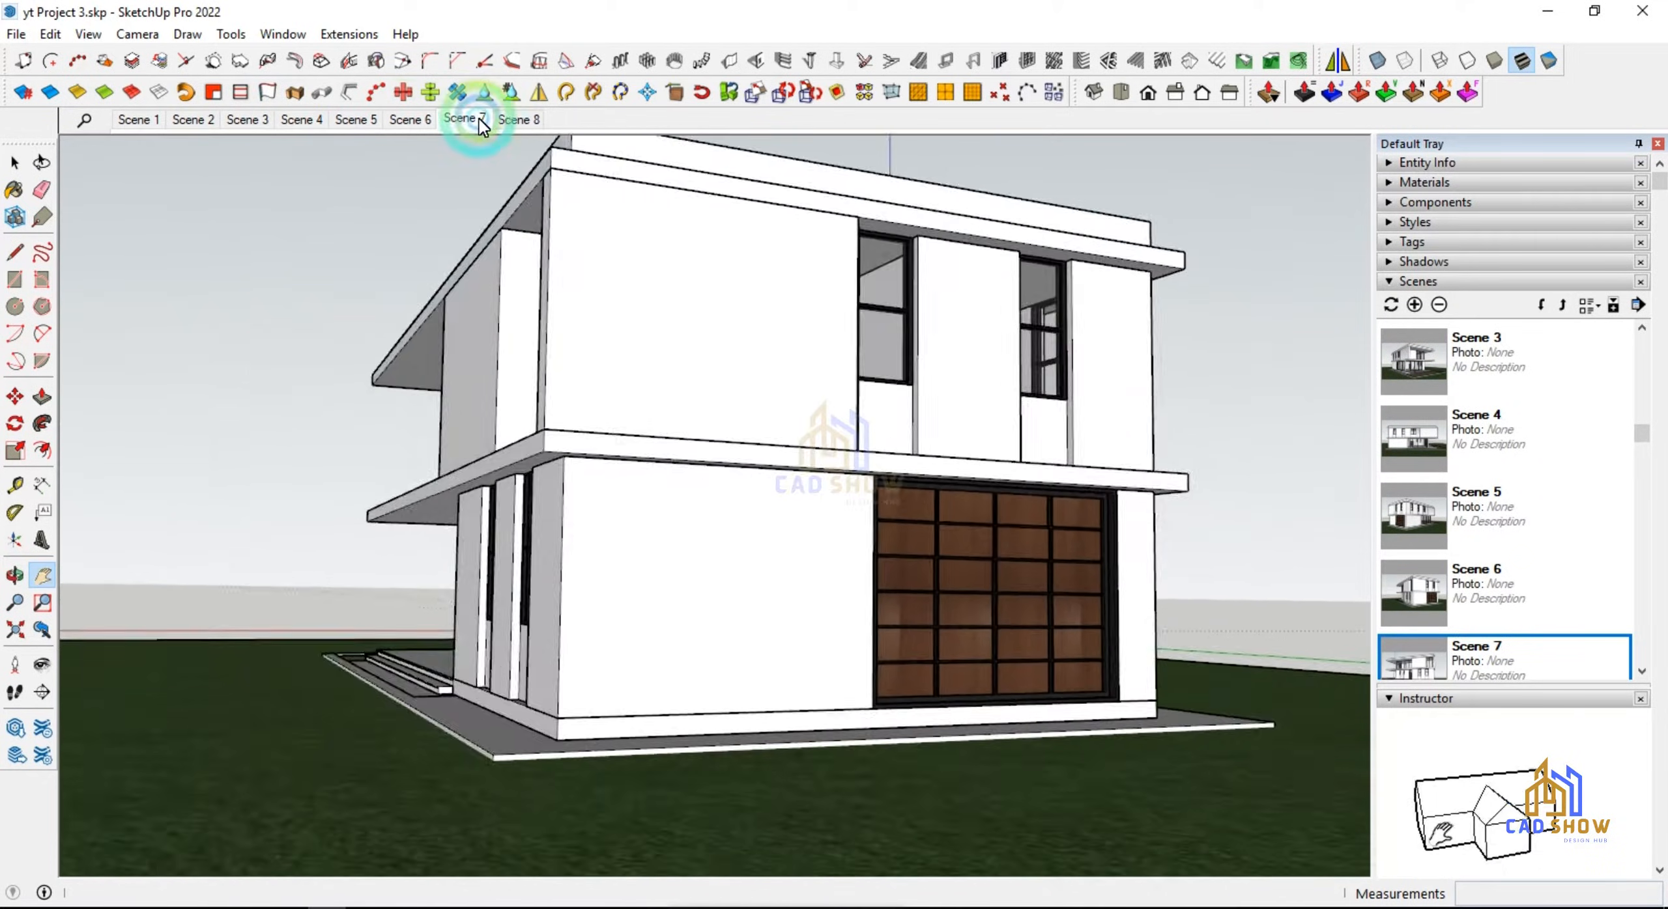
pyautogui.click(519, 119)
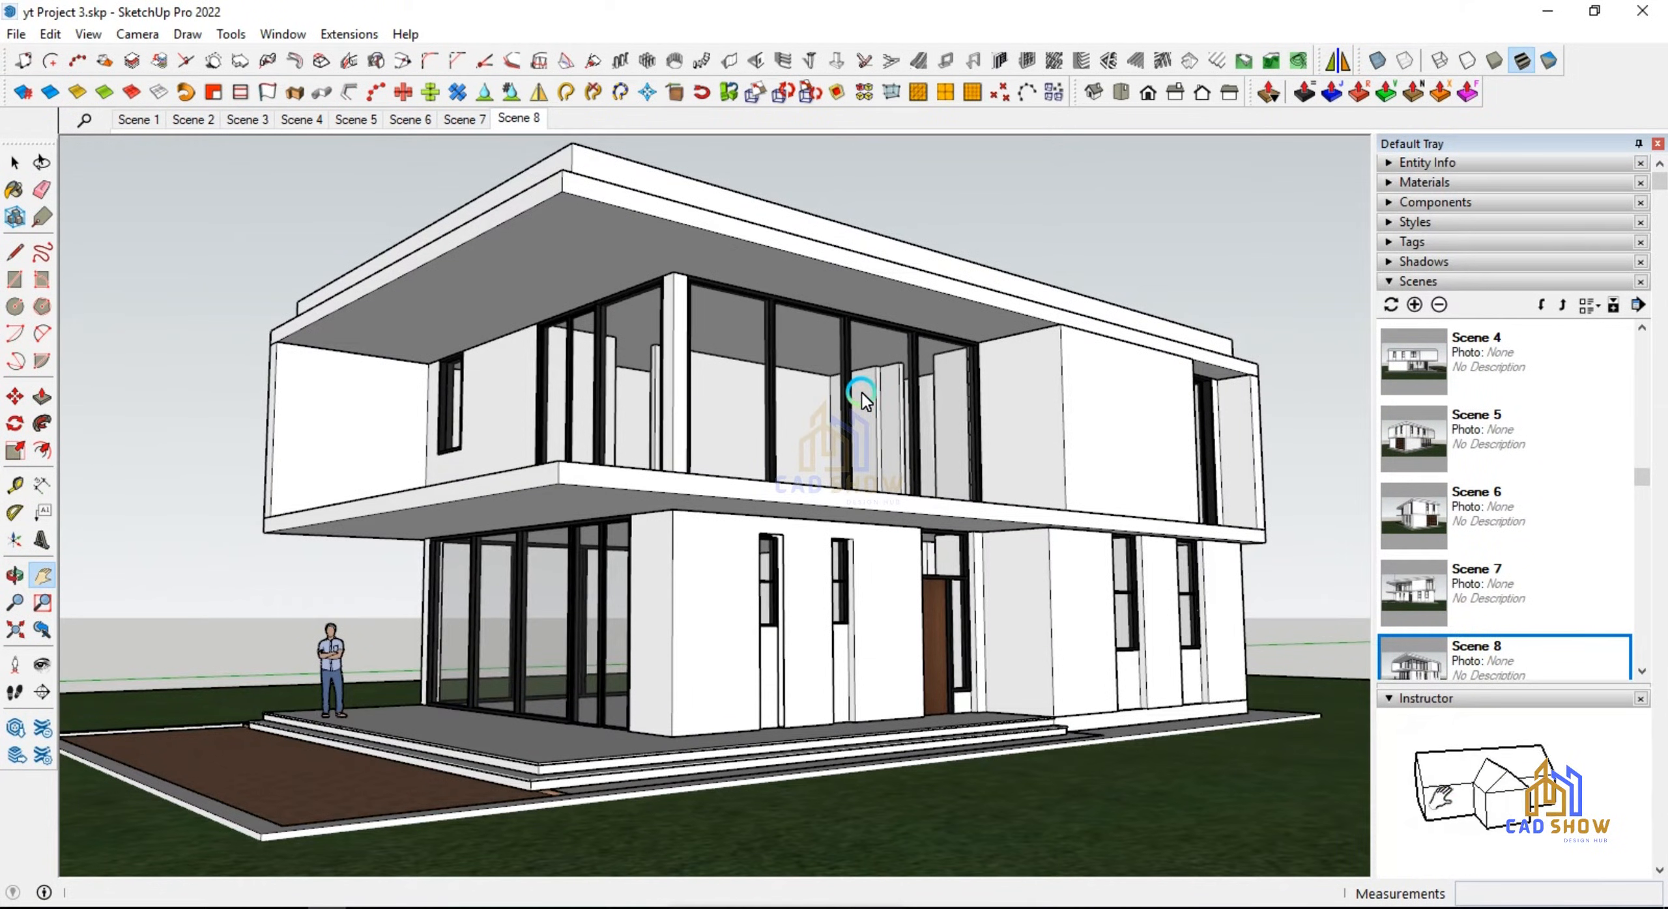
pyautogui.click(409, 118)
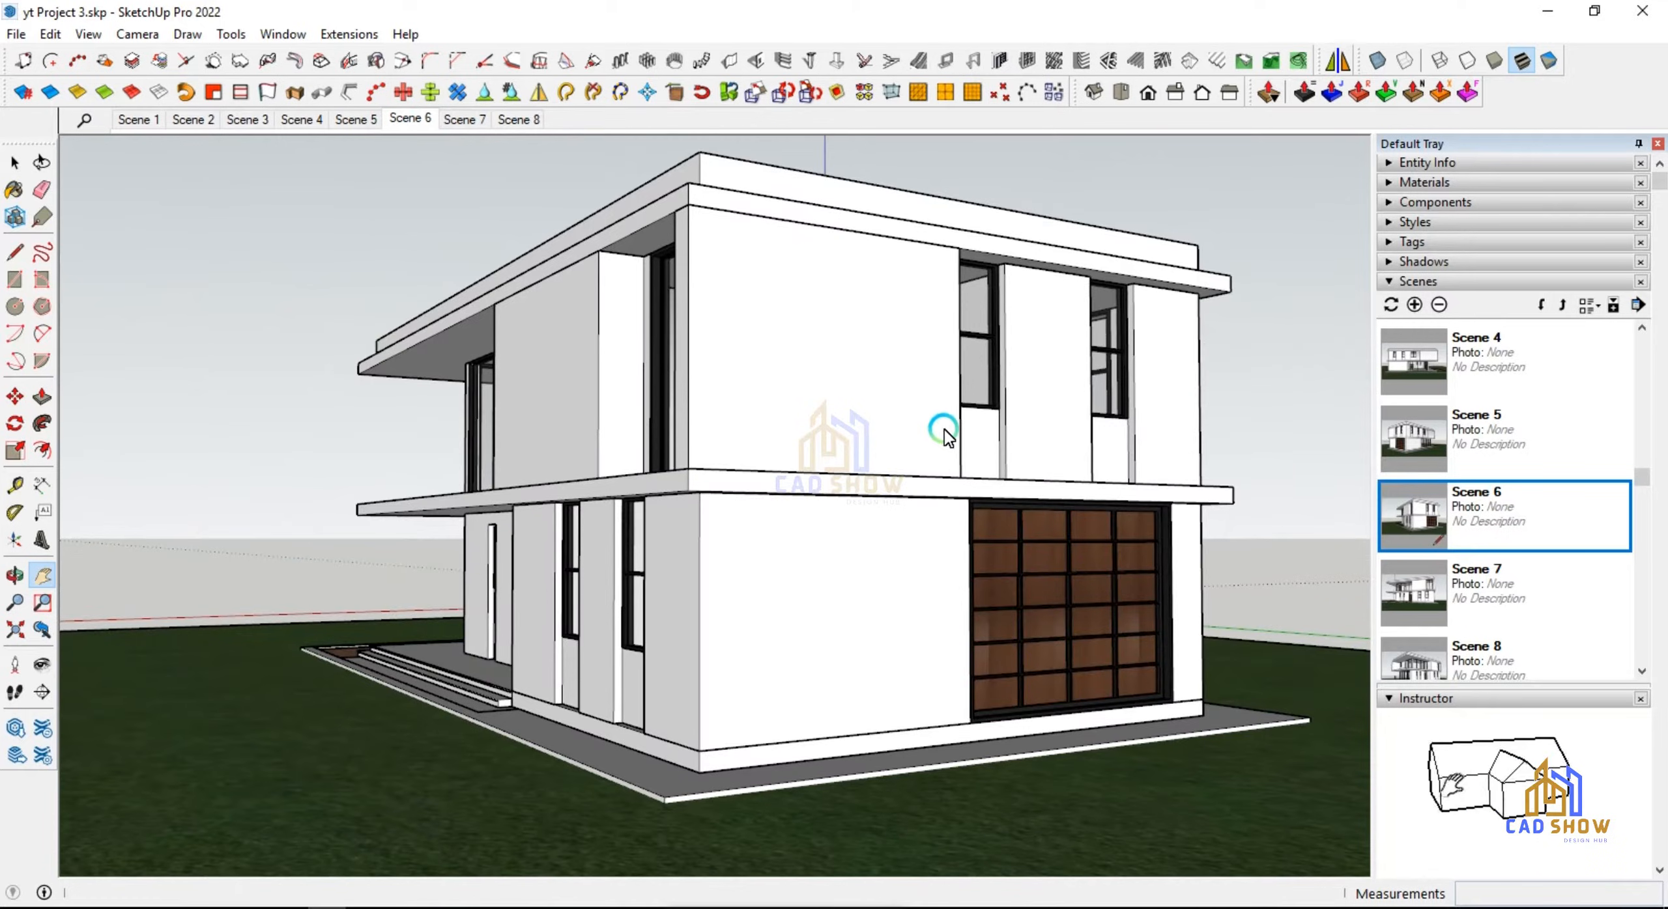
pyautogui.moveTo(945, 426); pyautogui.dragTo(812, 491)
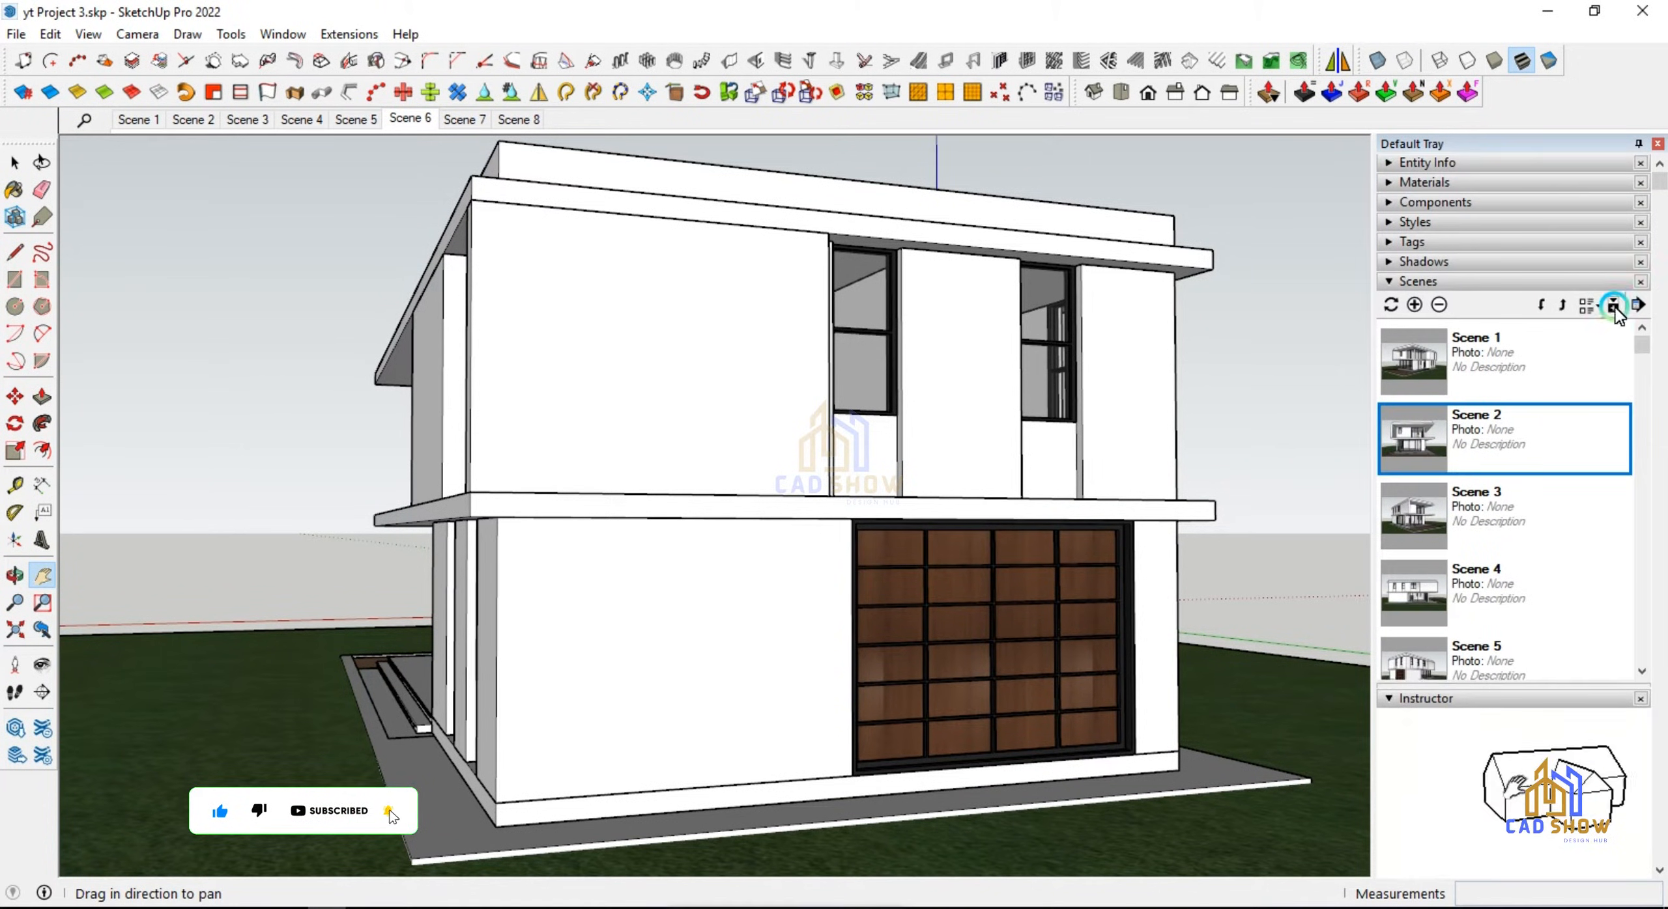
# Step: Show Scene 2's details, stop it saving shadows and style settings, and return to its view
pyautogui.click(1613, 305)
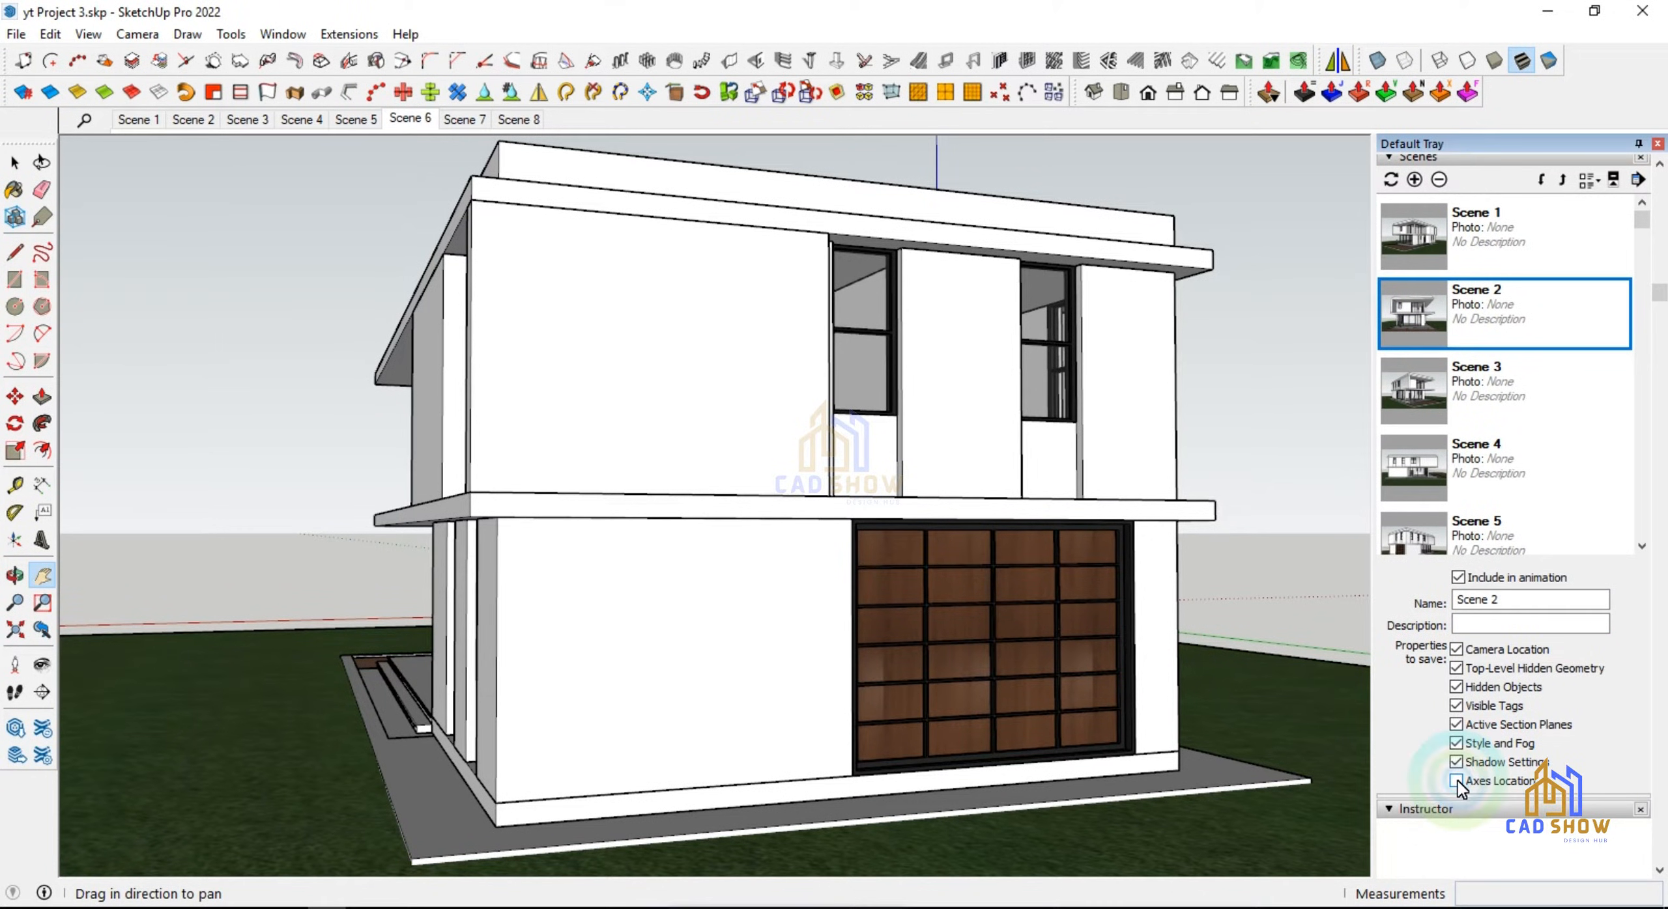
pyautogui.click(1457, 762)
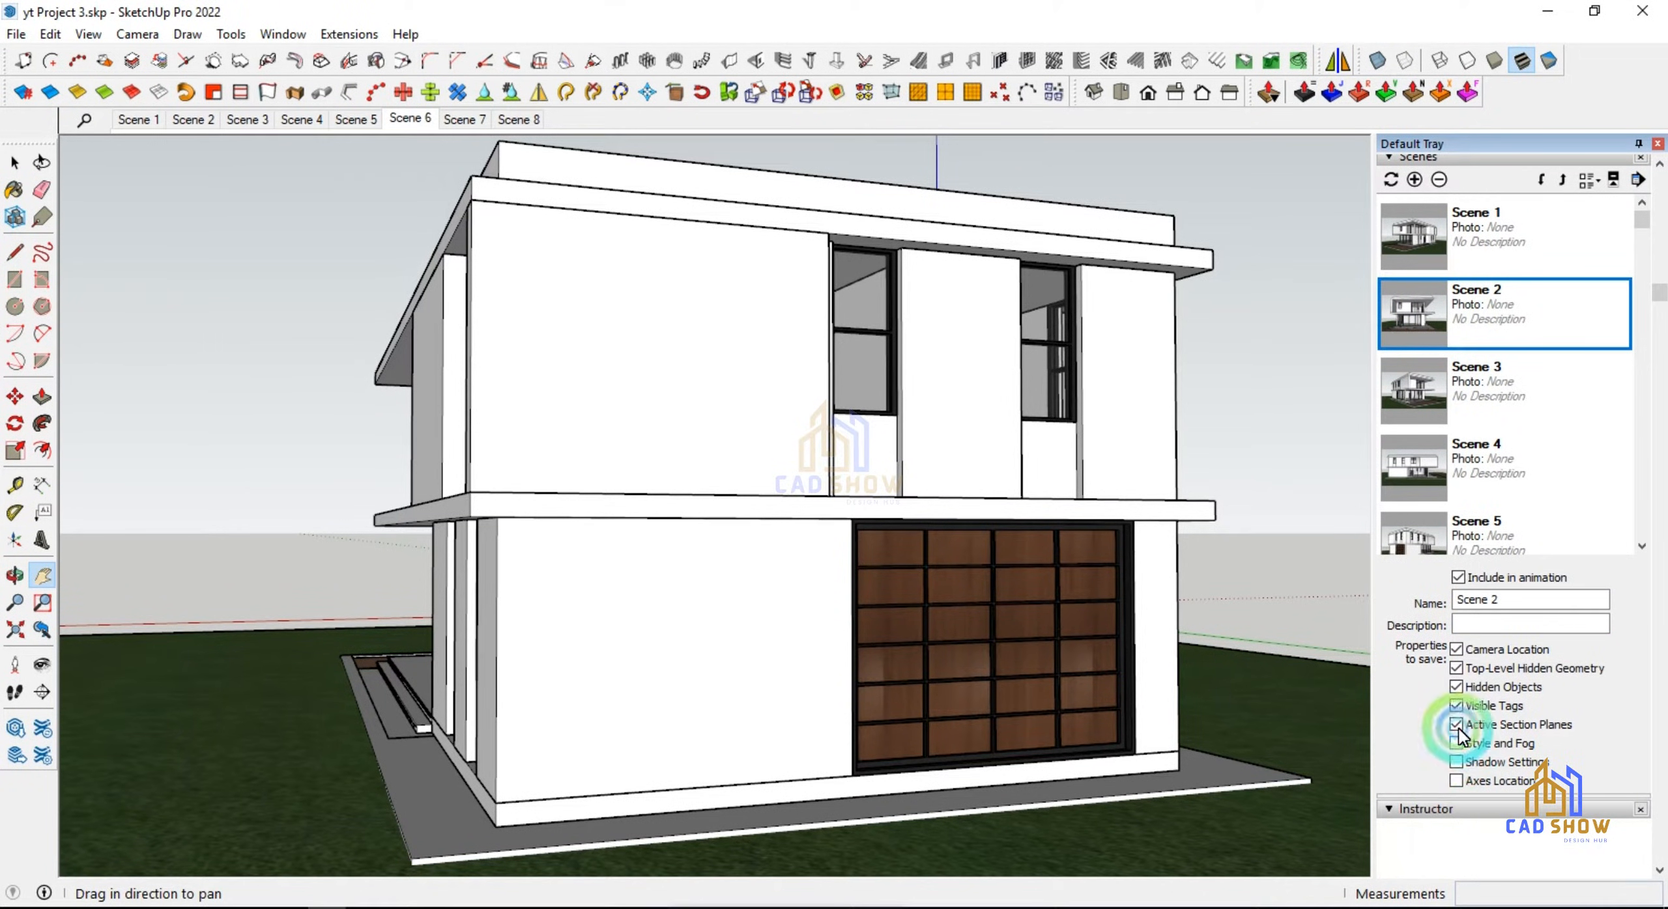
pyautogui.click(1456, 724)
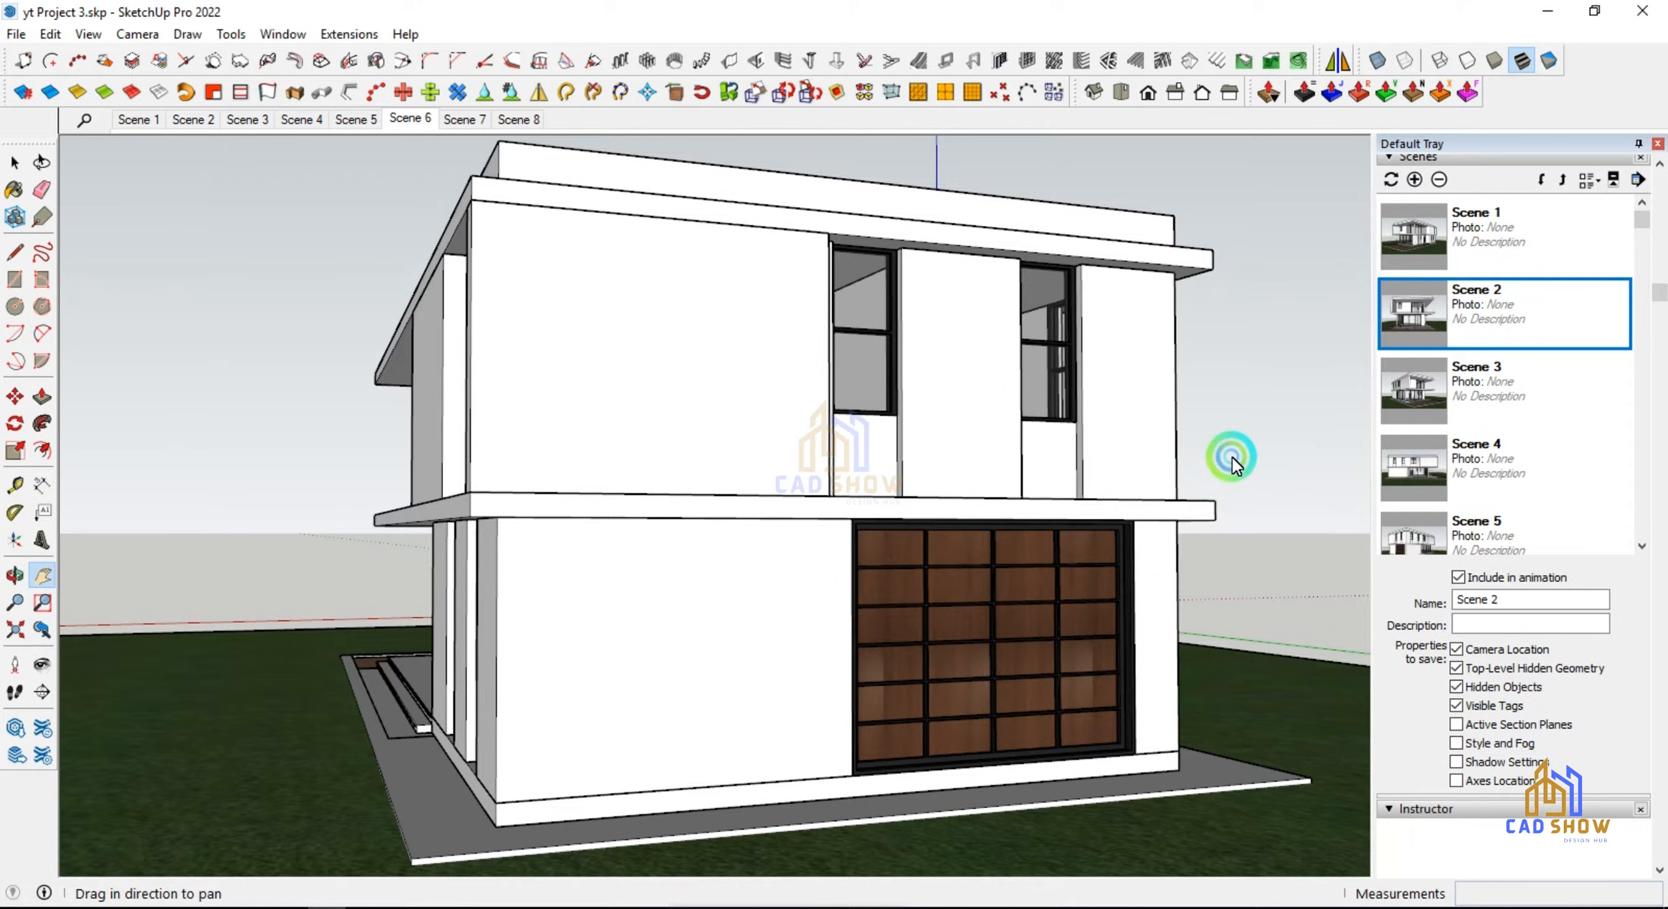
pyautogui.rightClick(1475, 309)
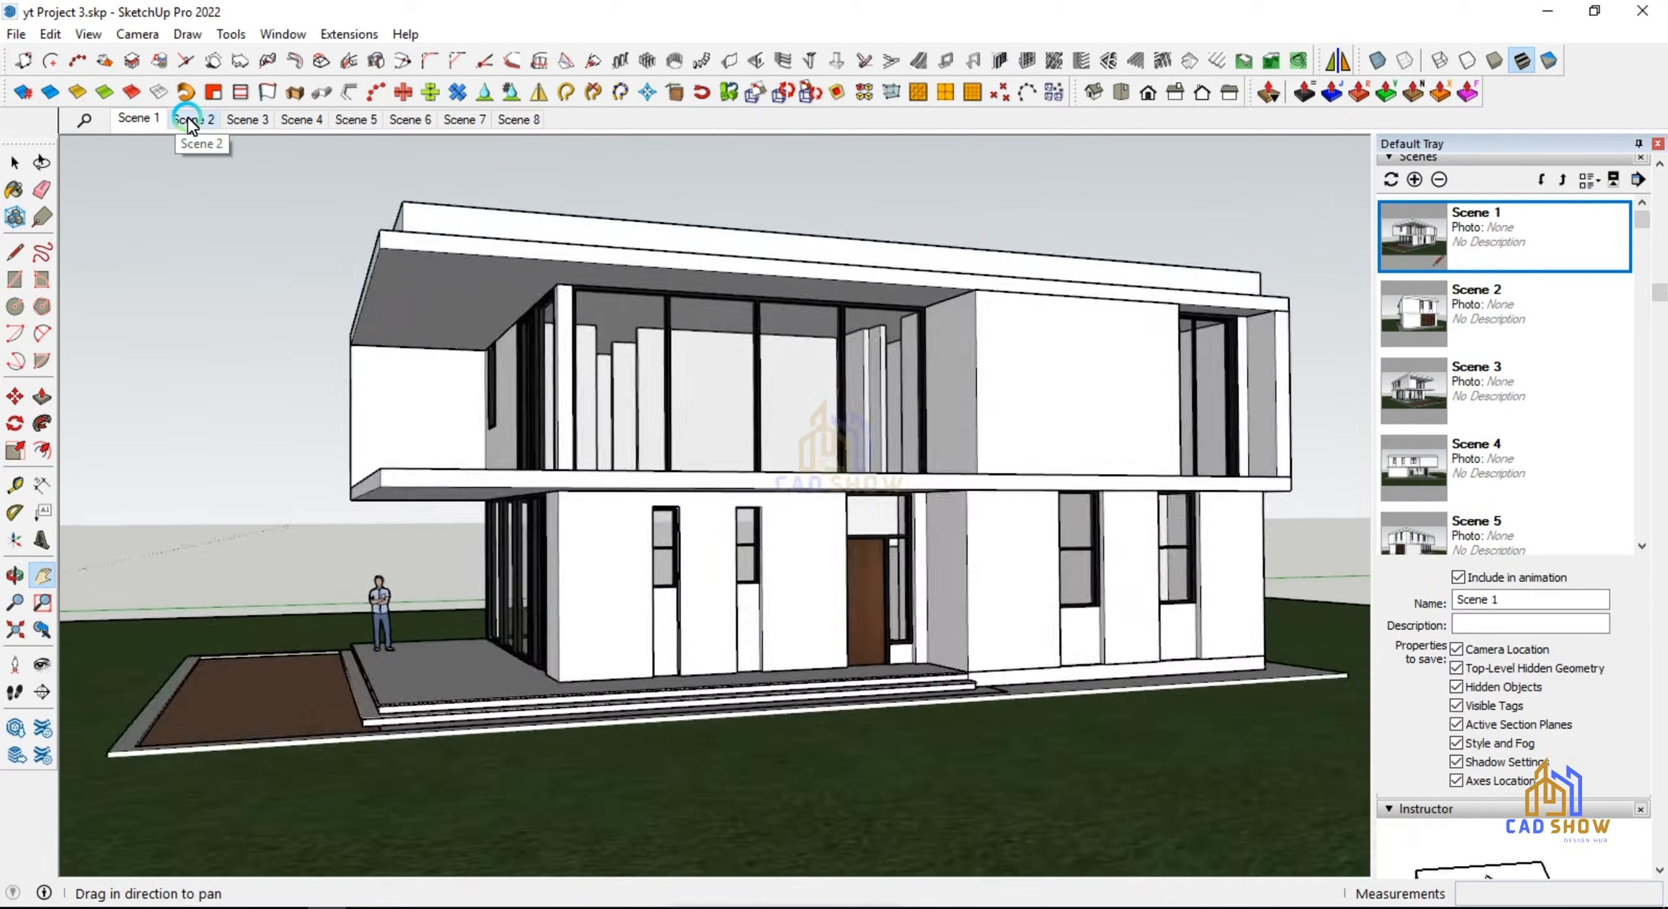
pyautogui.click(193, 119)
pyautogui.write('new')
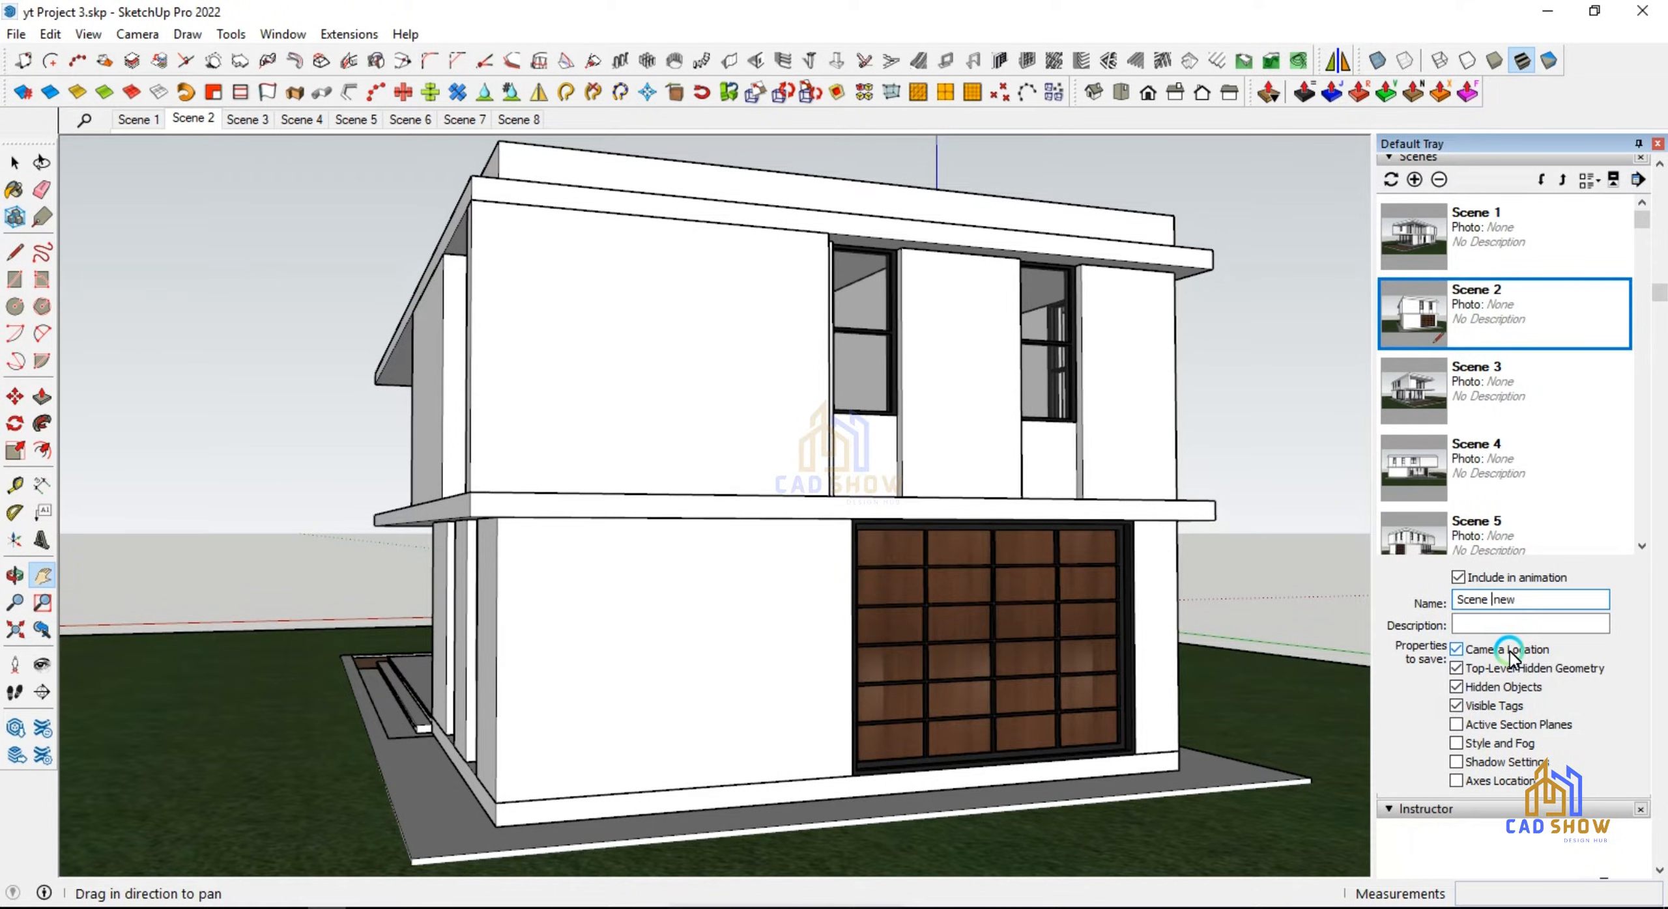
# Step: Enter the new name 'Scene 2 updated' for Scene 2 and dismiss the tray menu
pyautogui.write('Scene 2 up')
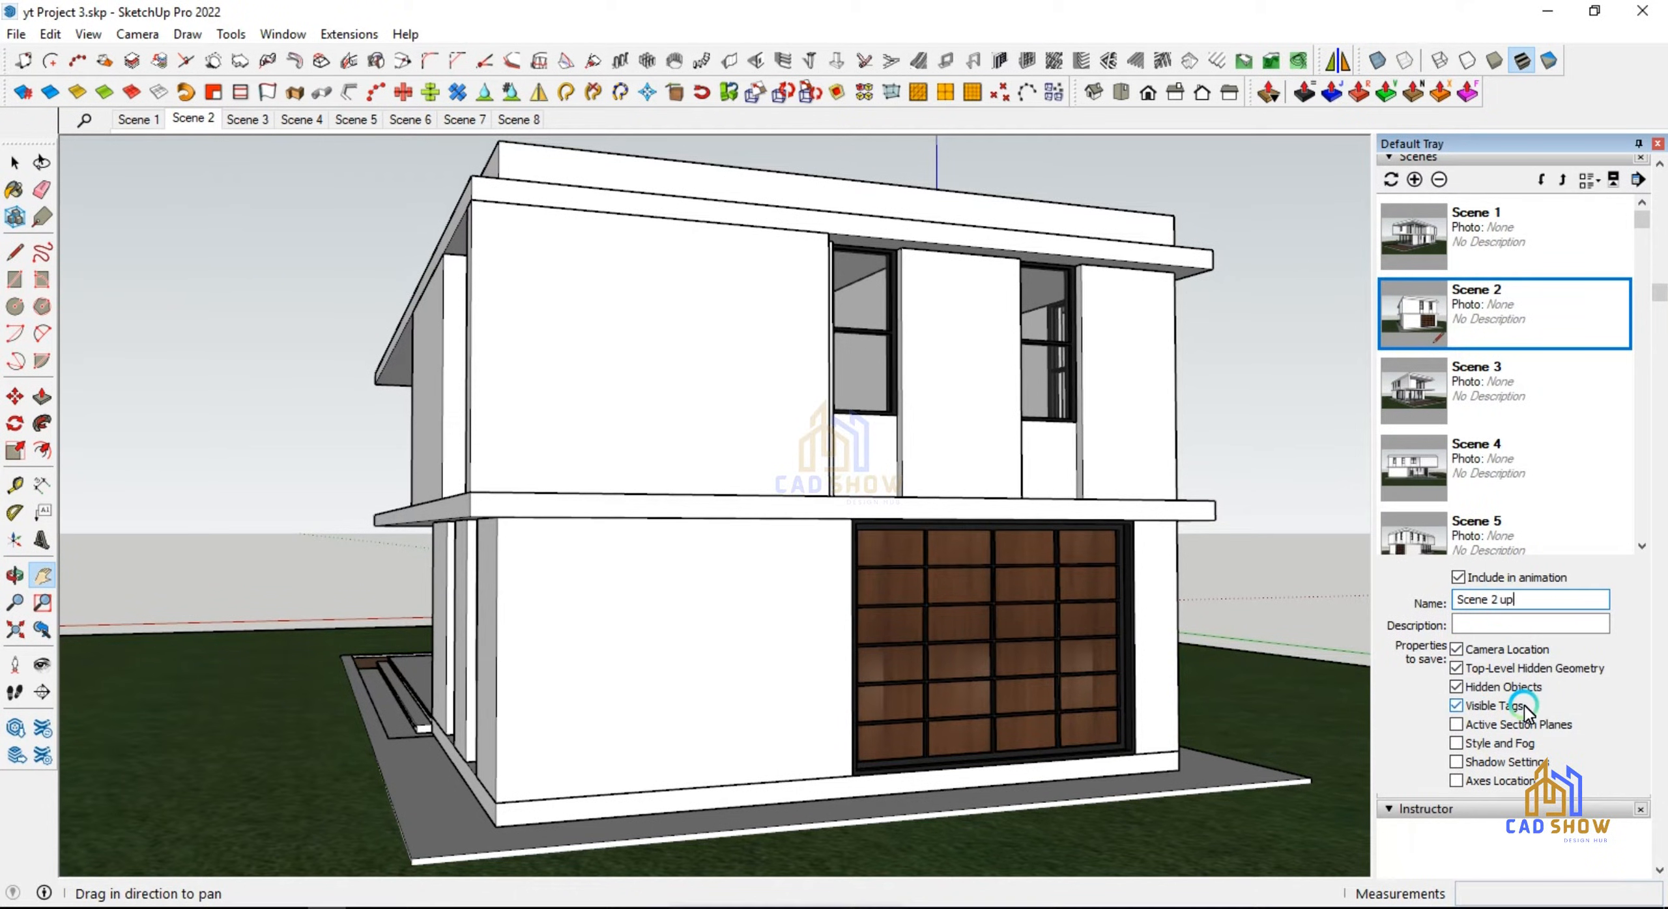
pyautogui.write('dated')
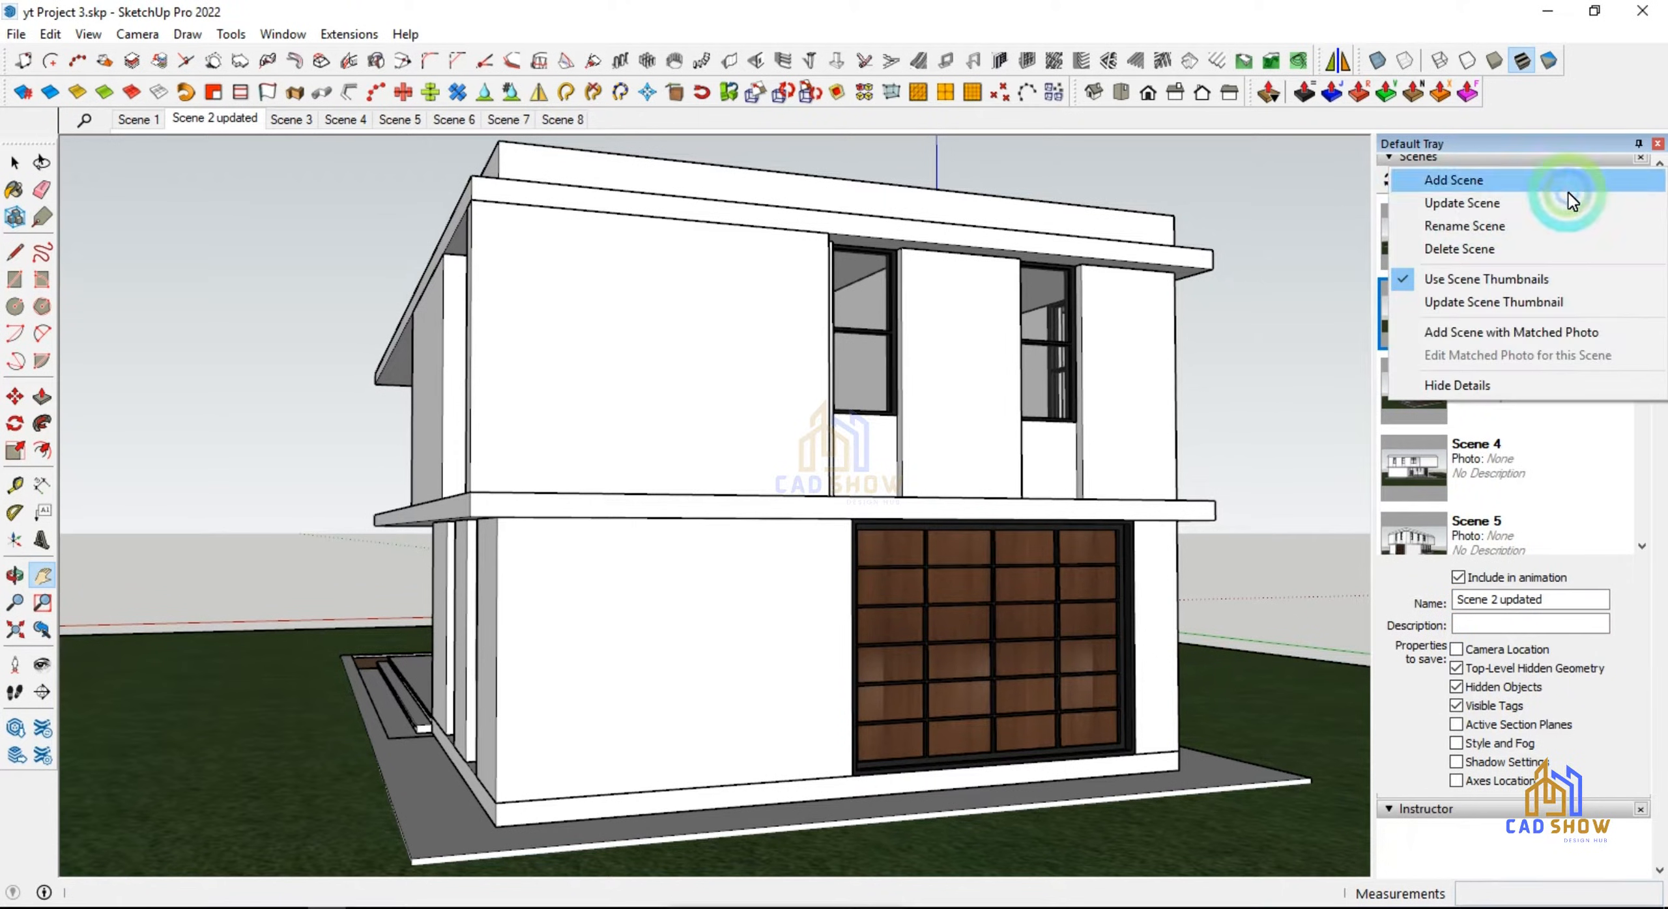
pyautogui.click(1462, 203)
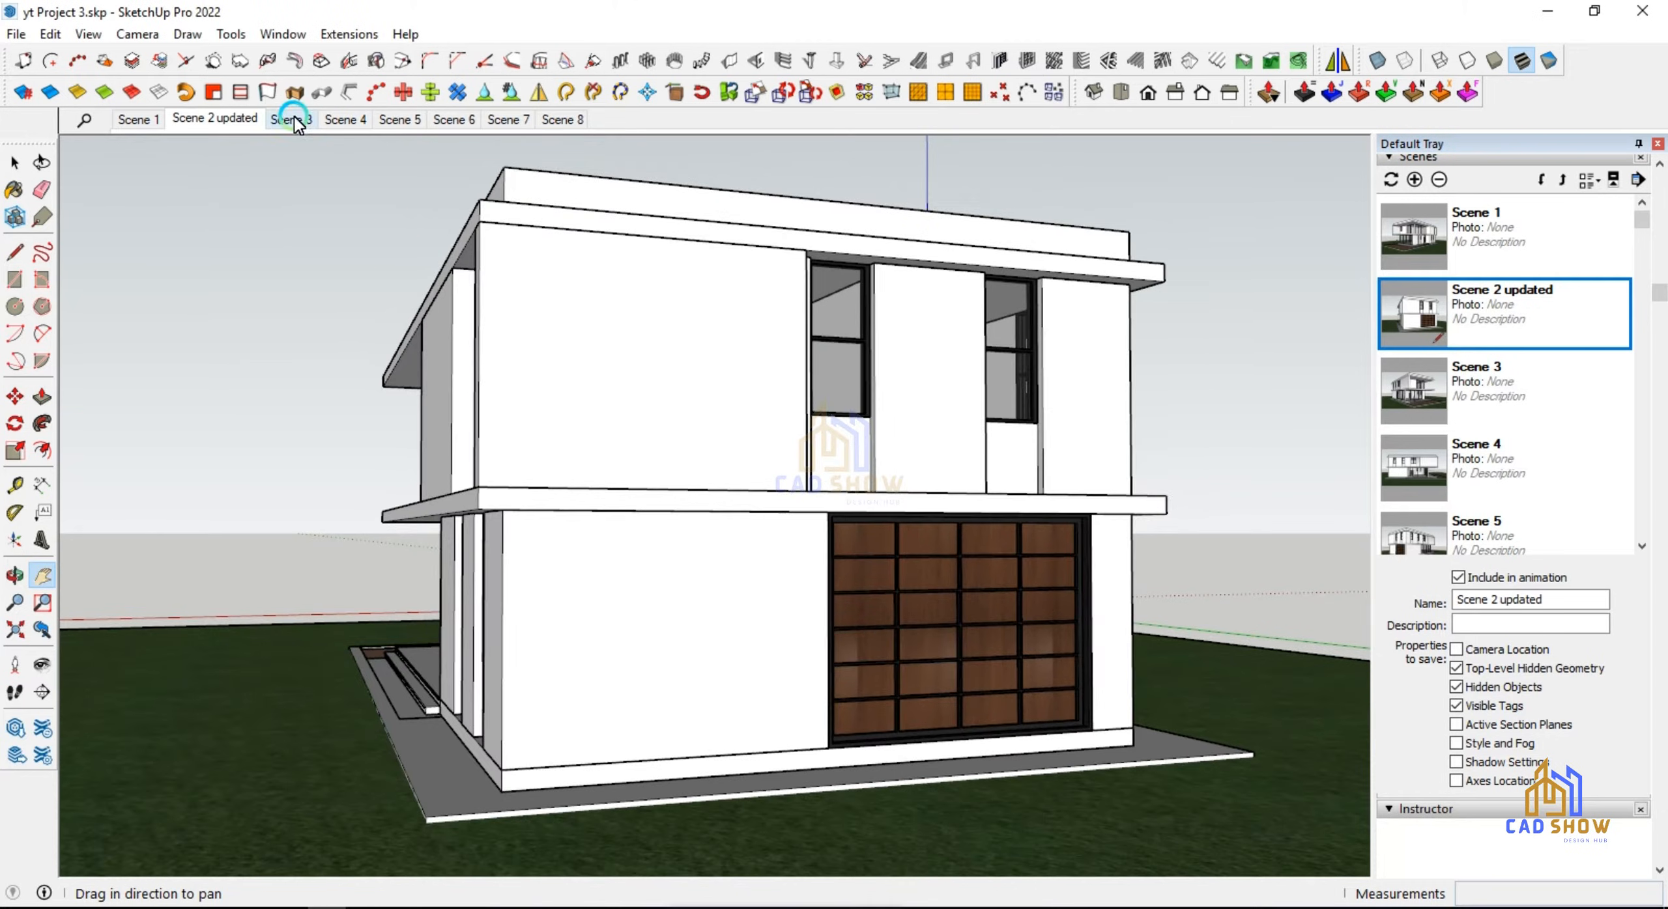
# Step: Start Play Animation from a scene tab and let it step through the scenes
pyautogui.rightClick(291, 118)
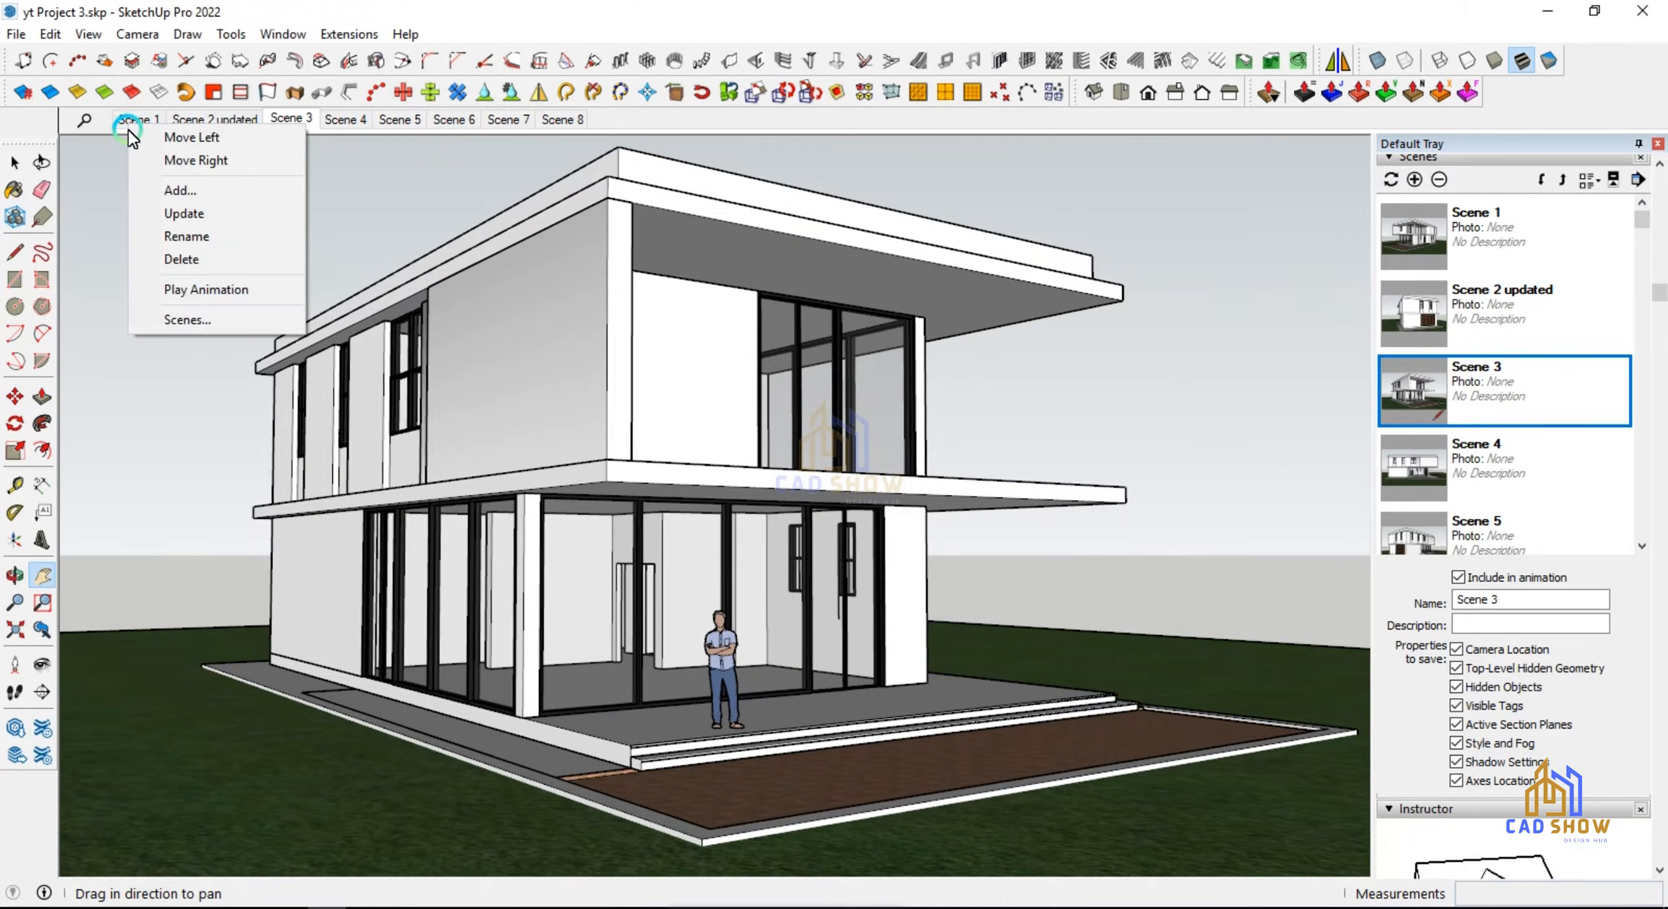
pyautogui.click(205, 290)
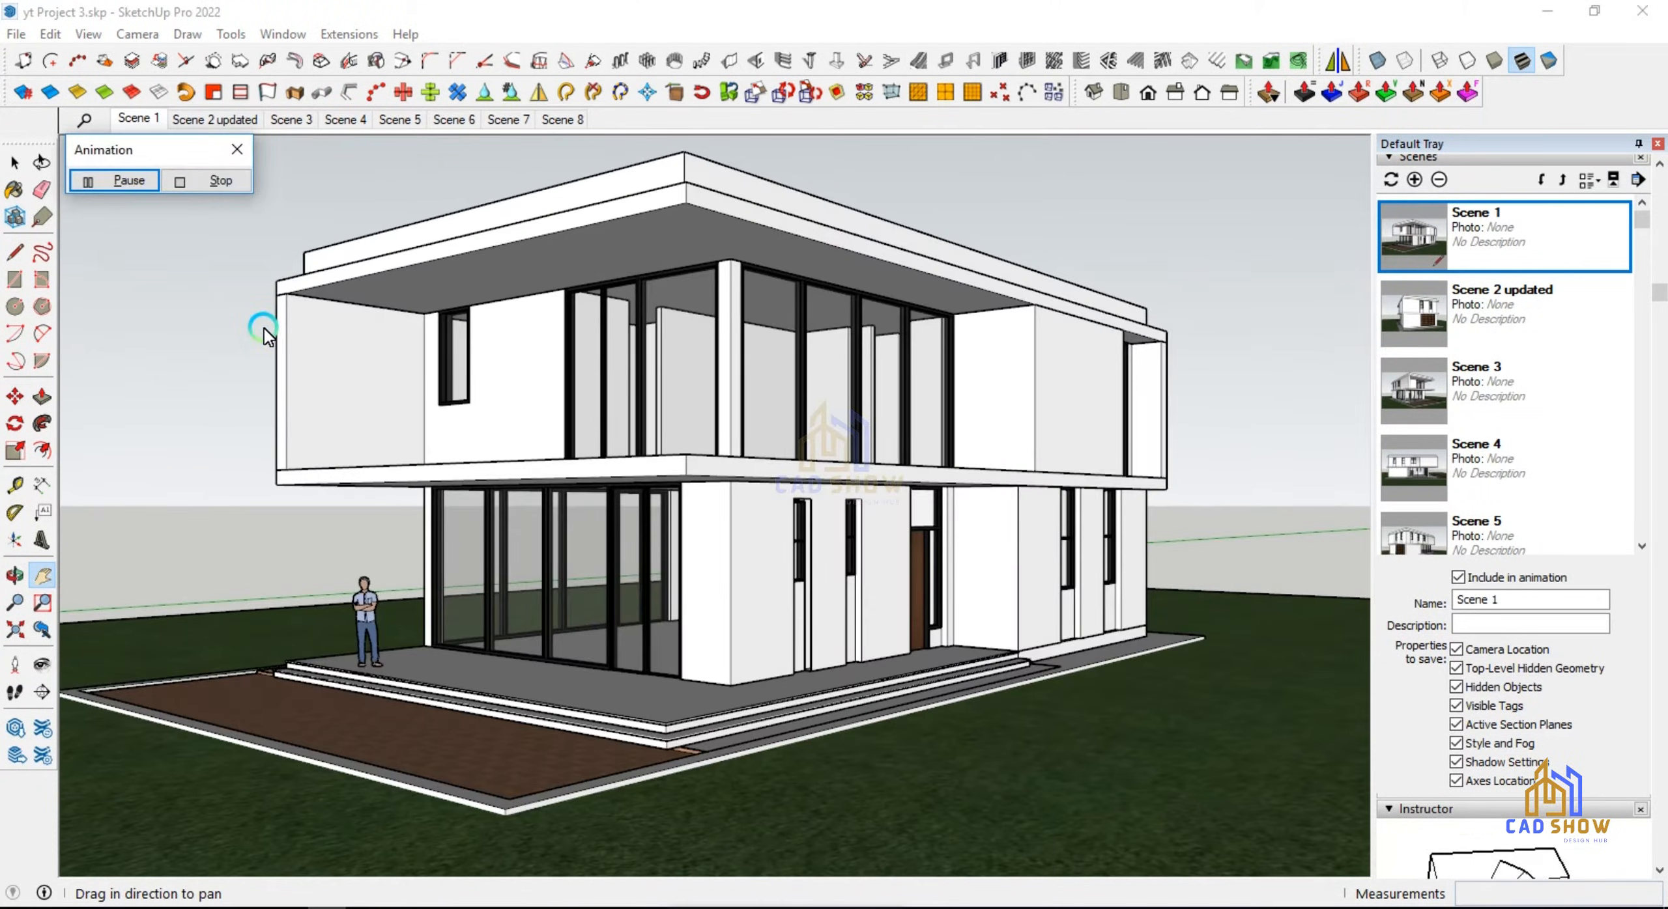
pyautogui.click(344, 119)
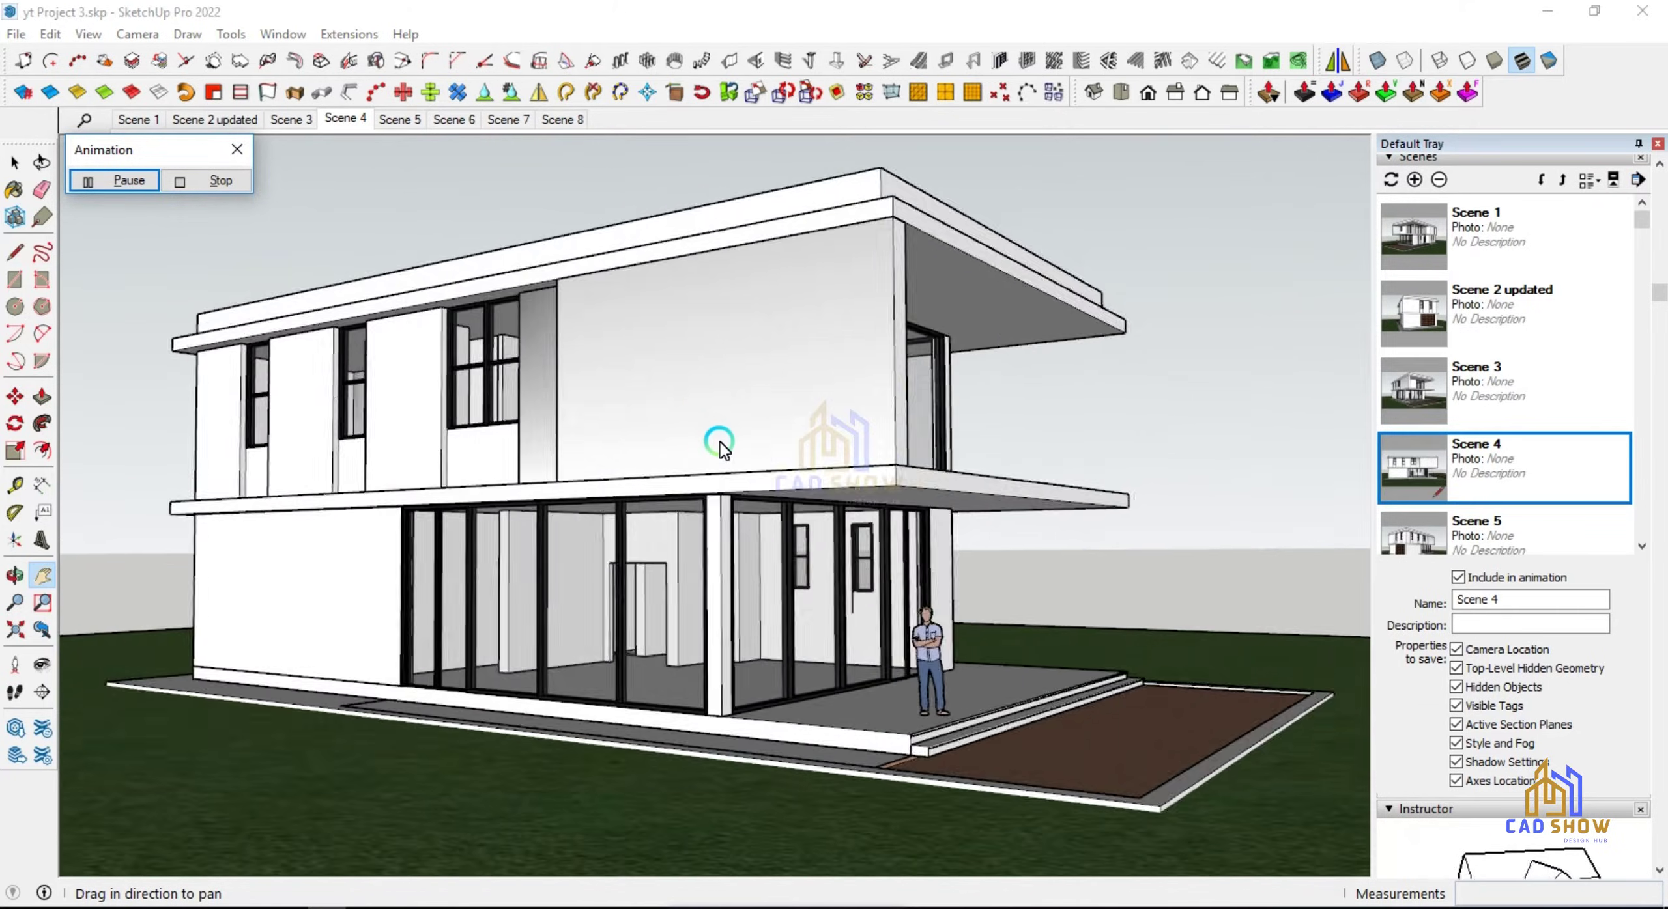
pyautogui.click(399, 119)
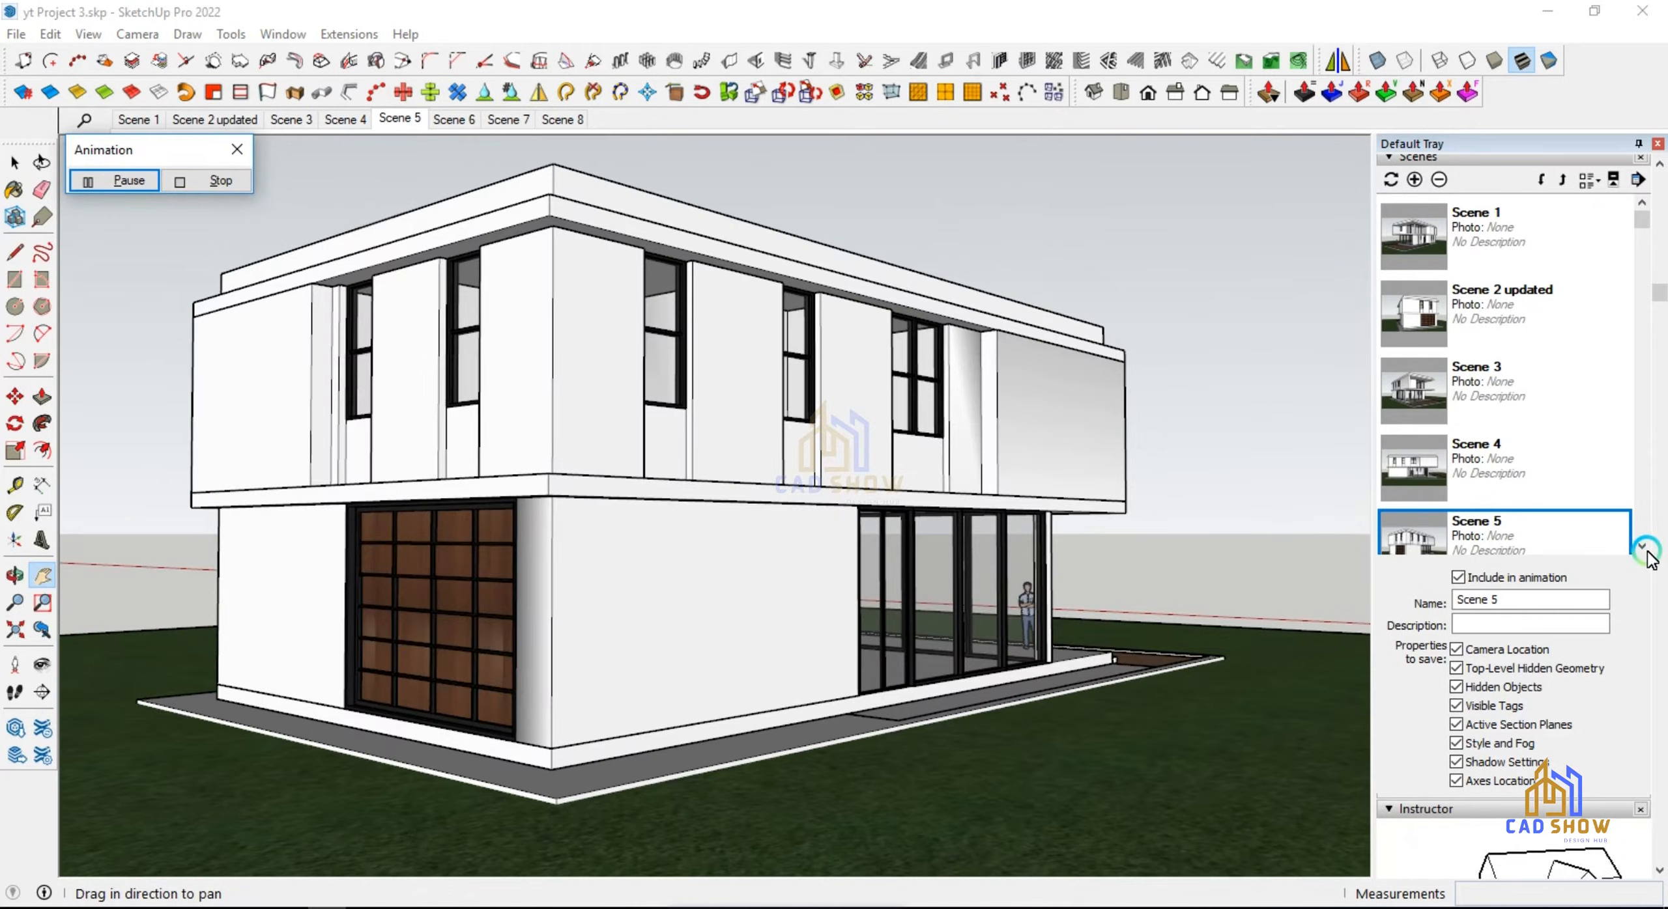
pyautogui.click(507, 119)
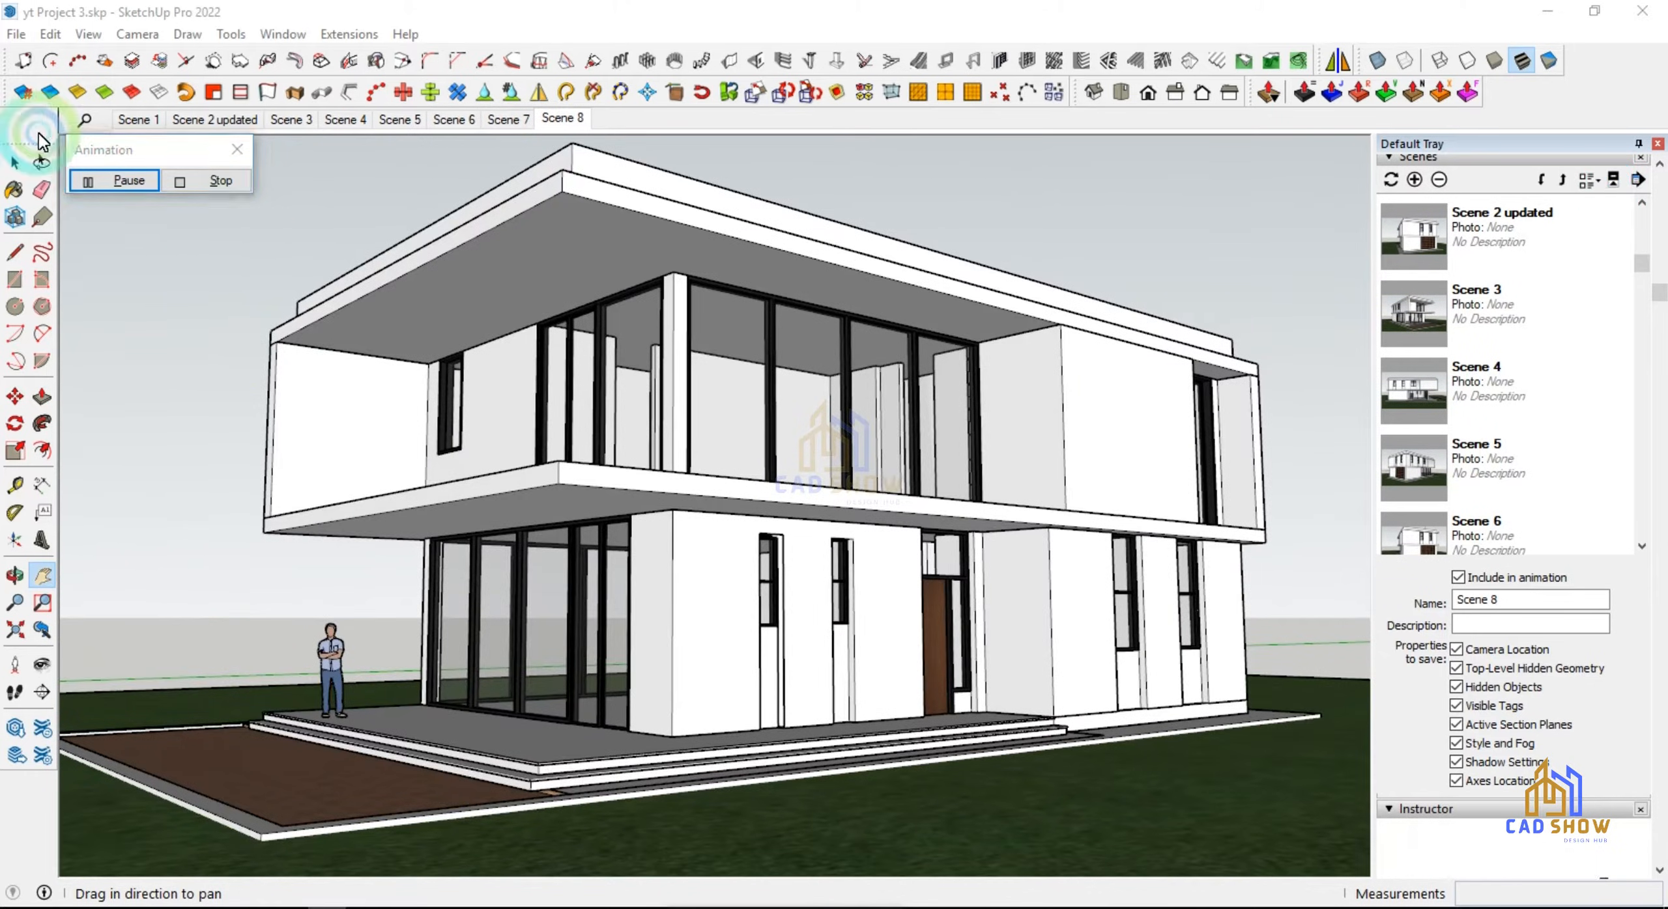
# Step: Stop on Scene 1's corner view and go to the View menu's Animation commands
pyautogui.rightClick(1473, 211)
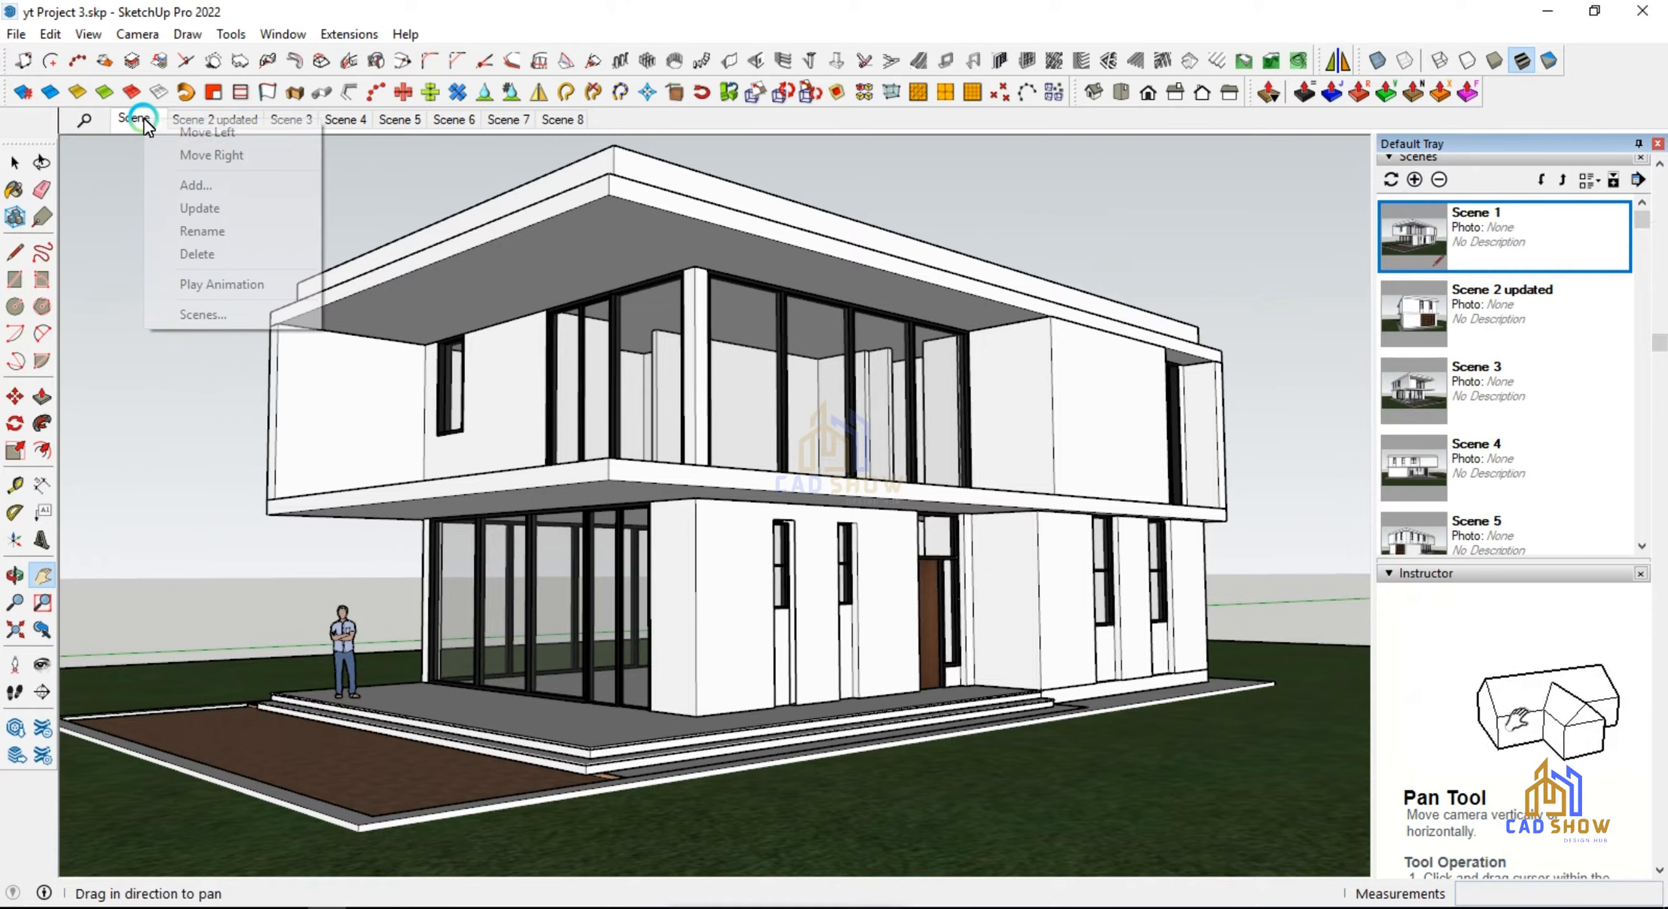
pyautogui.click(606, 420)
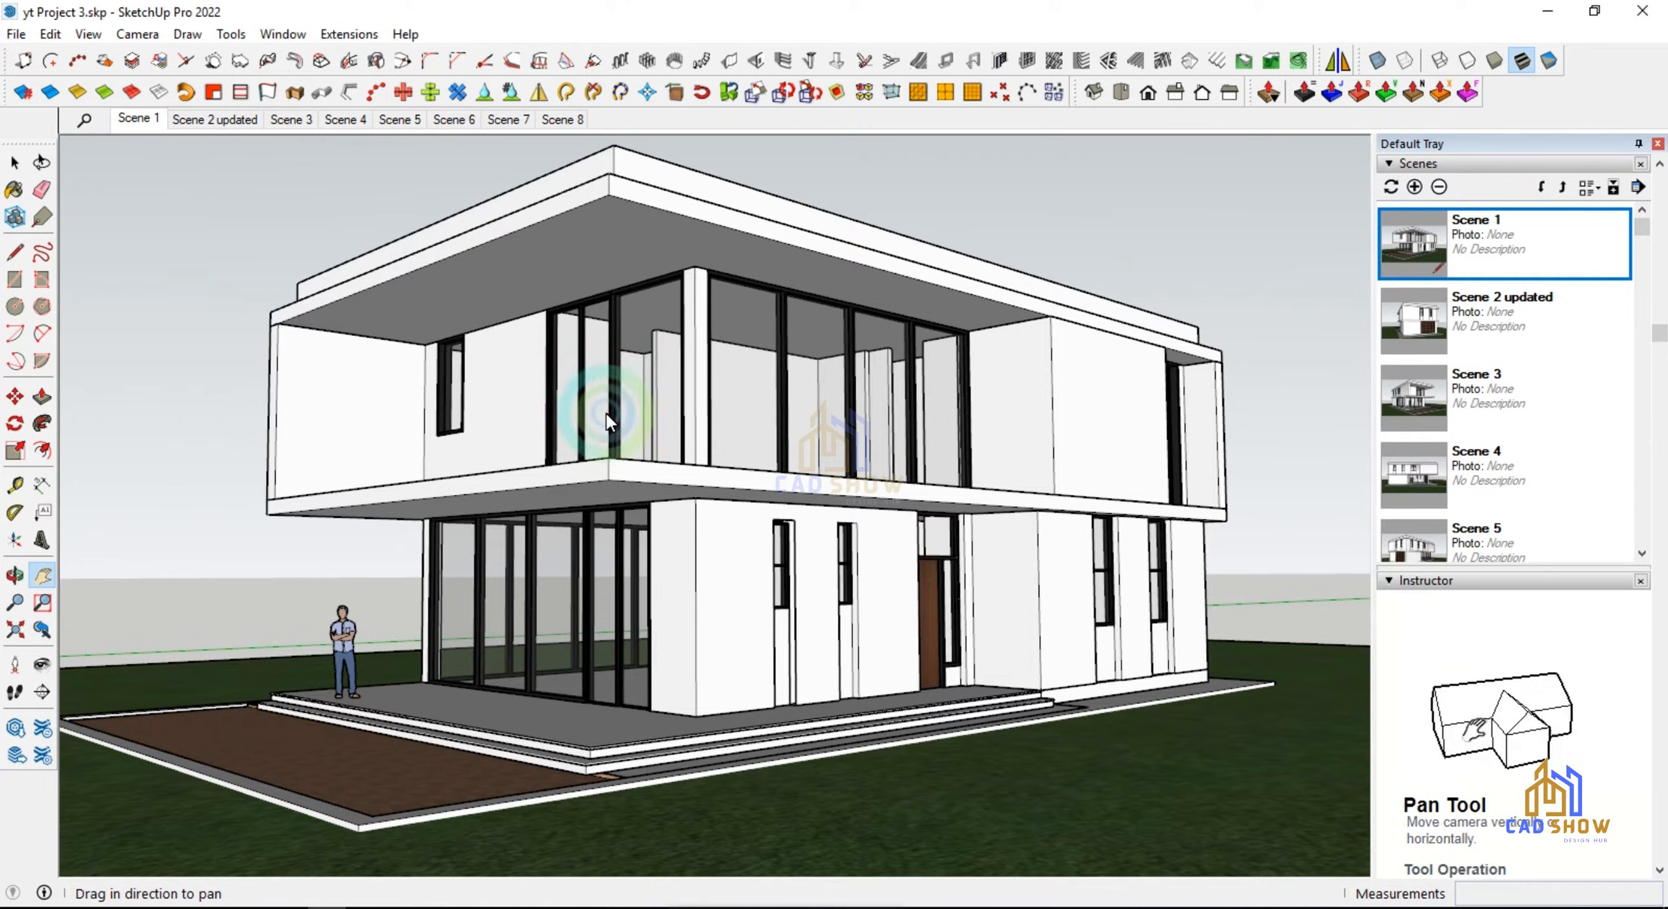
pyautogui.click(87, 33)
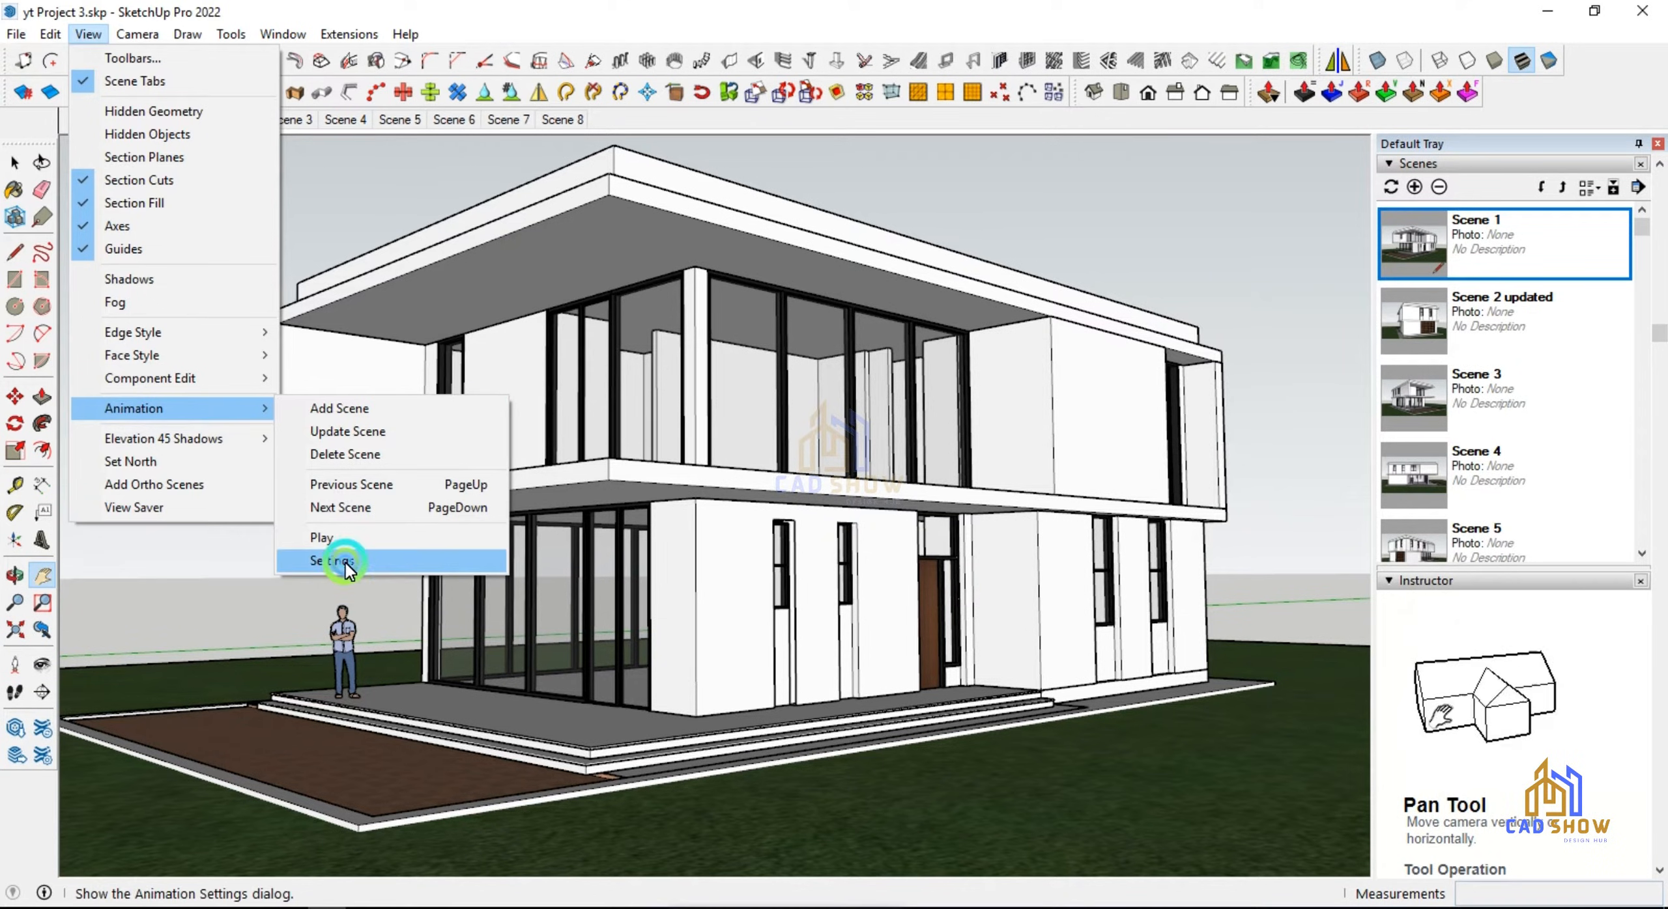
# Step: Set Model Info > Animation scene transitions to 4 seconds with a 1-second scene delay
pyautogui.click(337, 560)
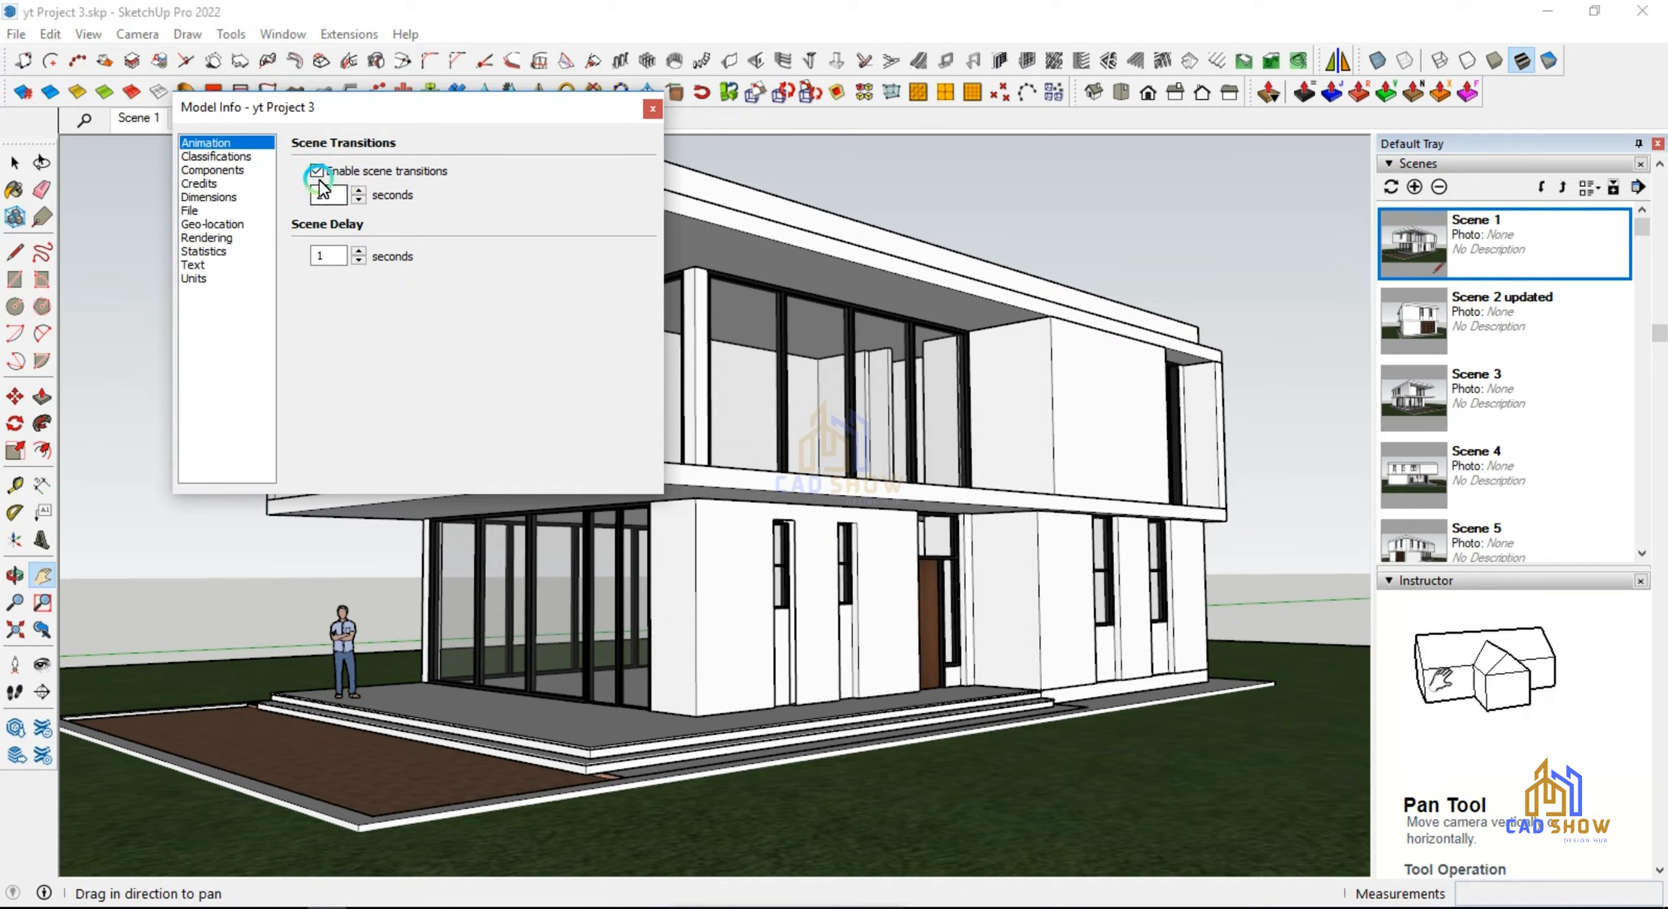
pyautogui.click(360, 190)
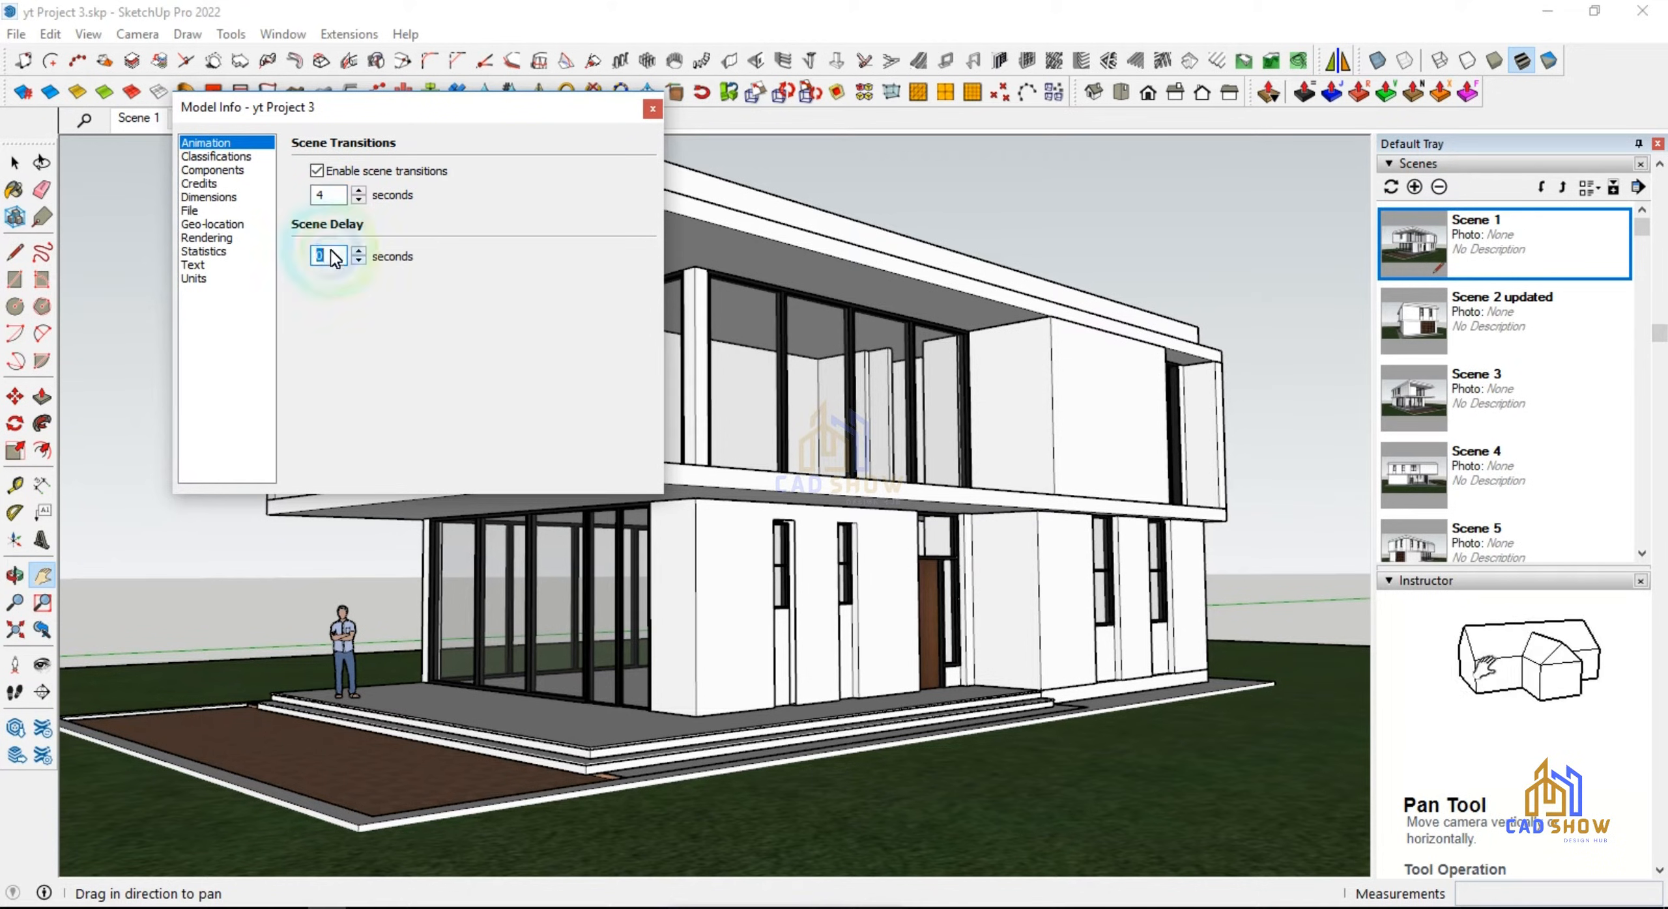
pyautogui.rightClick(138, 118)
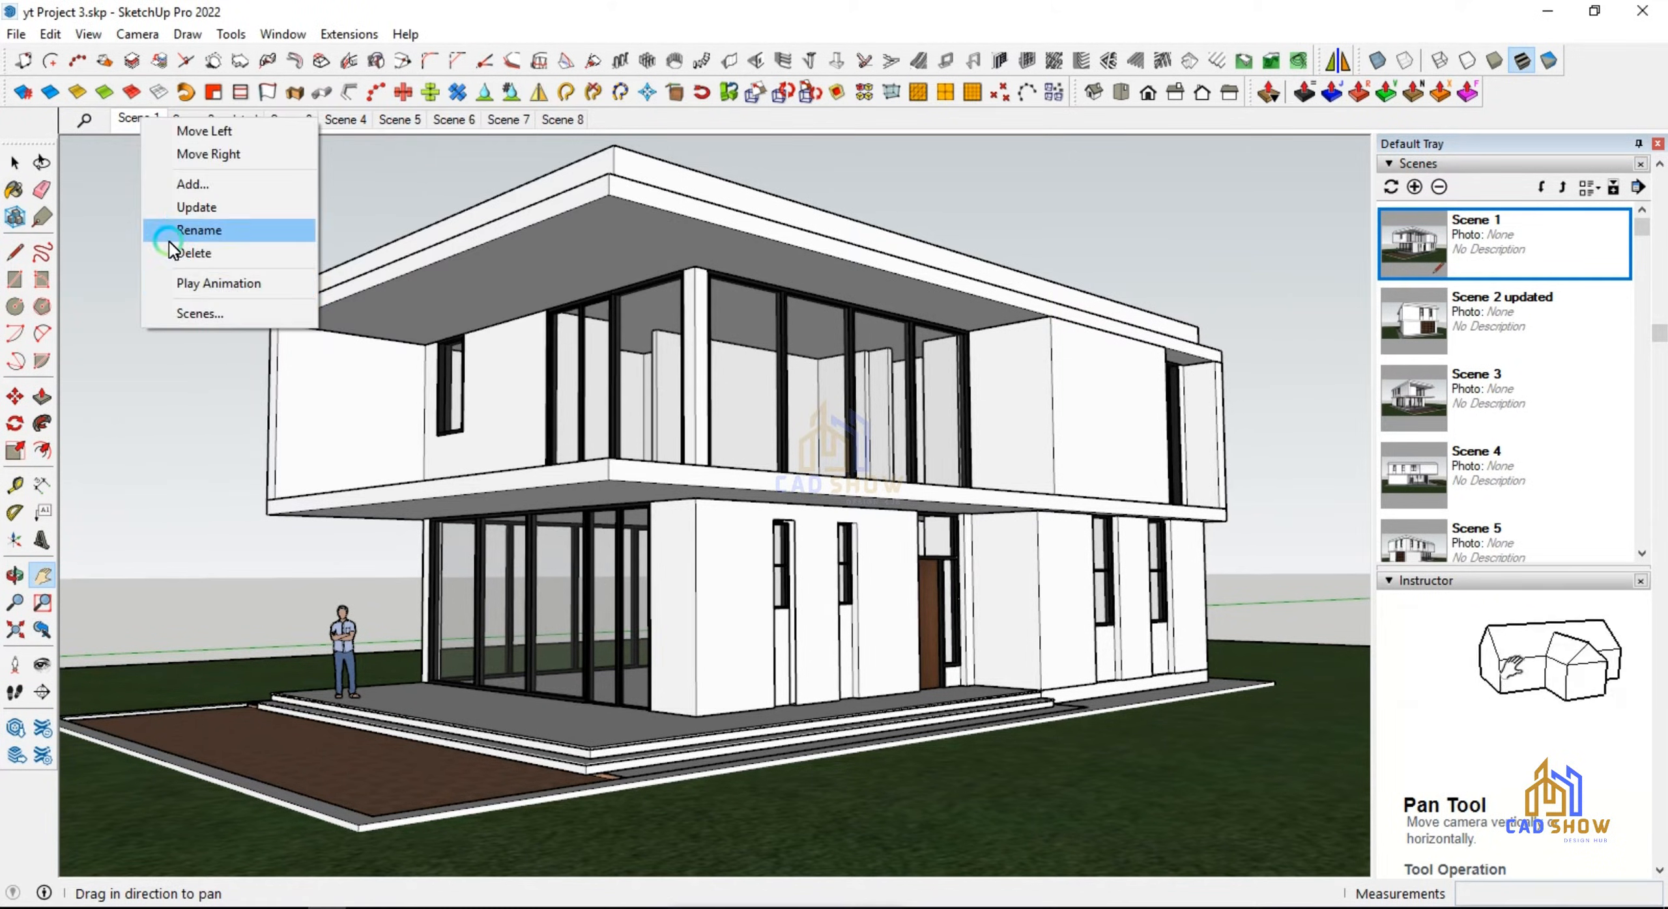
# Step: Replay the scene animation with the slower transitions, stop it, and return to Scene 1's corner view
pyautogui.click(217, 283)
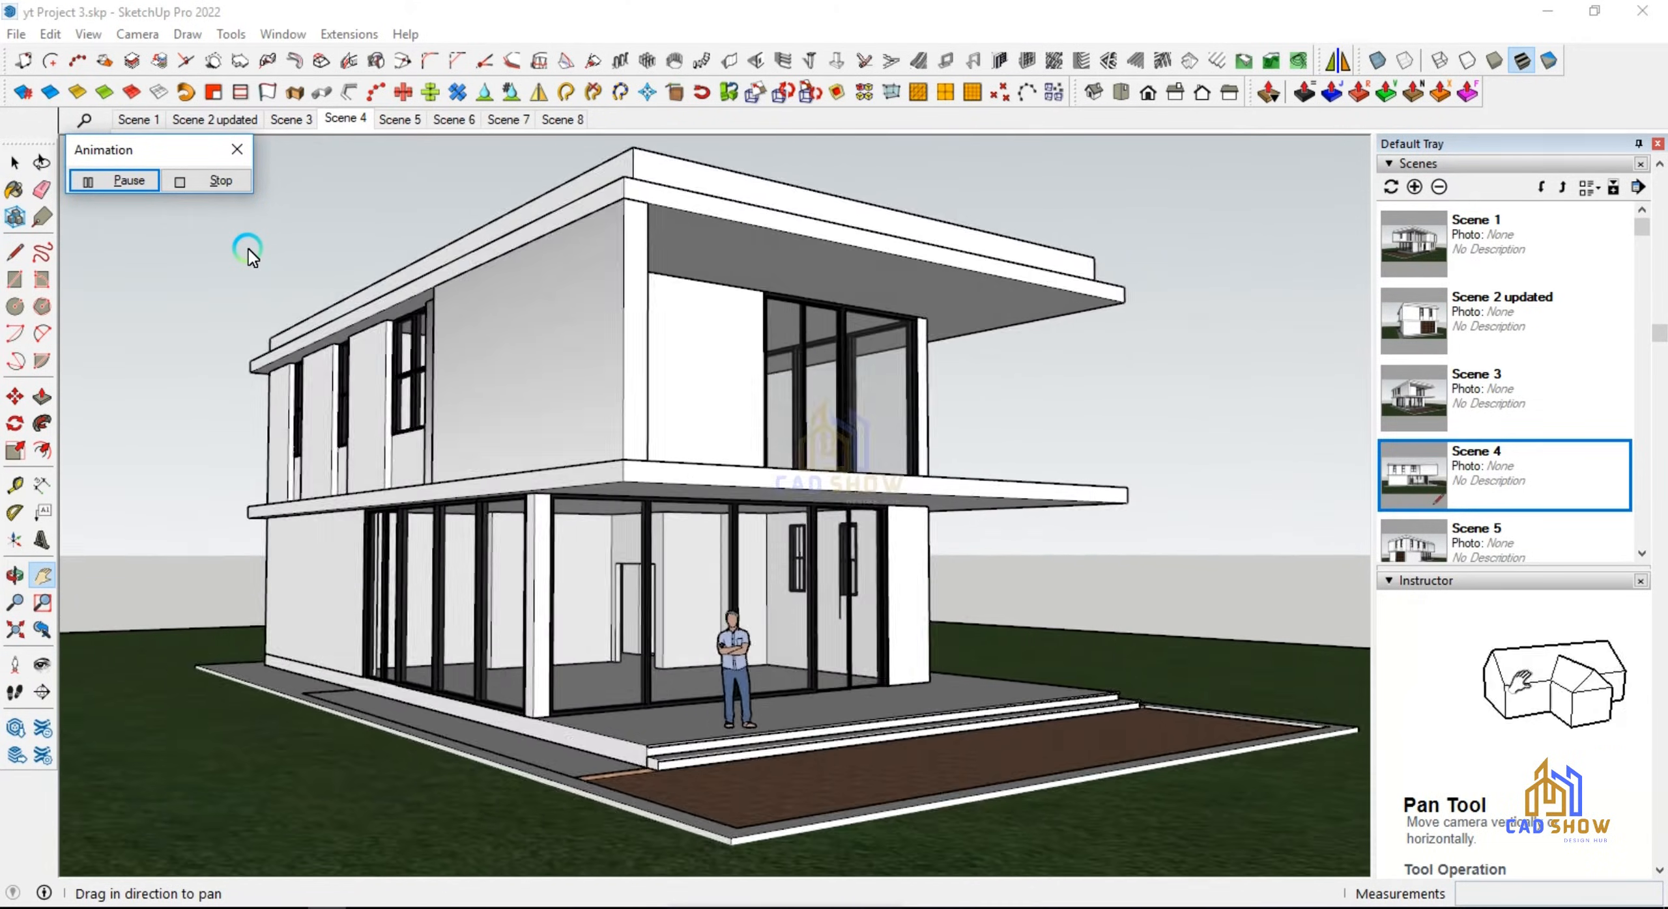
pyautogui.click(399, 119)
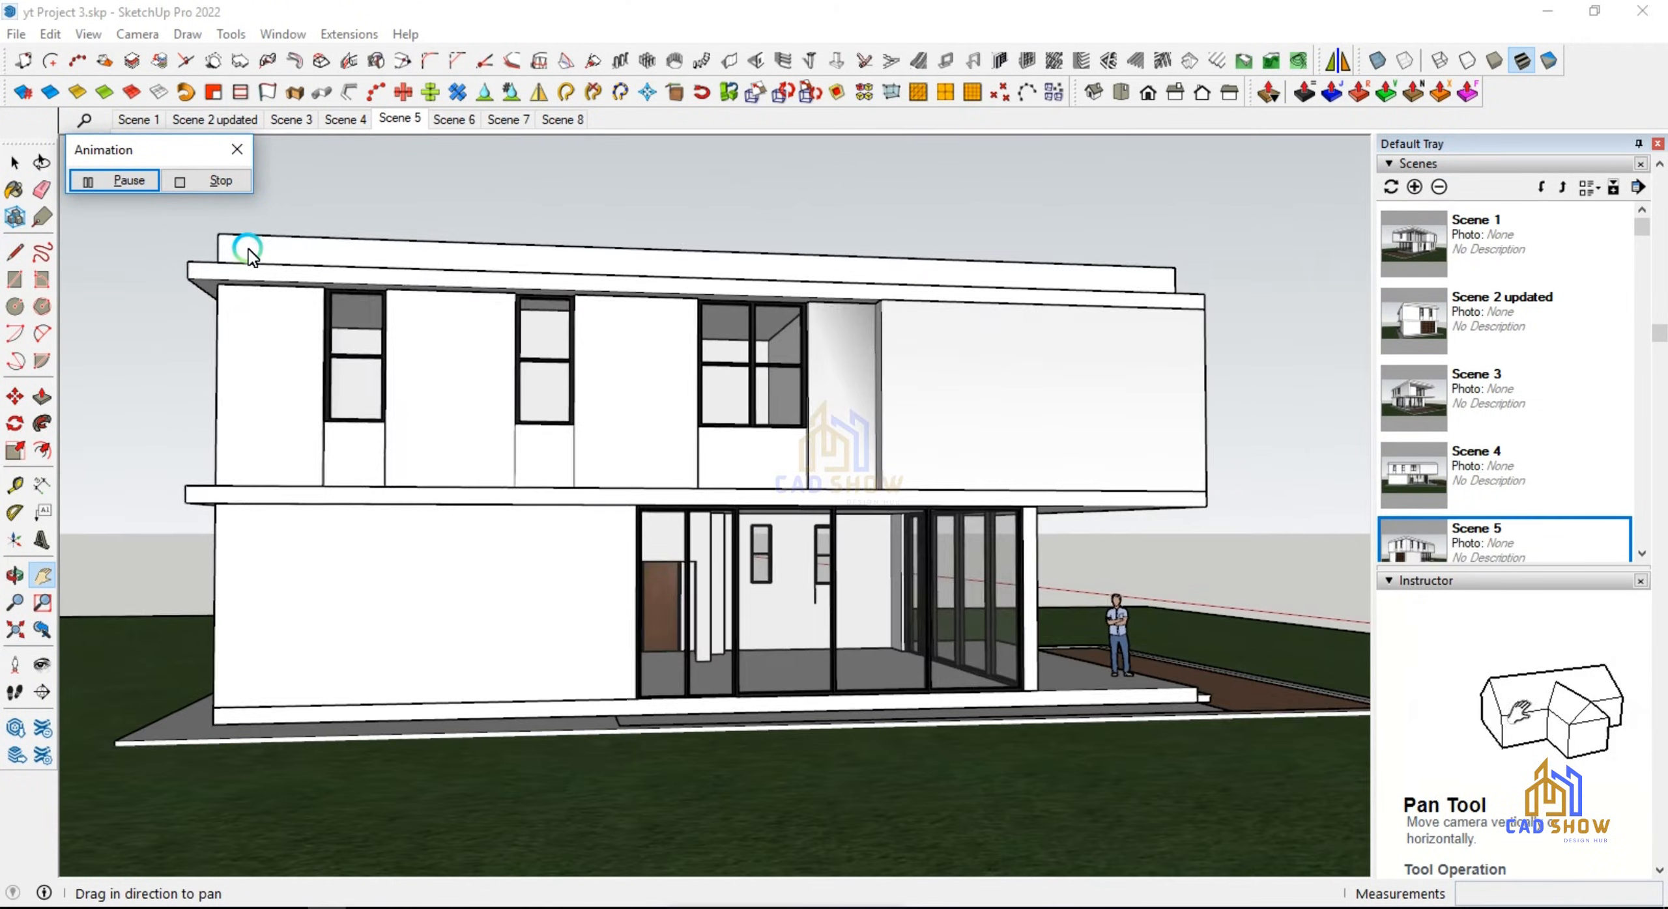
pyautogui.click(454, 119)
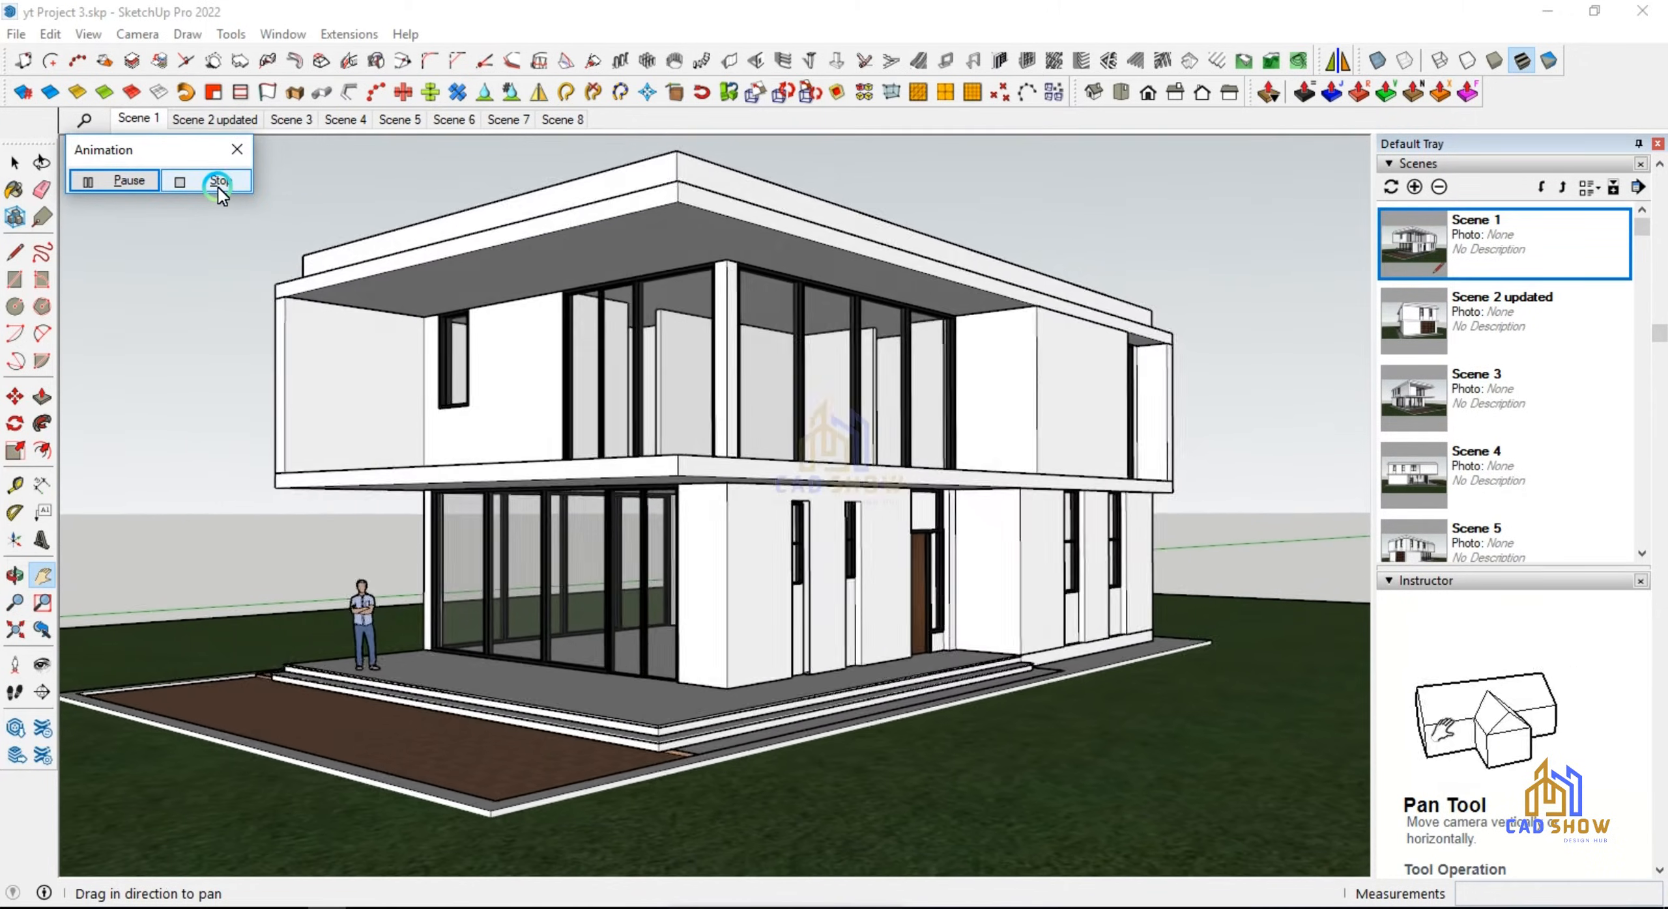
pyautogui.click(221, 181)
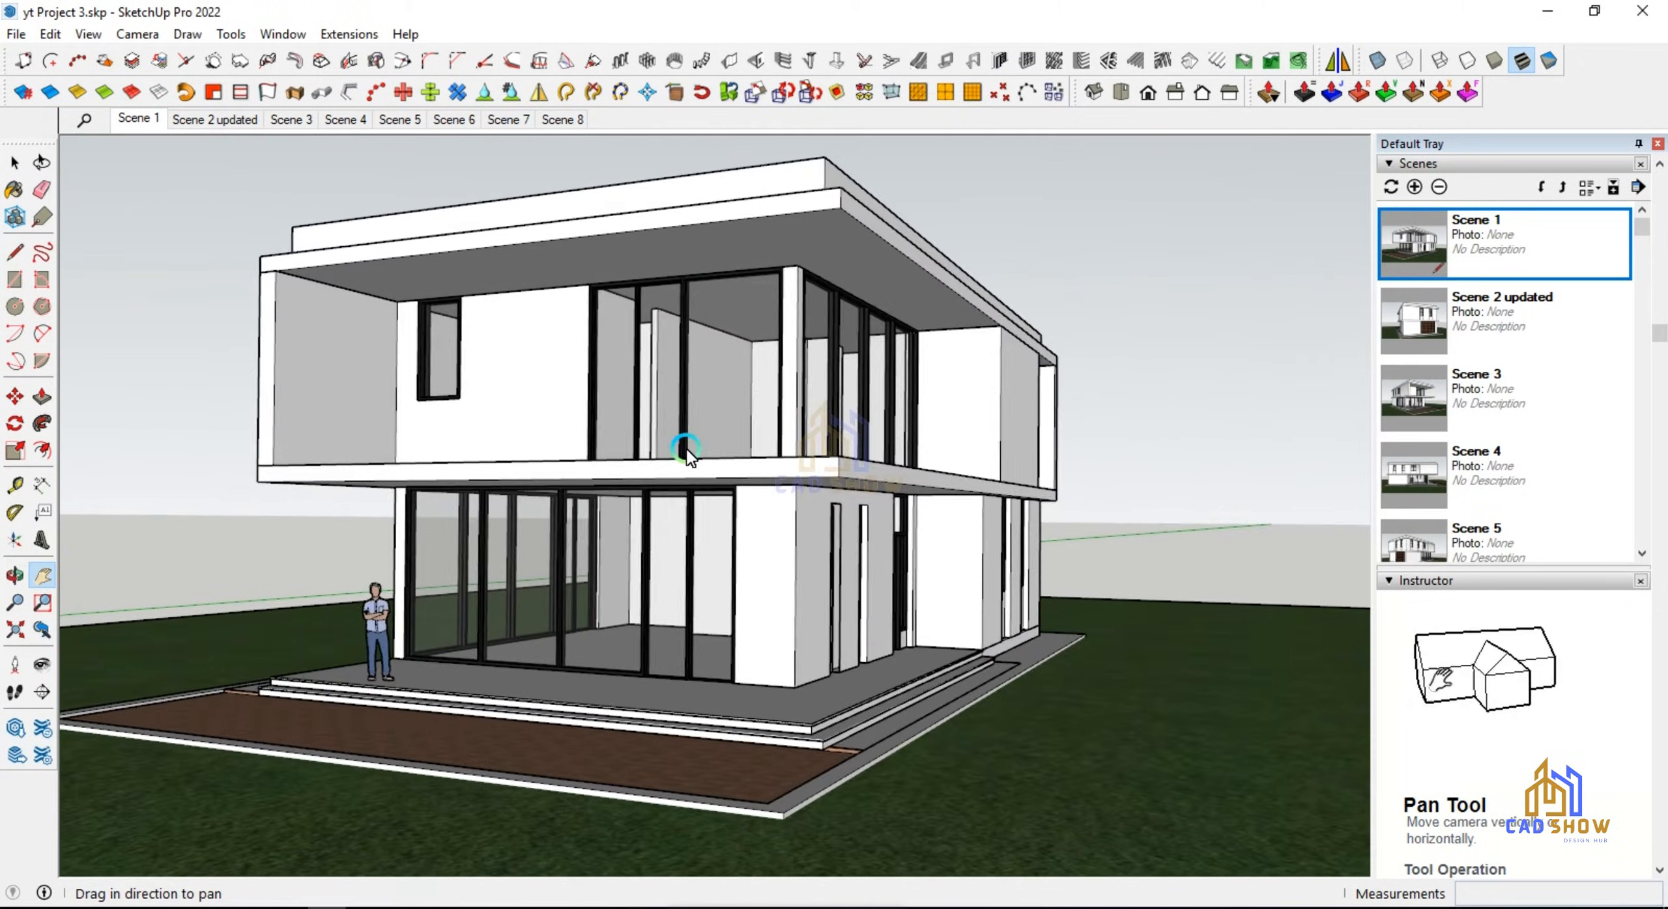
pyautogui.click(88, 34)
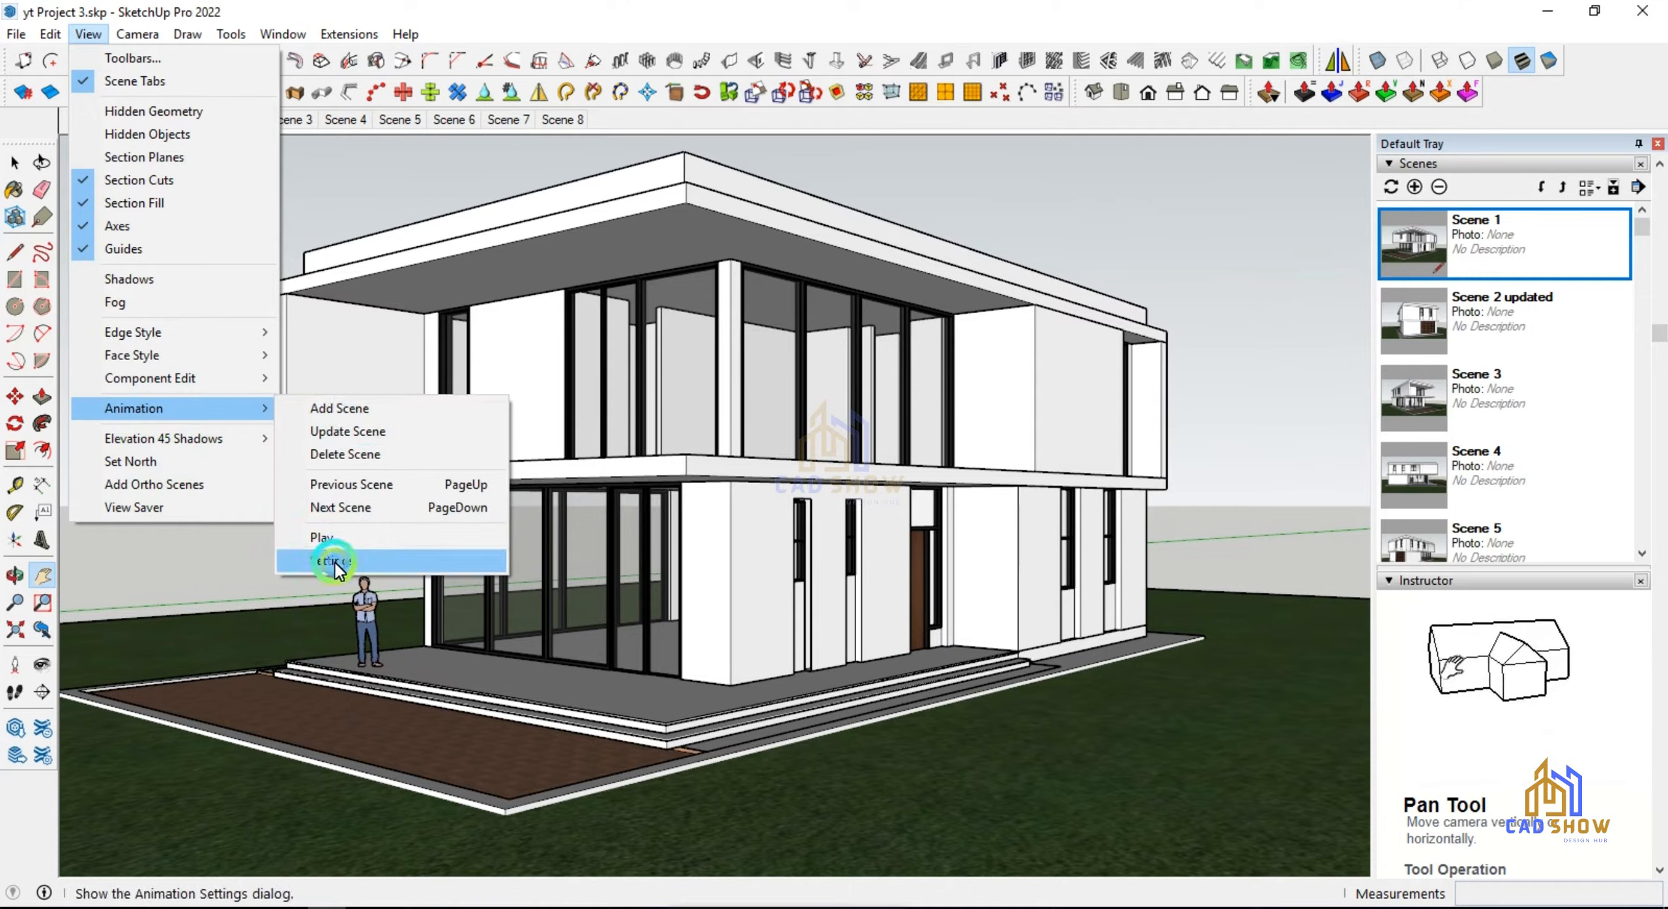
# Step: Check the model's animation settings and step through the scene tabs to the Scene 3 opposite-corner view
pyautogui.click(335, 560)
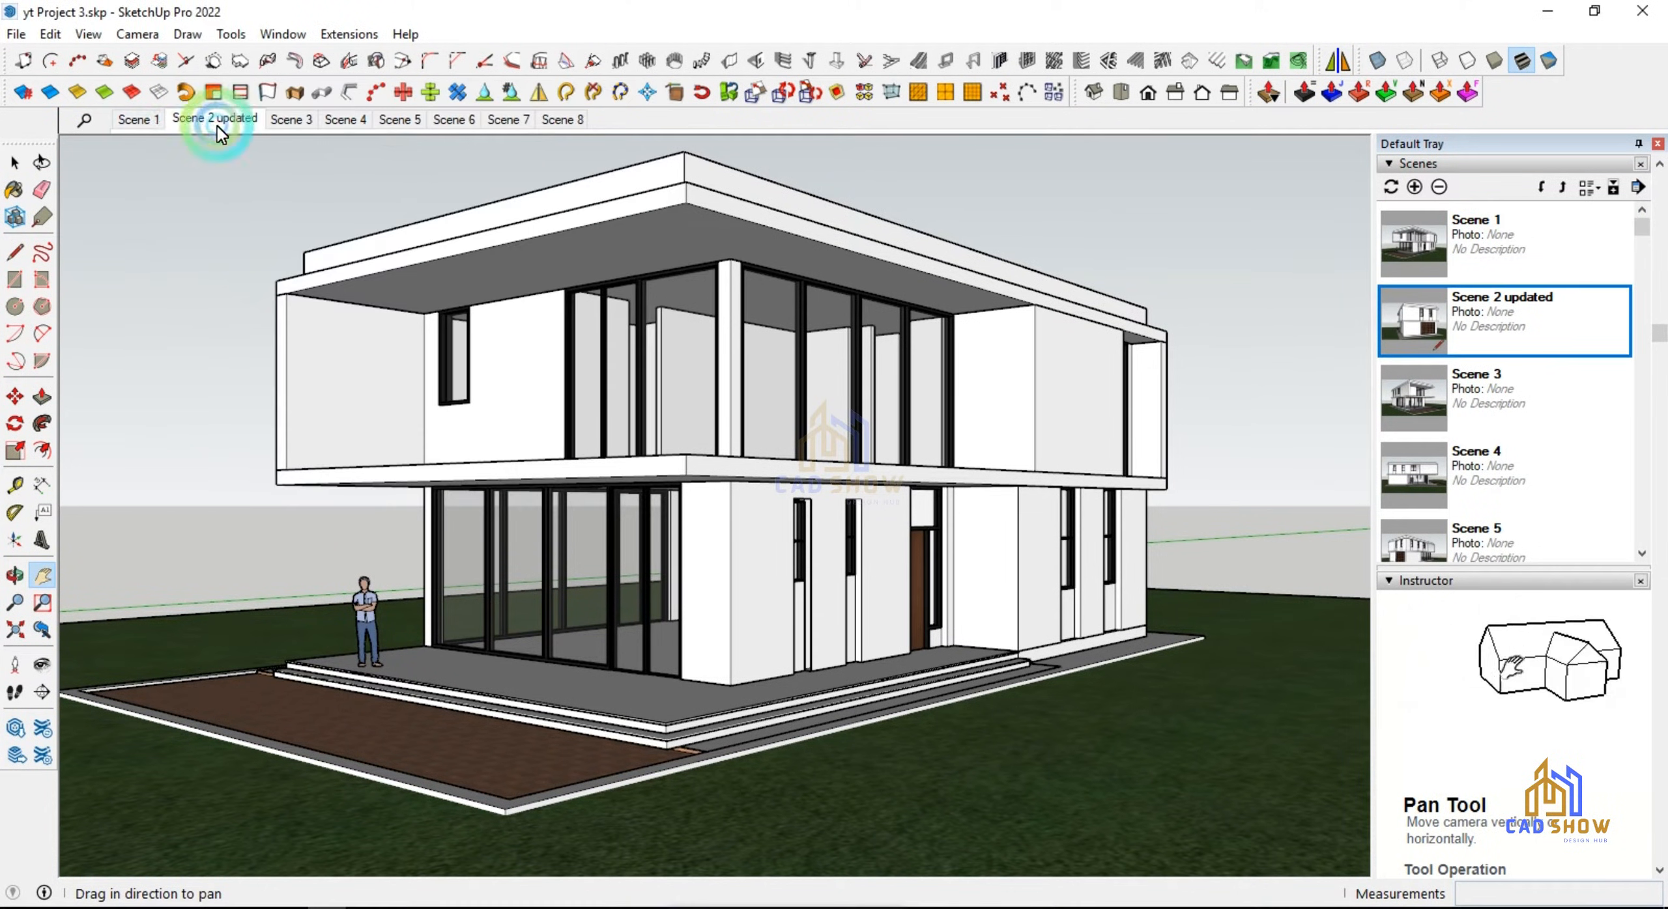
pyautogui.click(291, 119)
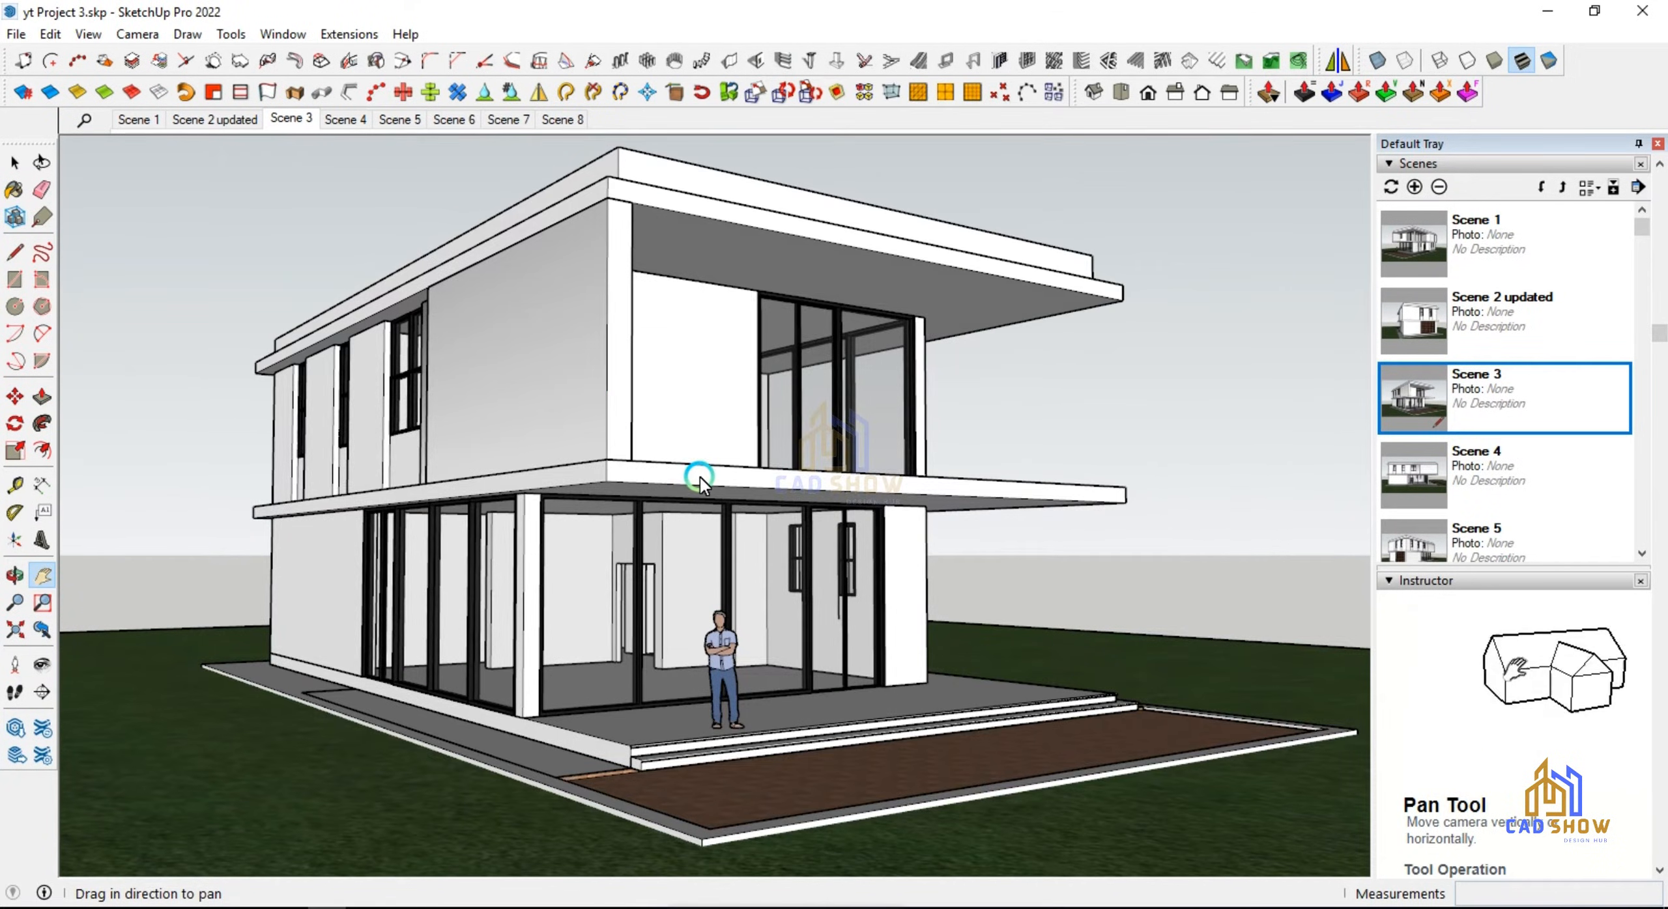